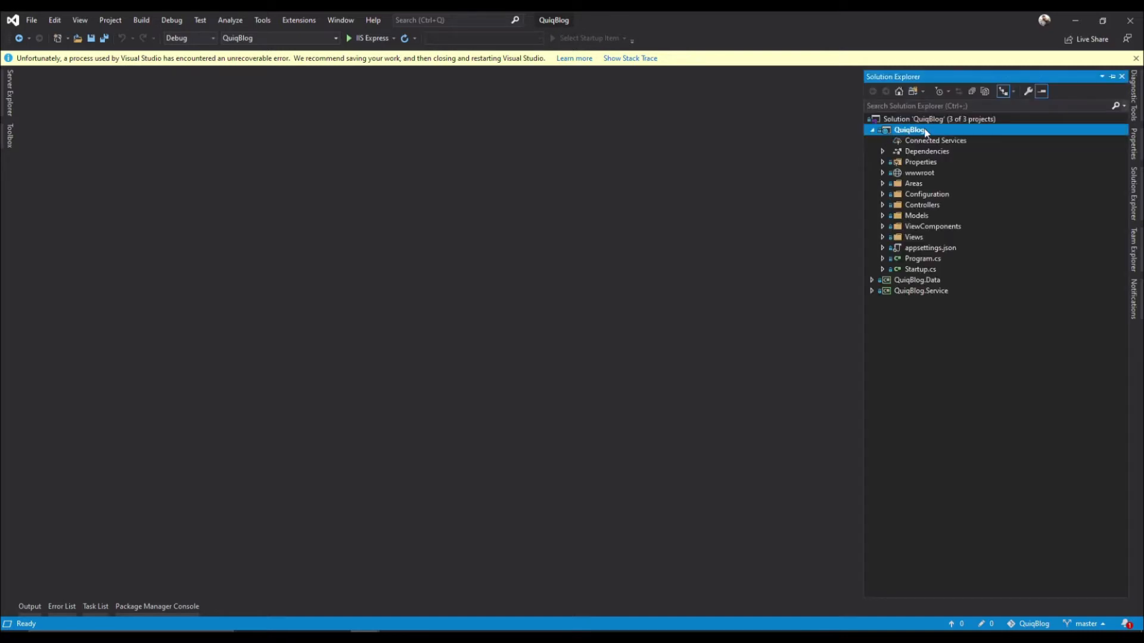
# Step: Open Add New Scaffolded Item for the QuiqBlog project and pick Identity
pyautogui.rightClick(910, 129)
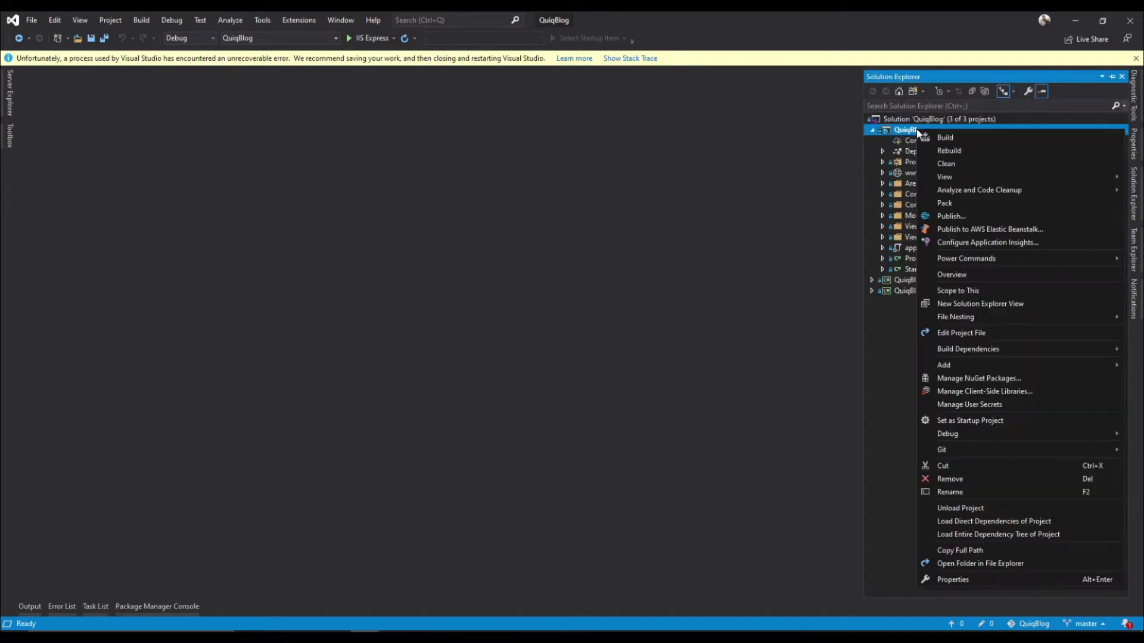
pyautogui.moveTo(961, 332)
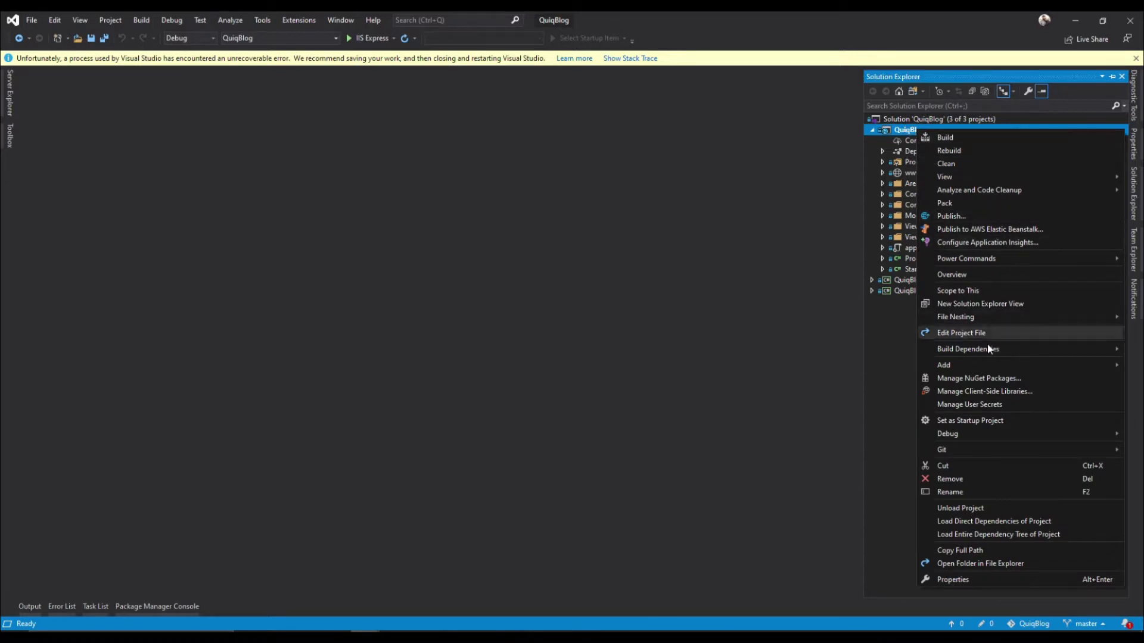
pyautogui.moveTo(943, 364)
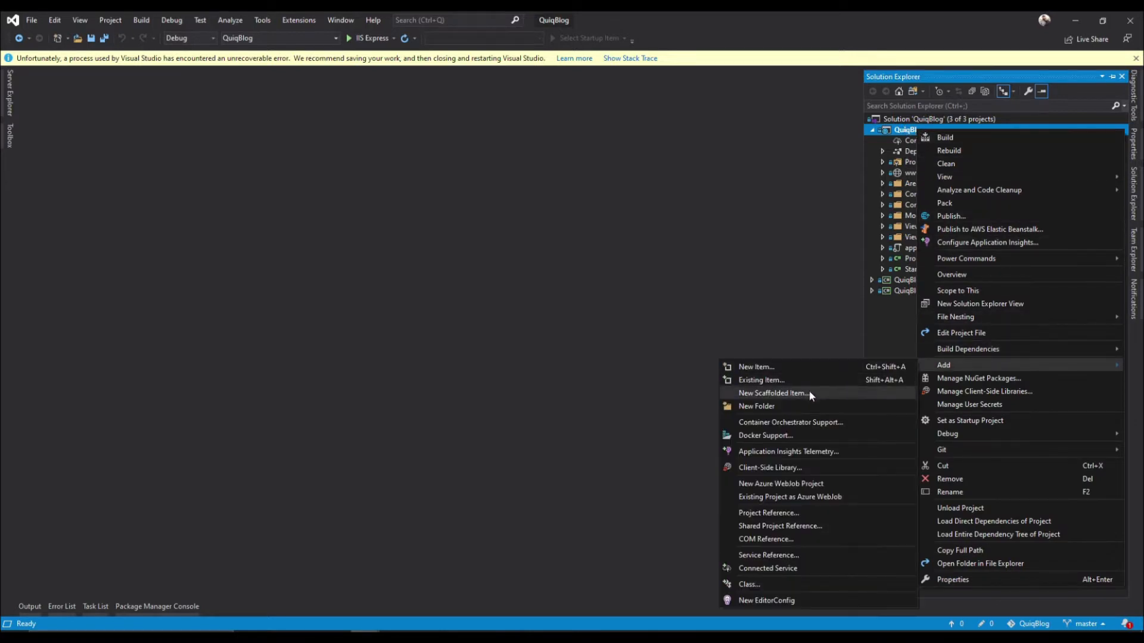
pyautogui.click(773, 394)
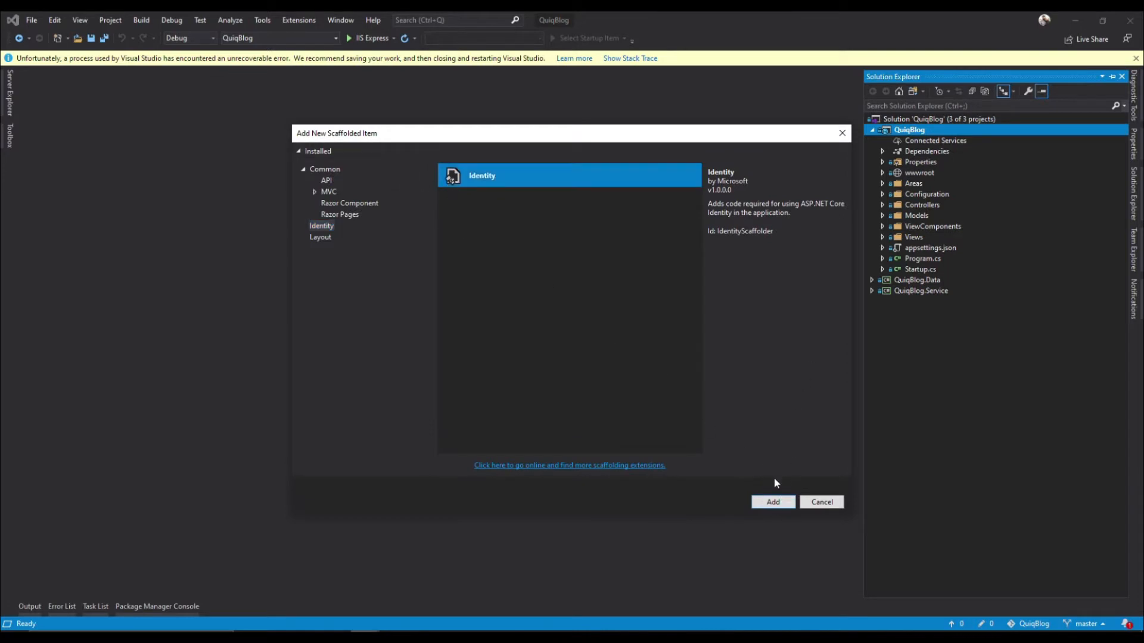
# Step: Scaffold Identity overriding Account\Login and Account\Register, with ApplicationDbContext (QuiqBlog.Data) as data context
pyautogui.click(771, 501)
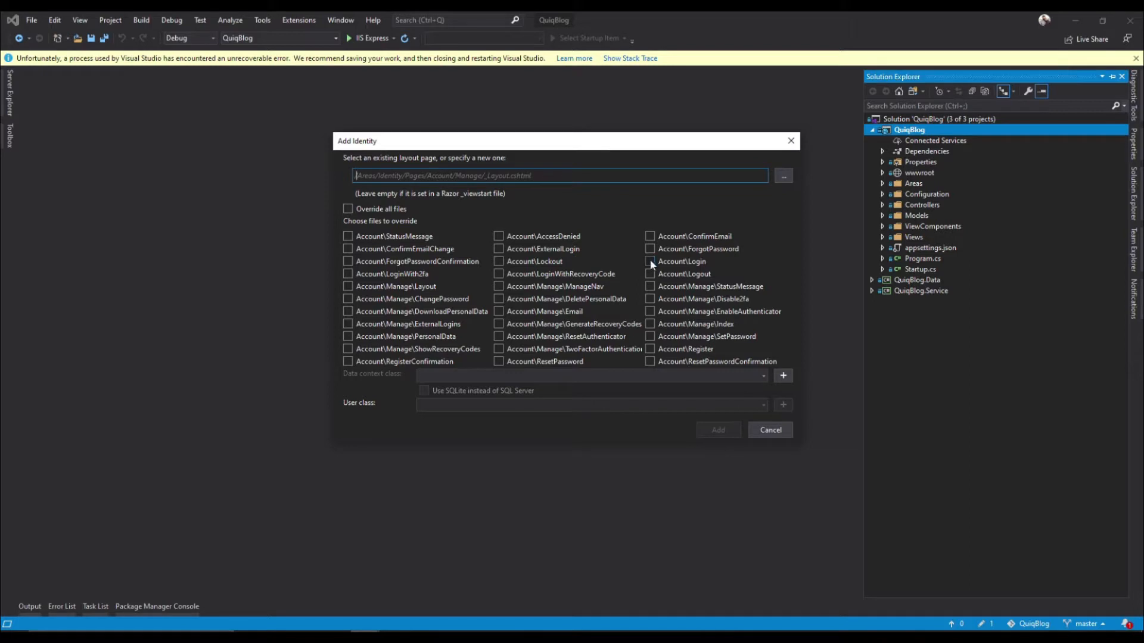
pyautogui.click(649, 261)
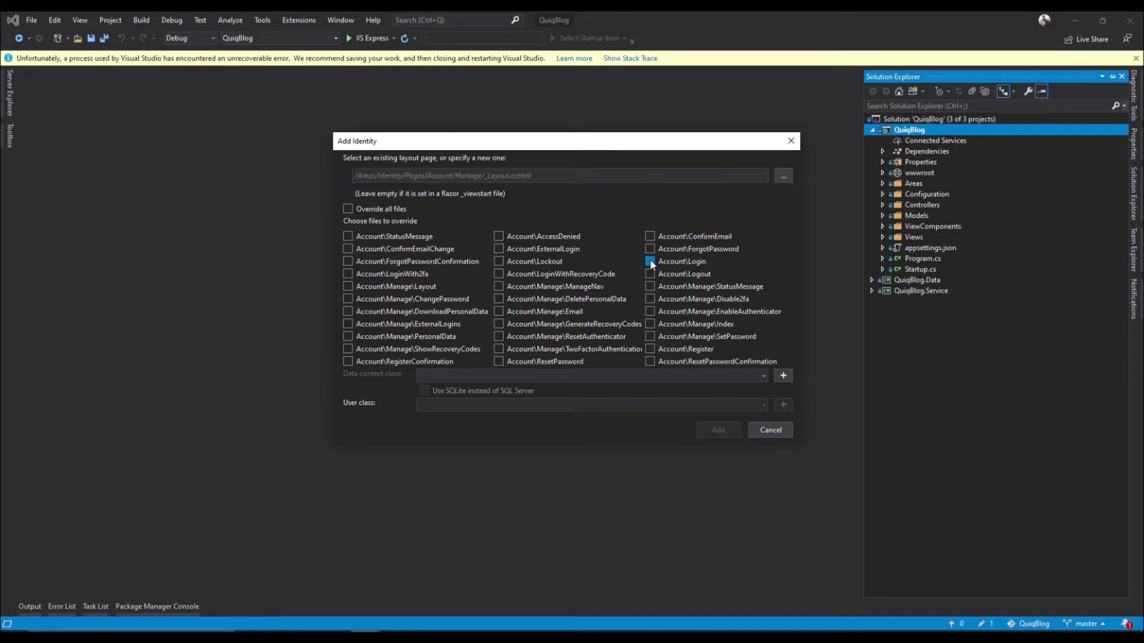
pyautogui.click(649, 349)
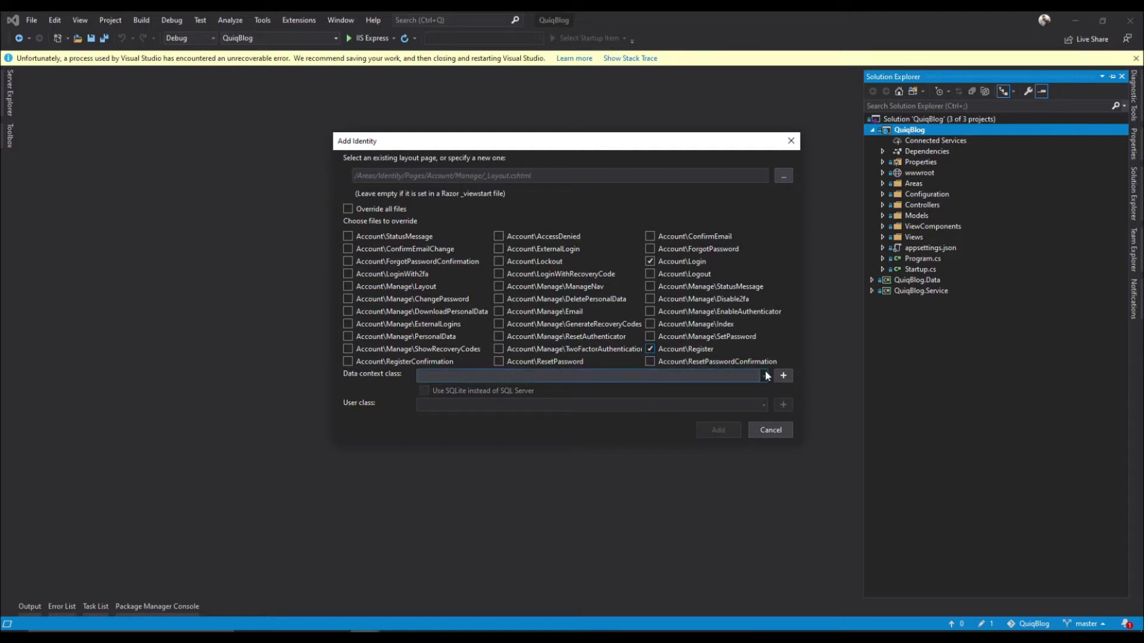
pyautogui.click(764, 375)
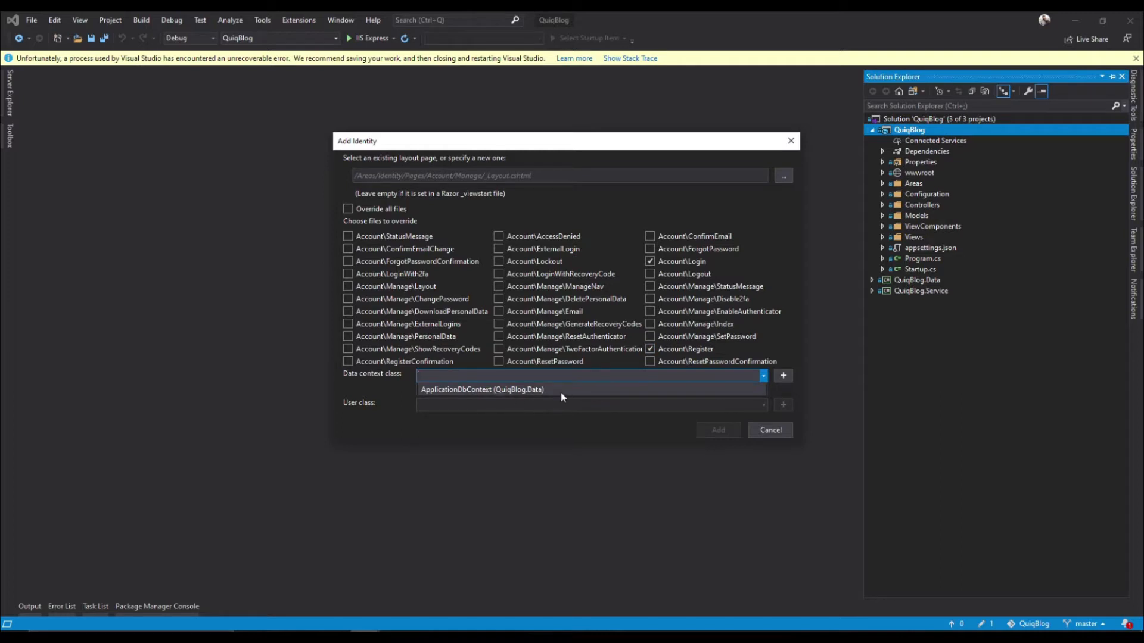
pyautogui.click(482, 389)
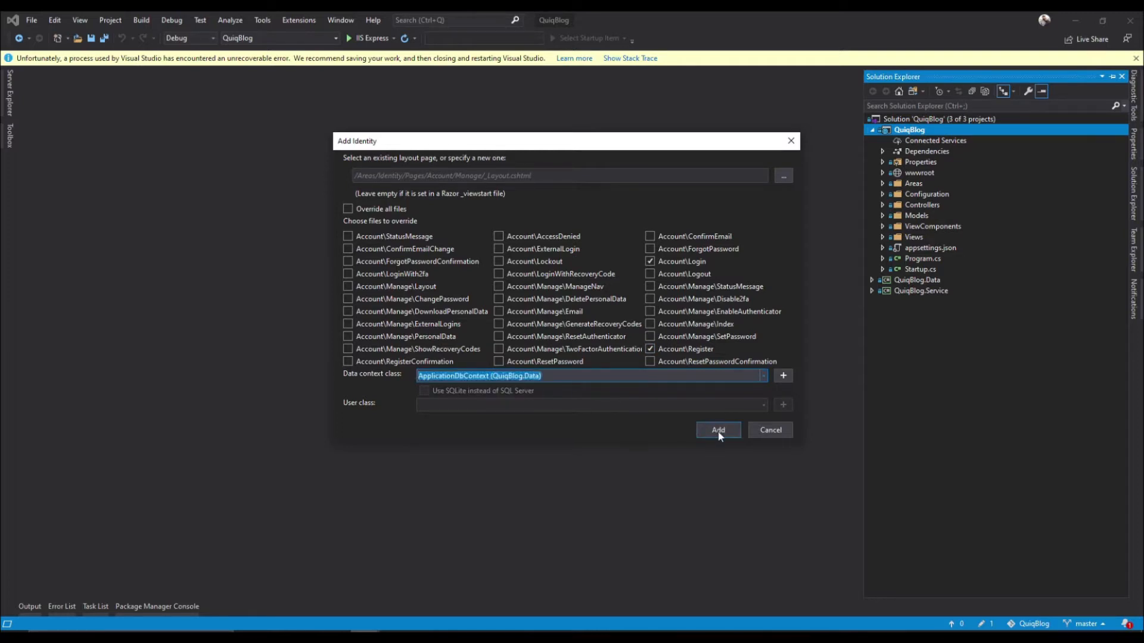
pyautogui.click(718, 429)
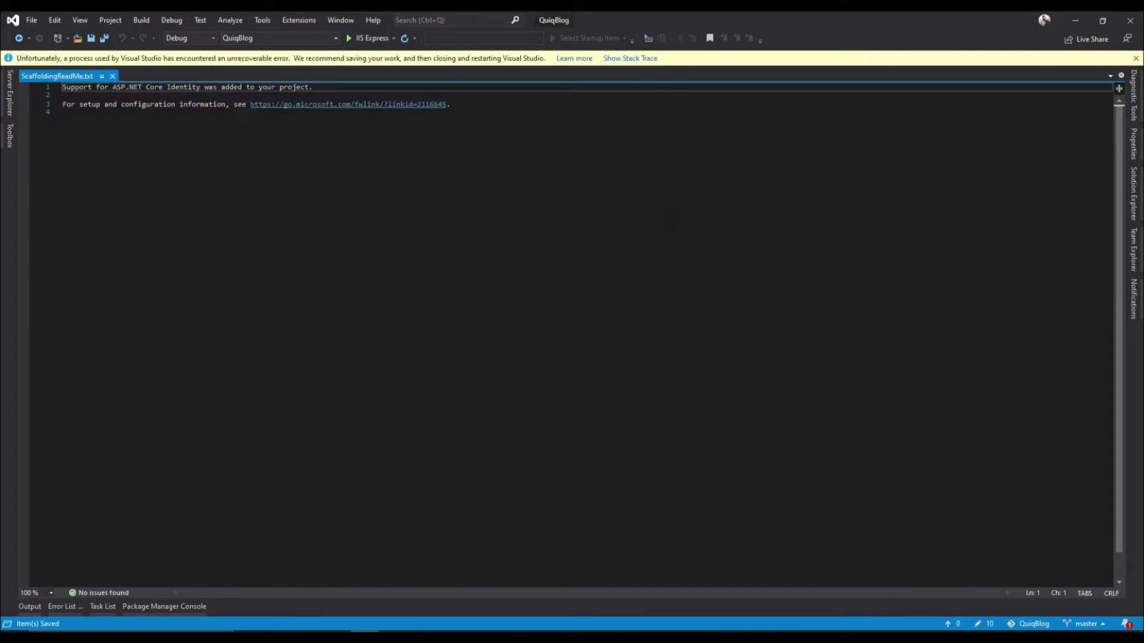
pyautogui.moveTo(57, 75)
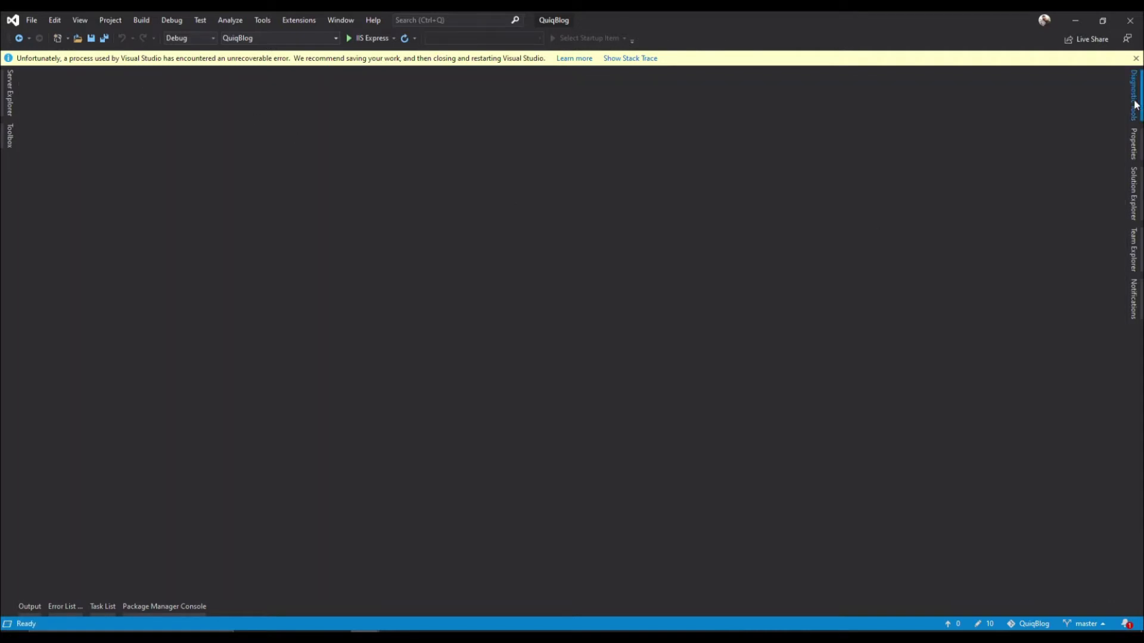
# Step: Permanently delete ScaffoldingReadMe.txt from the QuiqBlog project
pyautogui.rightClick(940, 269)
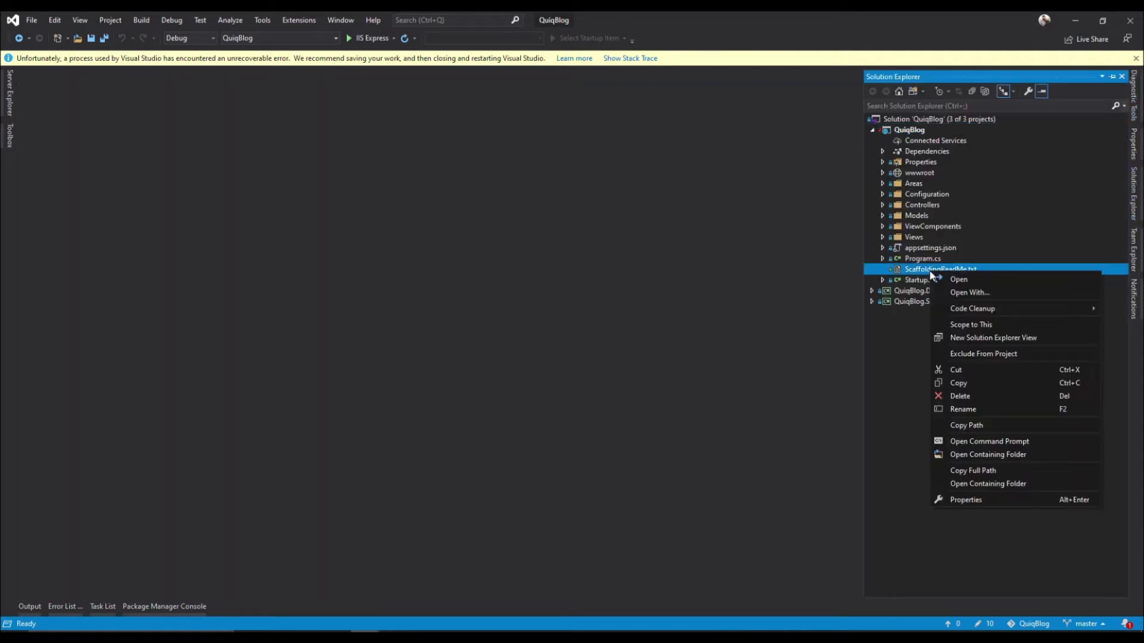
pyautogui.click(960, 396)
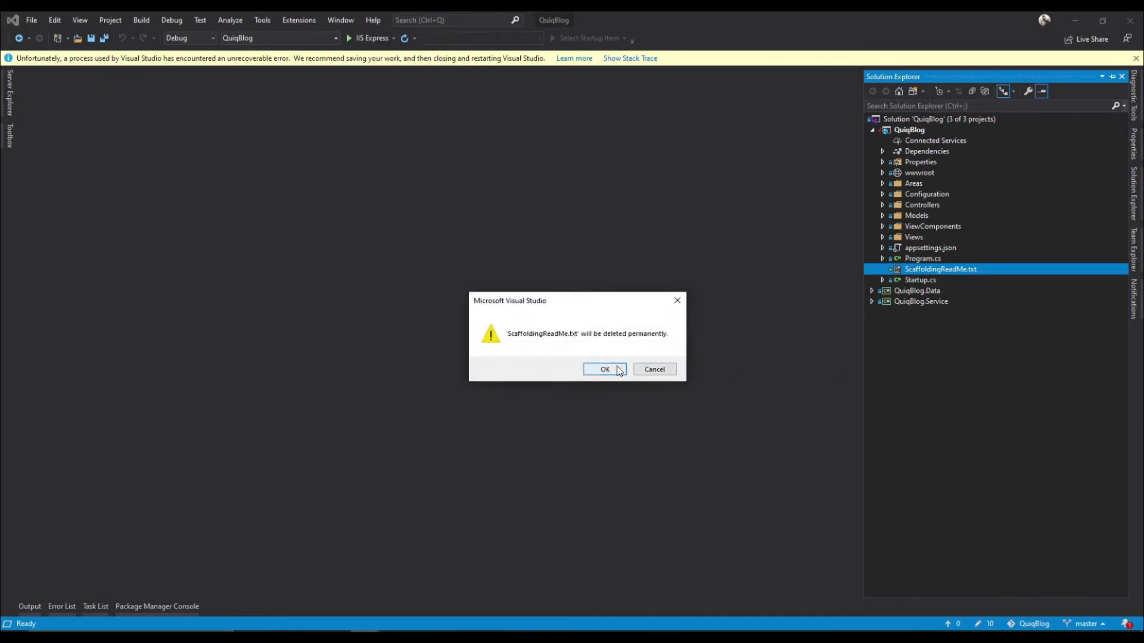
pyautogui.click(604, 369)
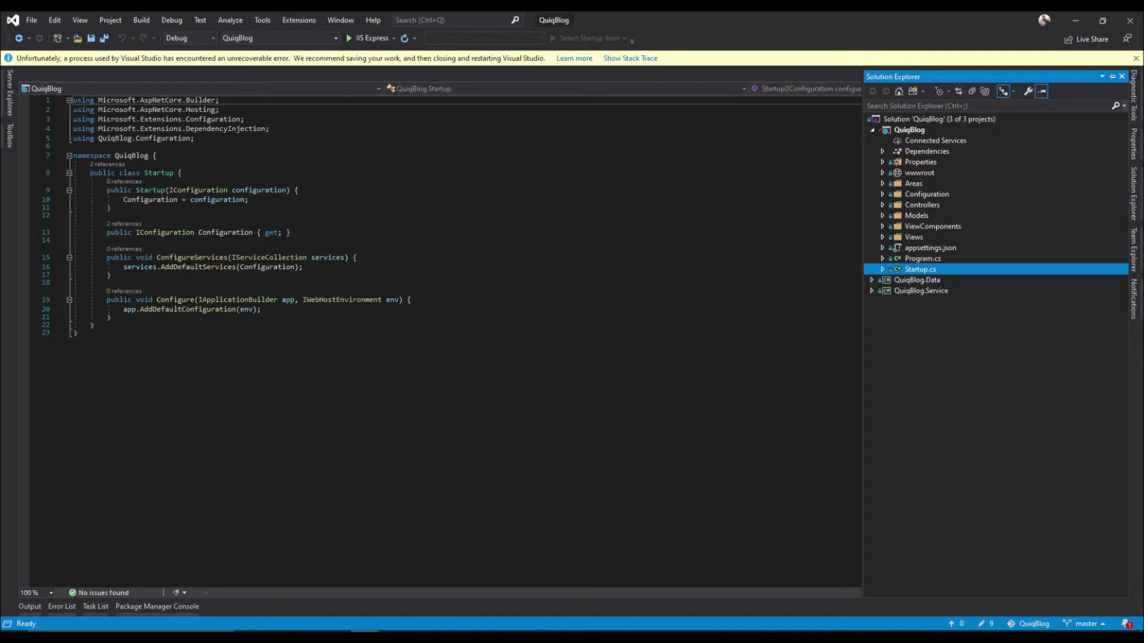
pyautogui.moveTo(954, 144)
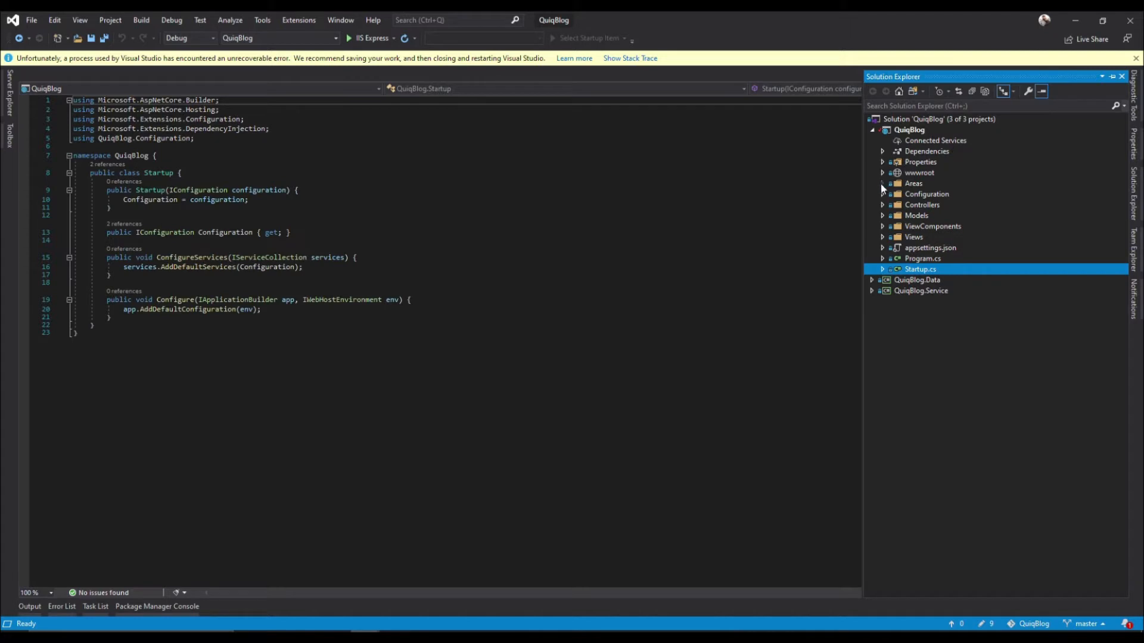
# Step: Expand Areas > Identity > Pages > Account and open Register.cshtml.cs
pyautogui.click(881, 183)
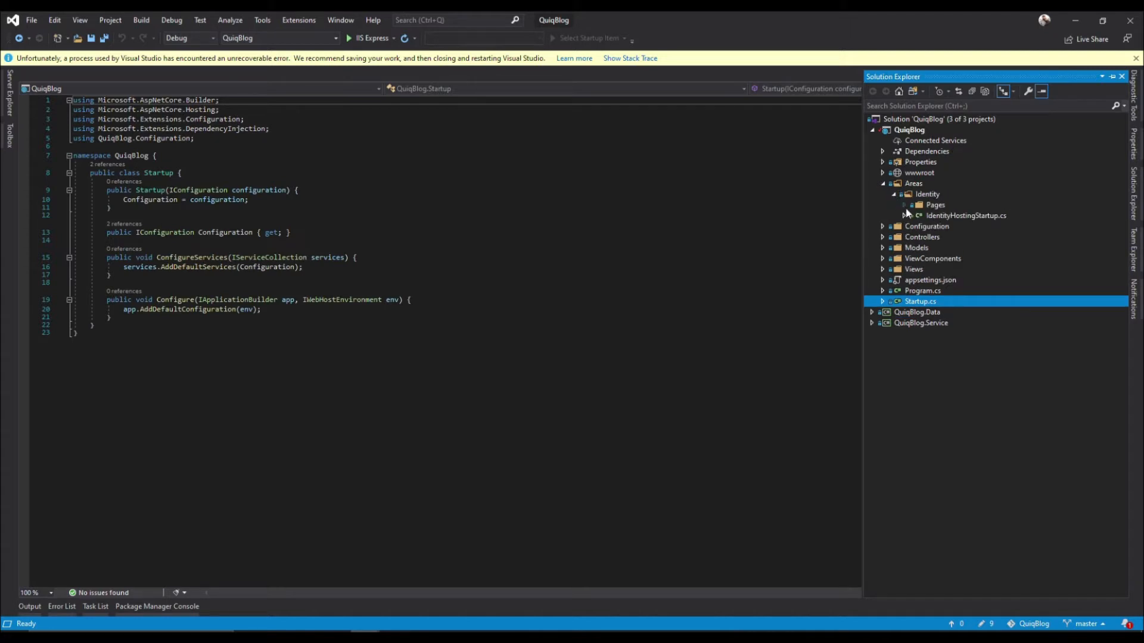
pyautogui.click(910, 205)
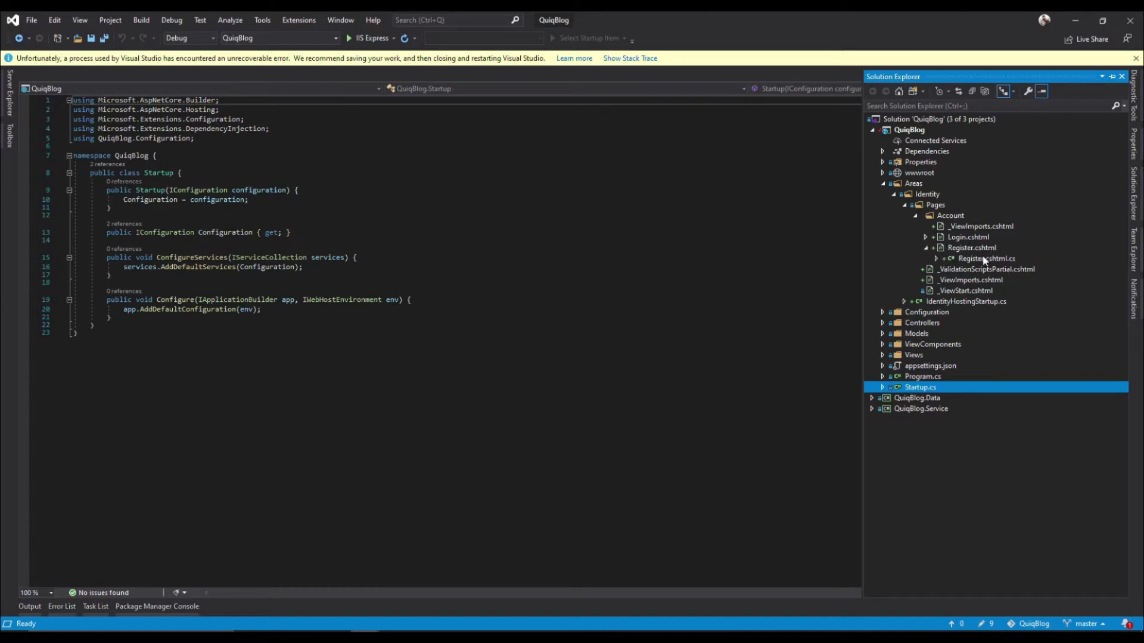
pyautogui.moveTo(979, 261)
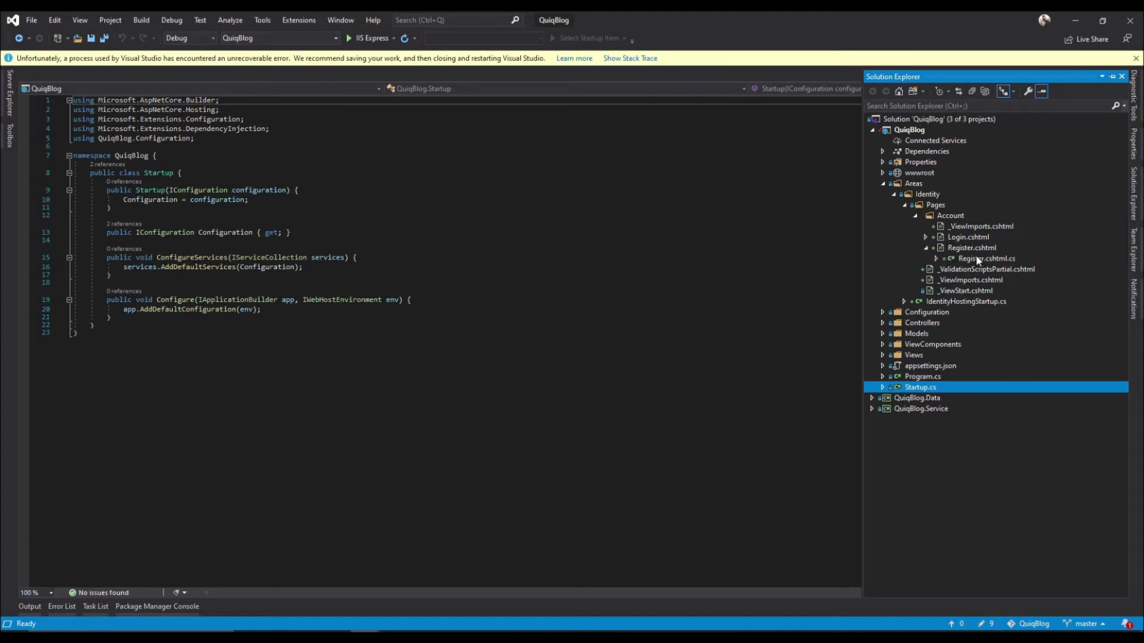
pyautogui.doubleClick(987, 257)
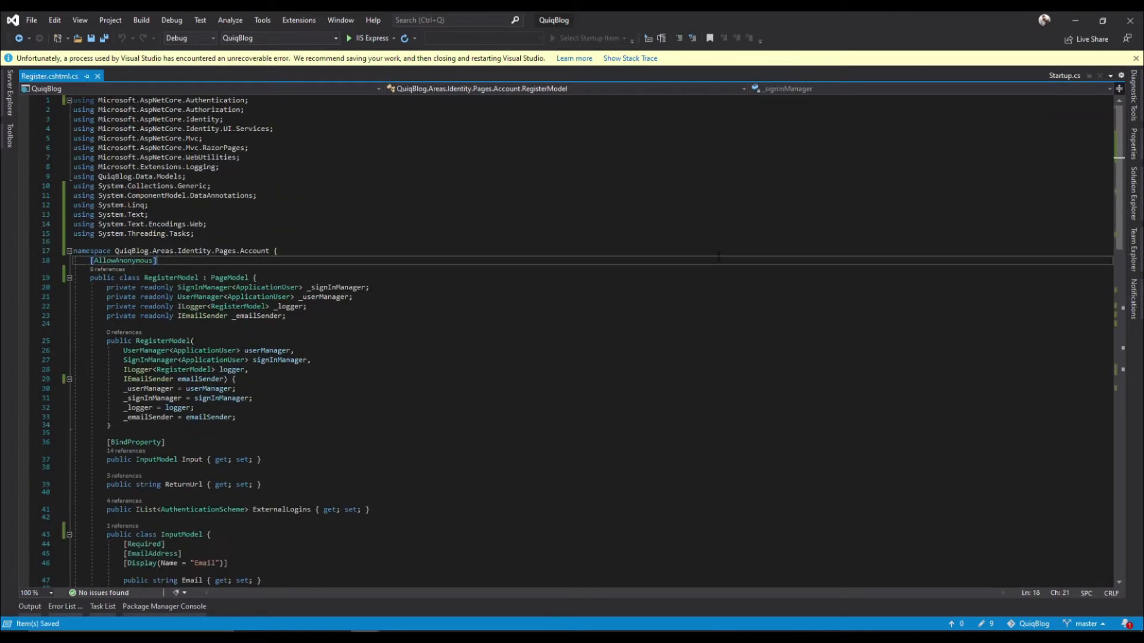
# Step: Delete the confirmation-token, callback and email-sending code from OnPostAsync, plus the leftover comment
pyautogui.scroll(-3)
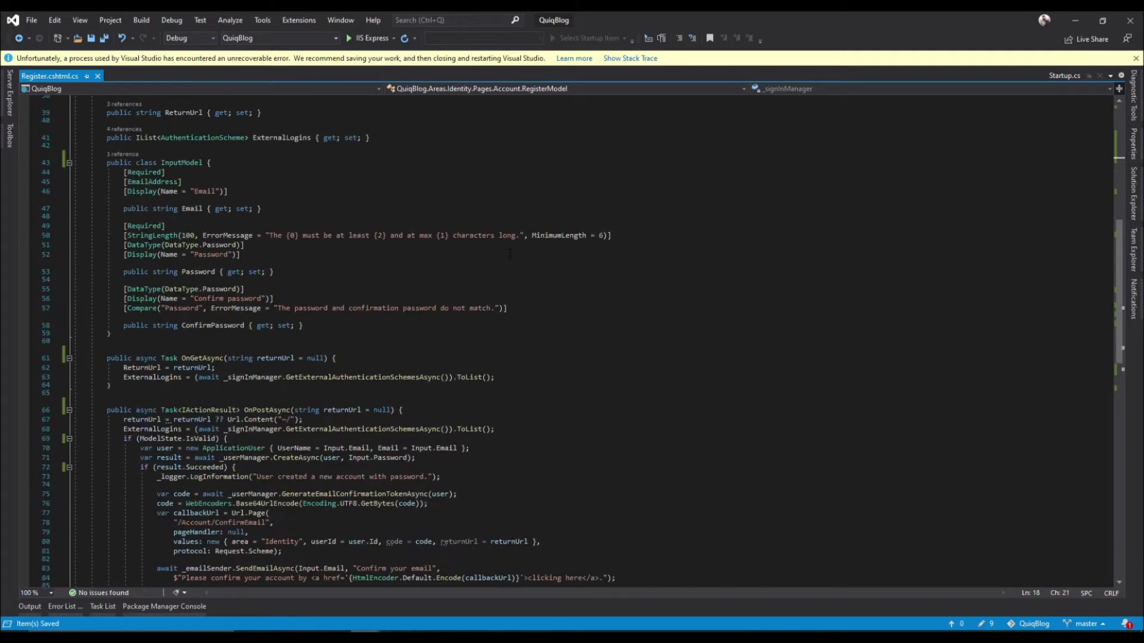
pyautogui.scroll(-3)
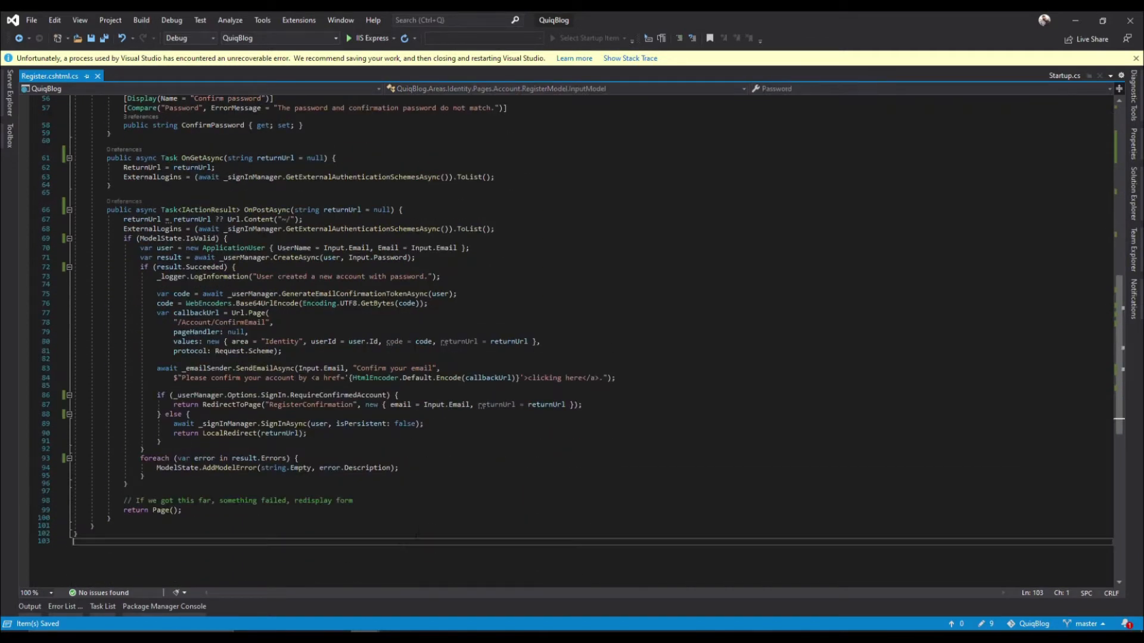
pyautogui.press('Backspace')
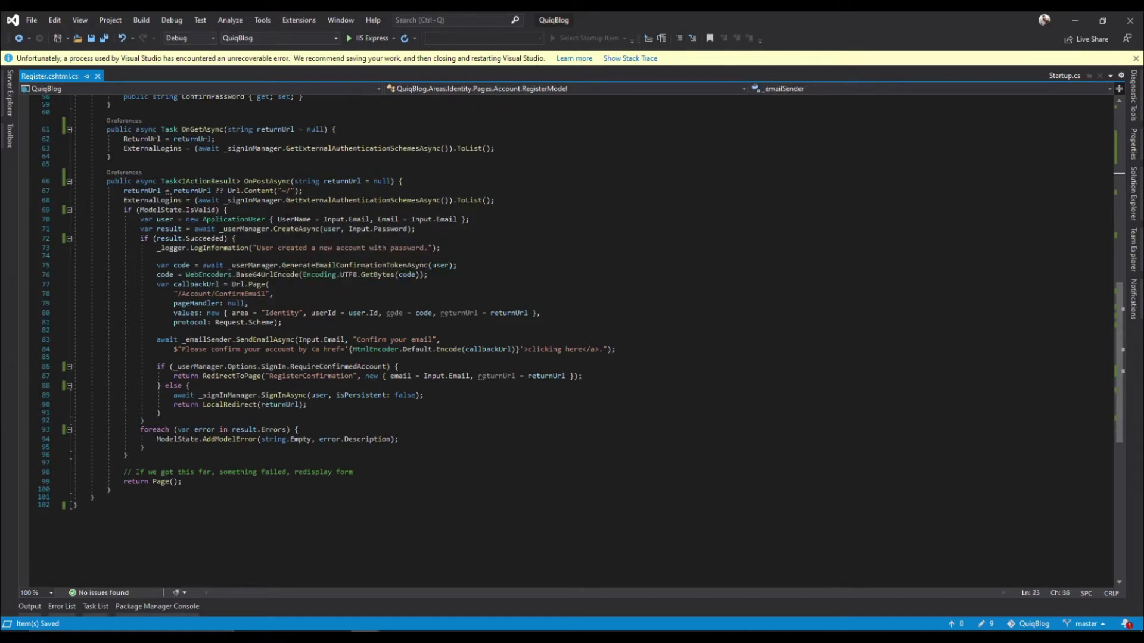
pyautogui.click(160, 265)
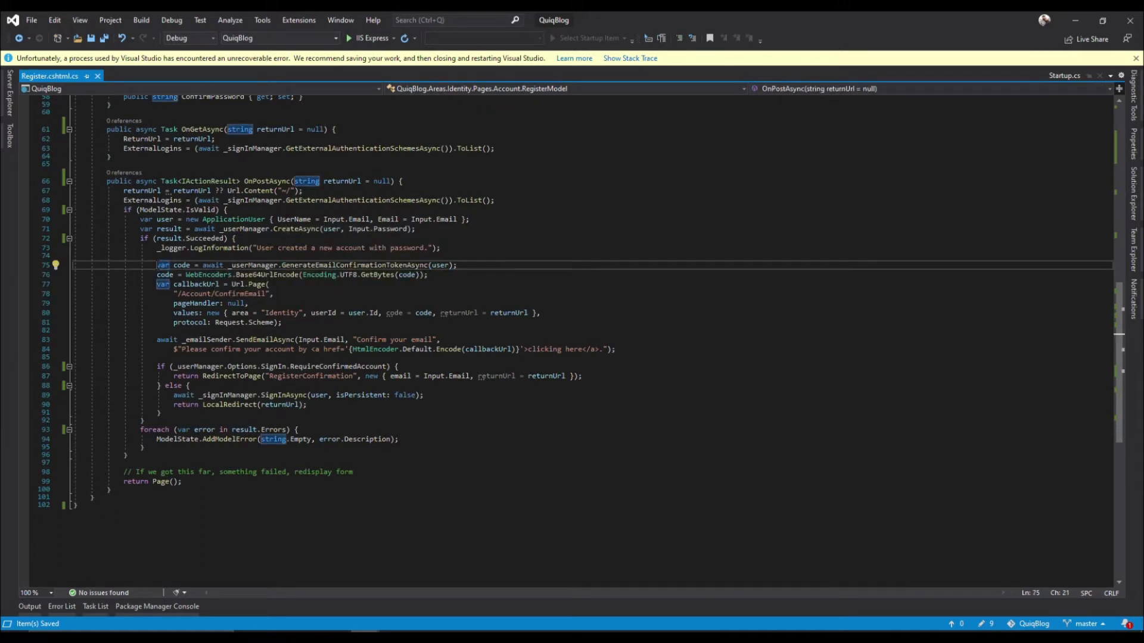
pyautogui.moveTo(155, 265); pyautogui.dragTo(614, 349)
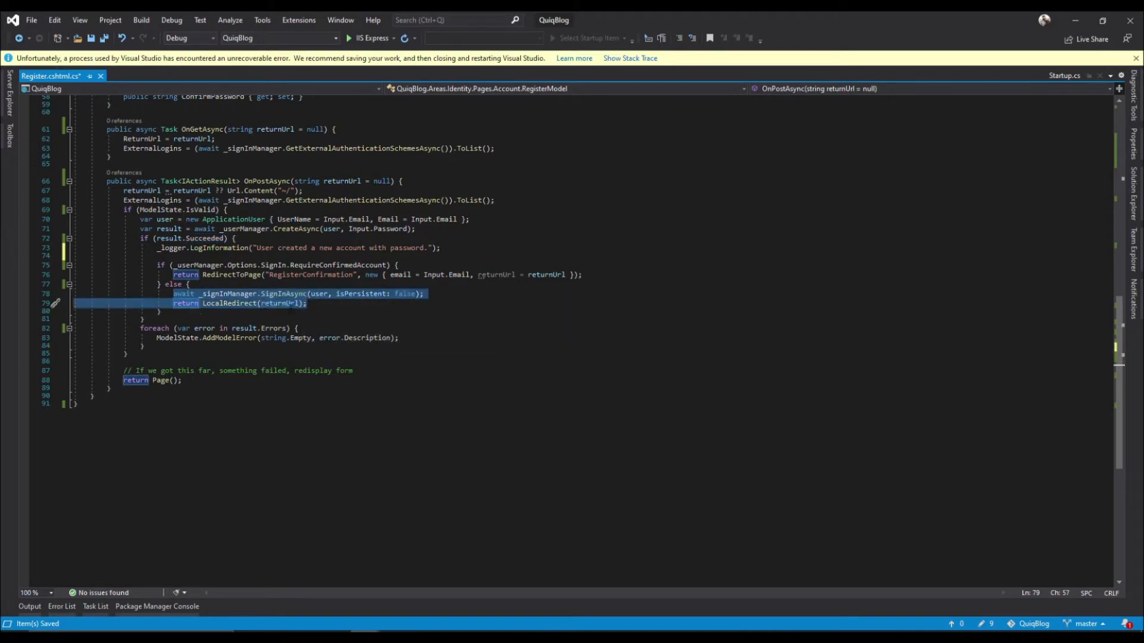
pyautogui.moveTo(291, 304)
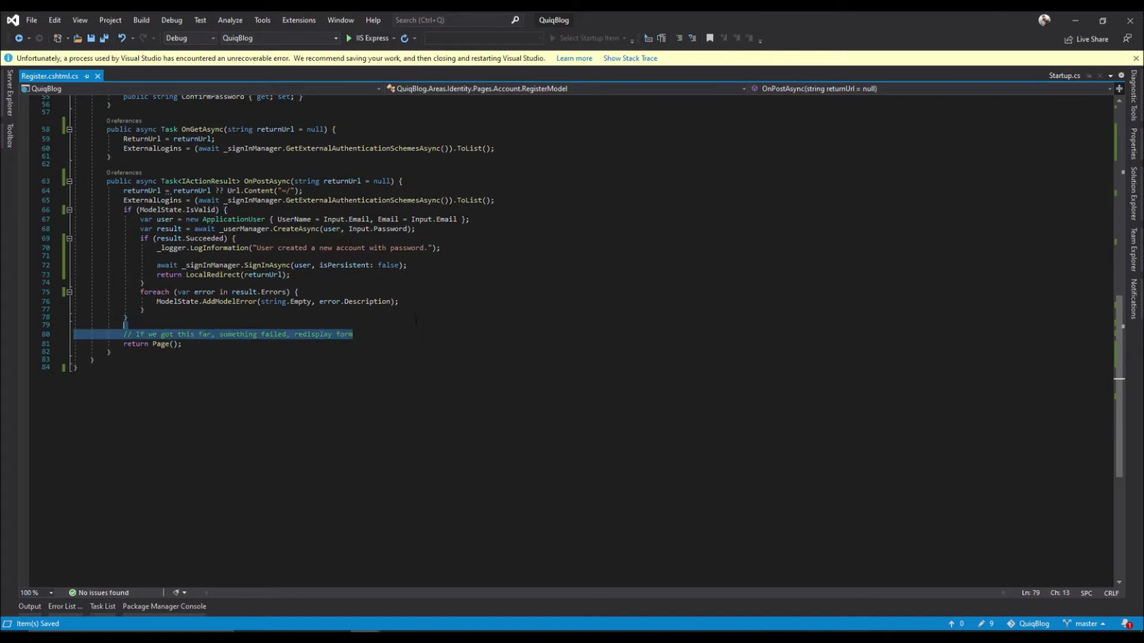
pyautogui.press('Delete')
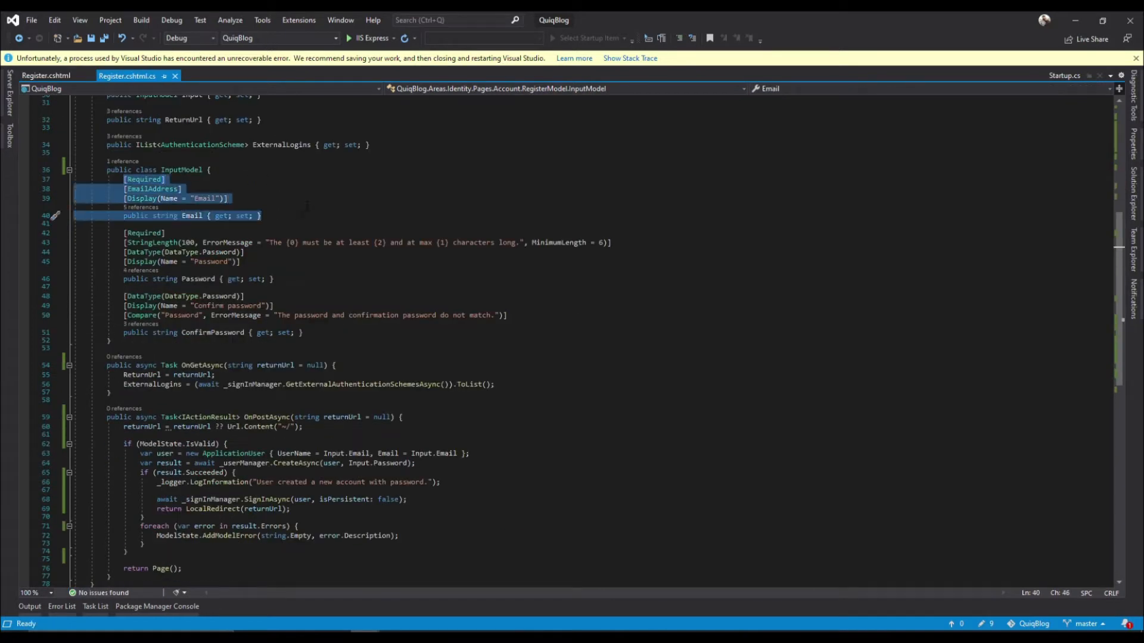
# Step: Duplicate the FirstName property in InputModel as a required LastName displayed 'Last Name'
pyautogui.click(304, 332)
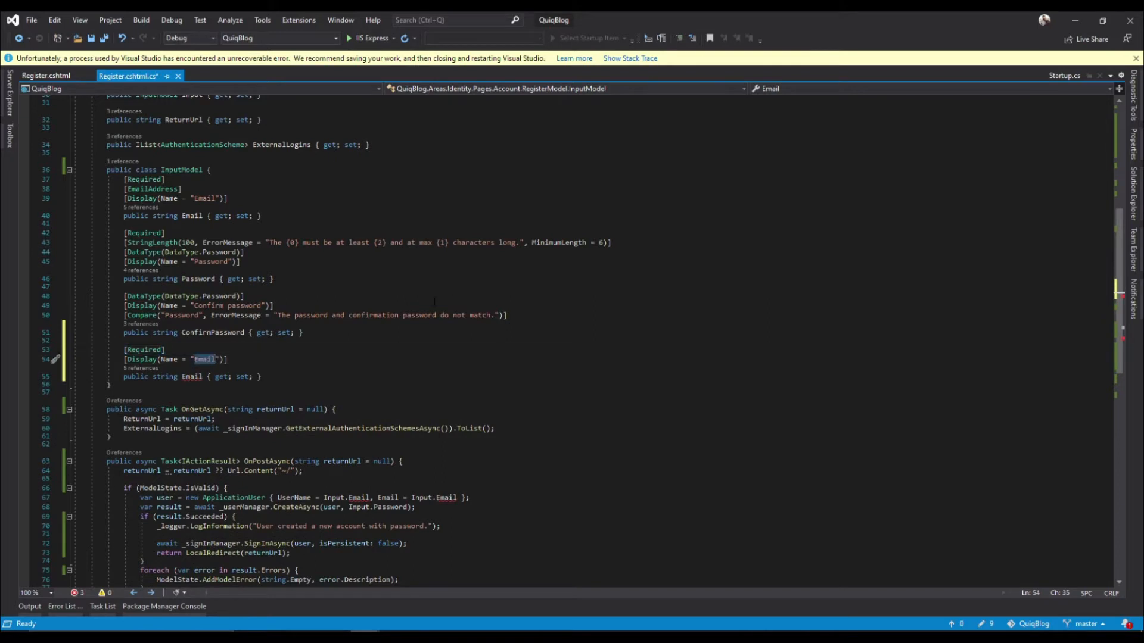
pyautogui.write('First Name')
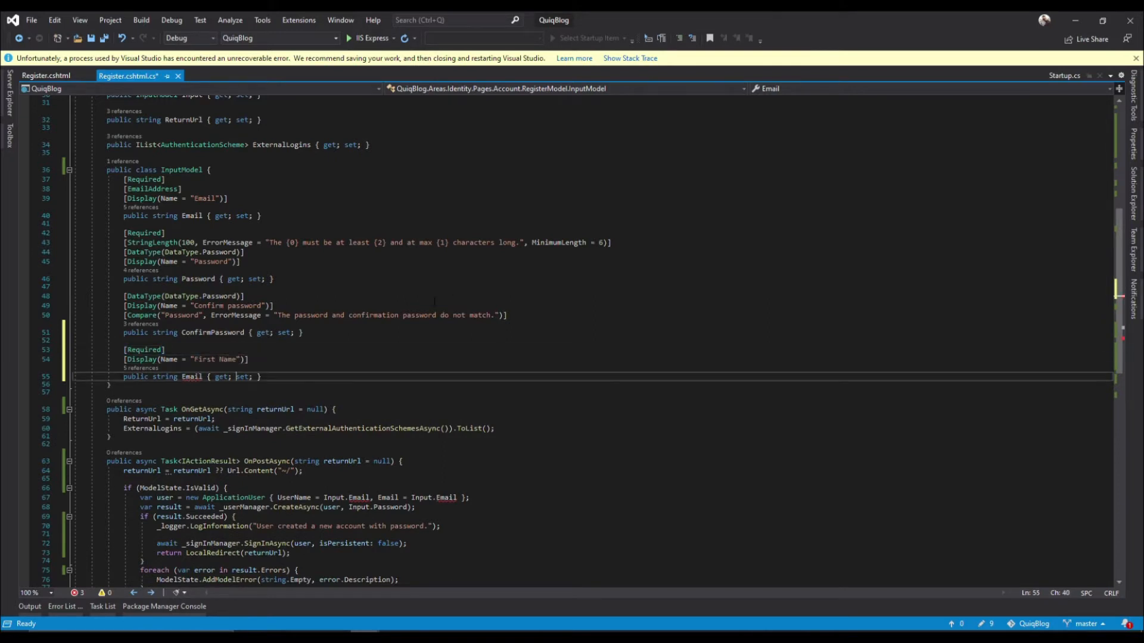
pyautogui.doubleClick(192, 377)
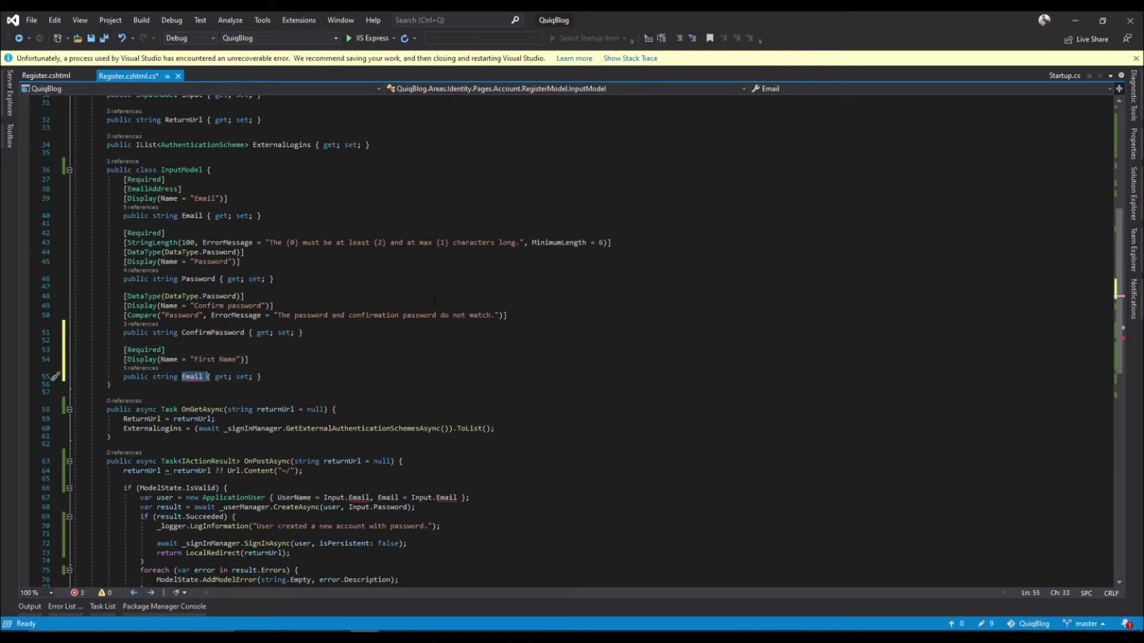
pyautogui.write('FirstName')
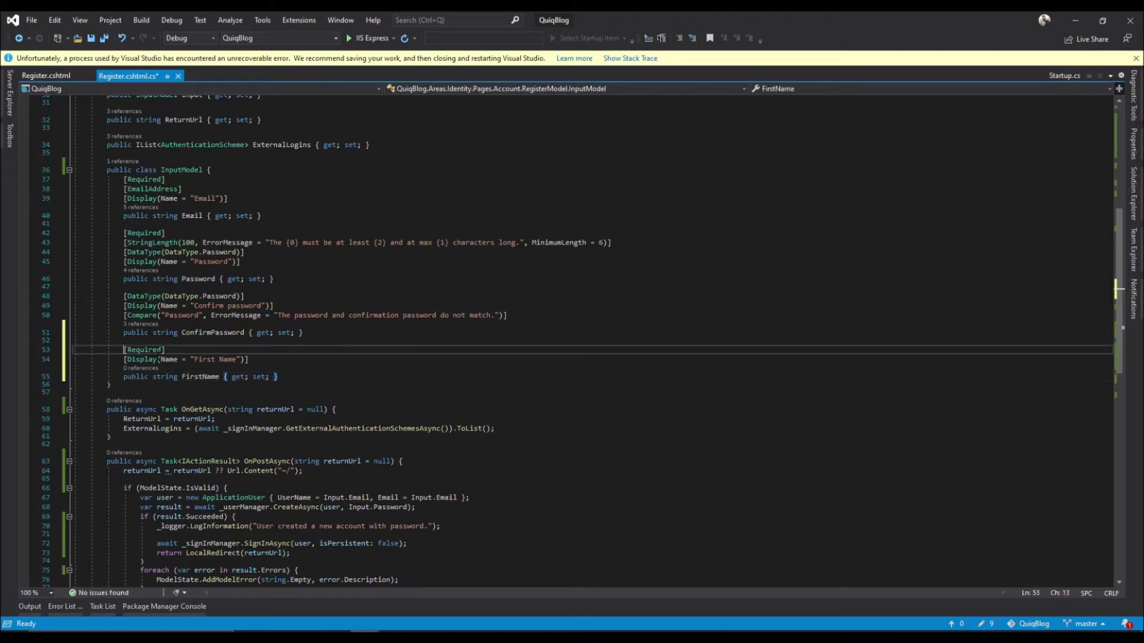
pyautogui.click(276, 377)
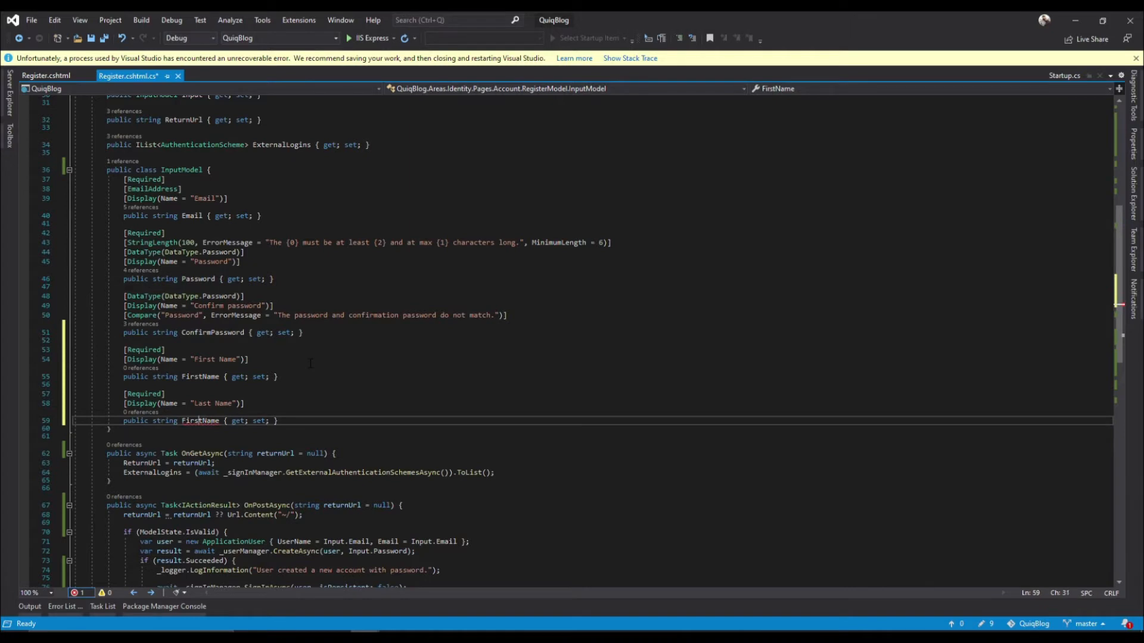
pyautogui.write('LstName')
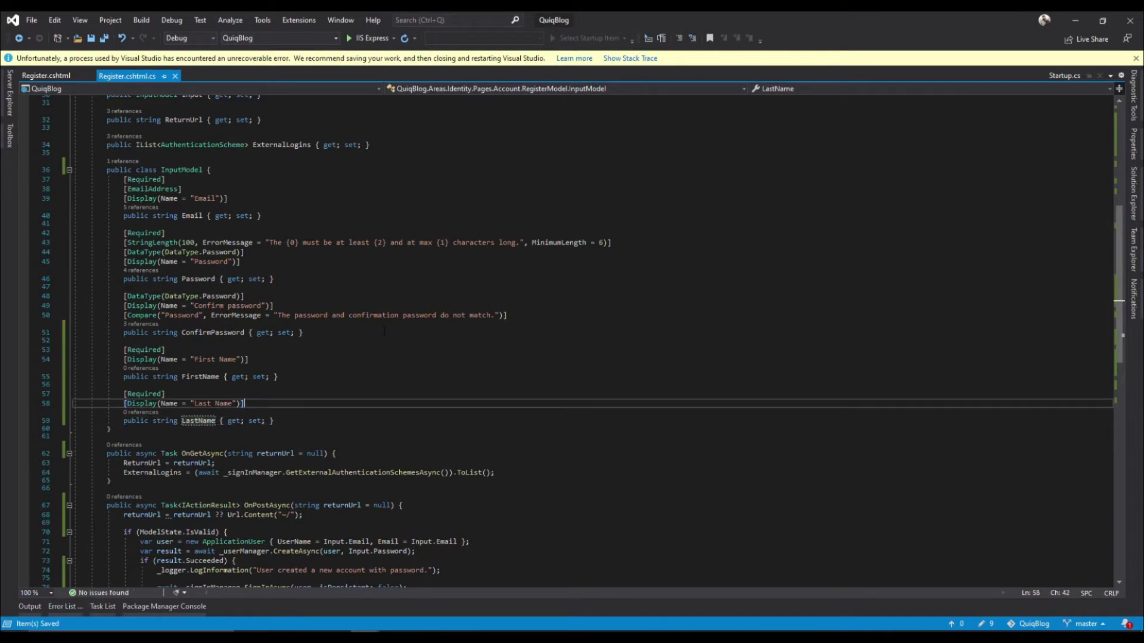
pyautogui.scroll(-3)
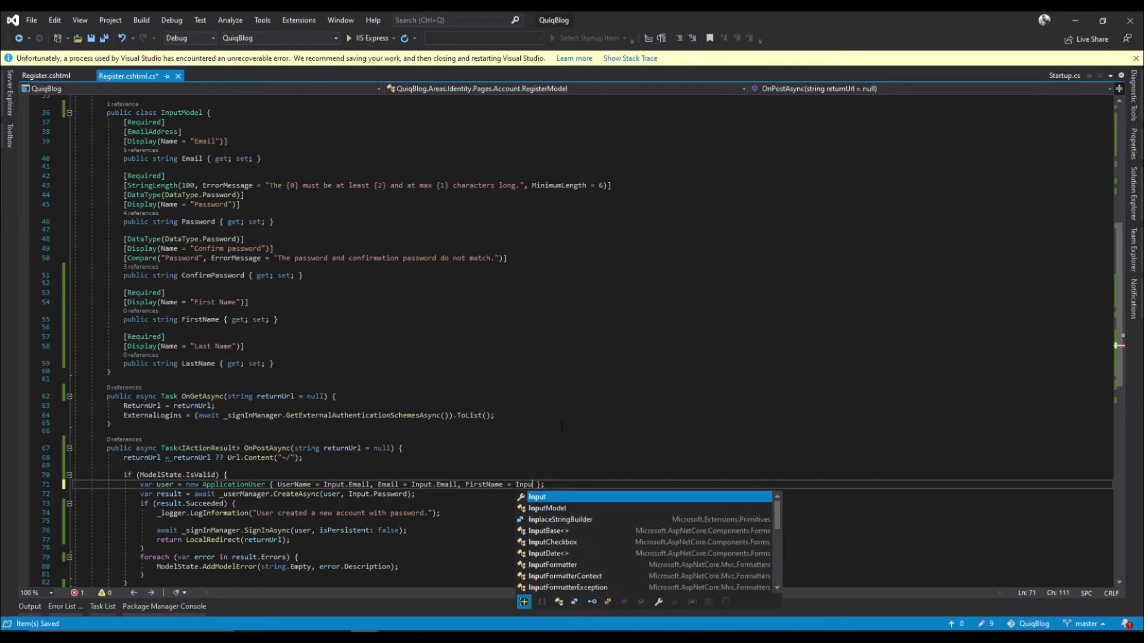
# Step: Initialize the new ApplicationUser with FirstName = Input.FirstName and LastName = Input.LastName
pyautogui.write('.FirstName')
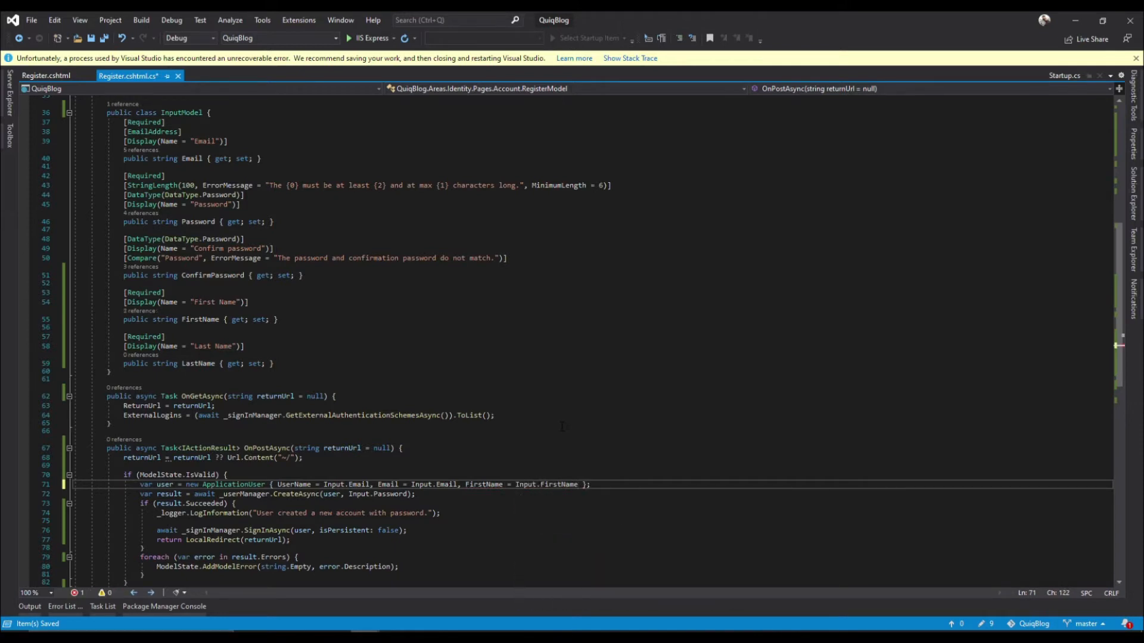
pyautogui.write('Las')
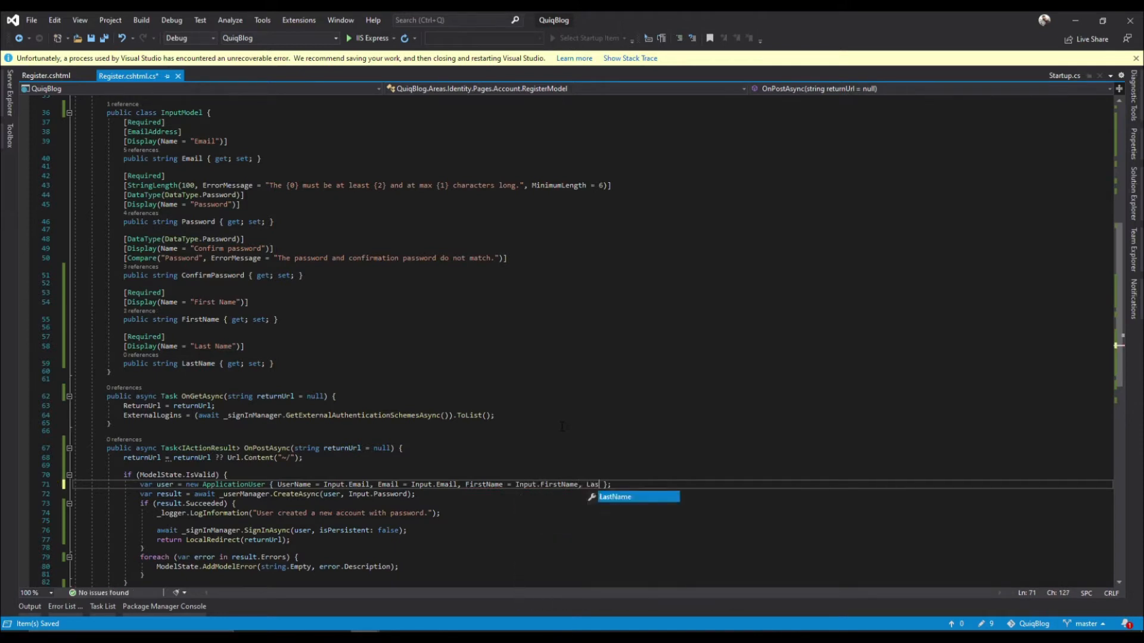
pyautogui.write('LastName = Input.LastName')
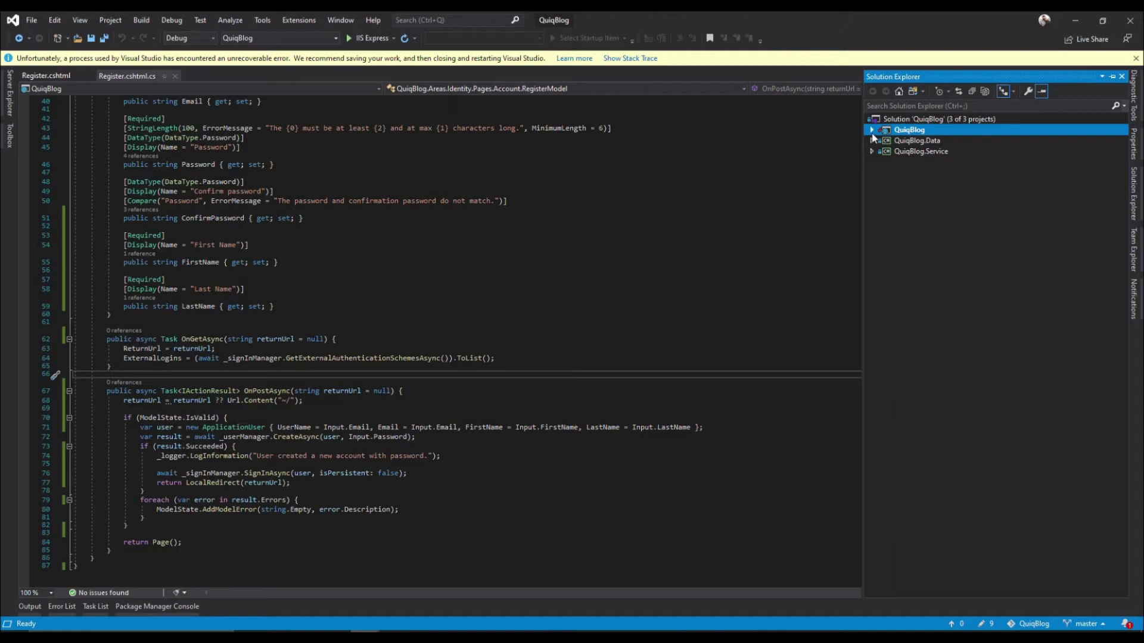
# Step: Set RequireConfirmedAccount to false in Configuration/AppServices.cs and launch the site in IIS Express
pyautogui.click(871, 129)
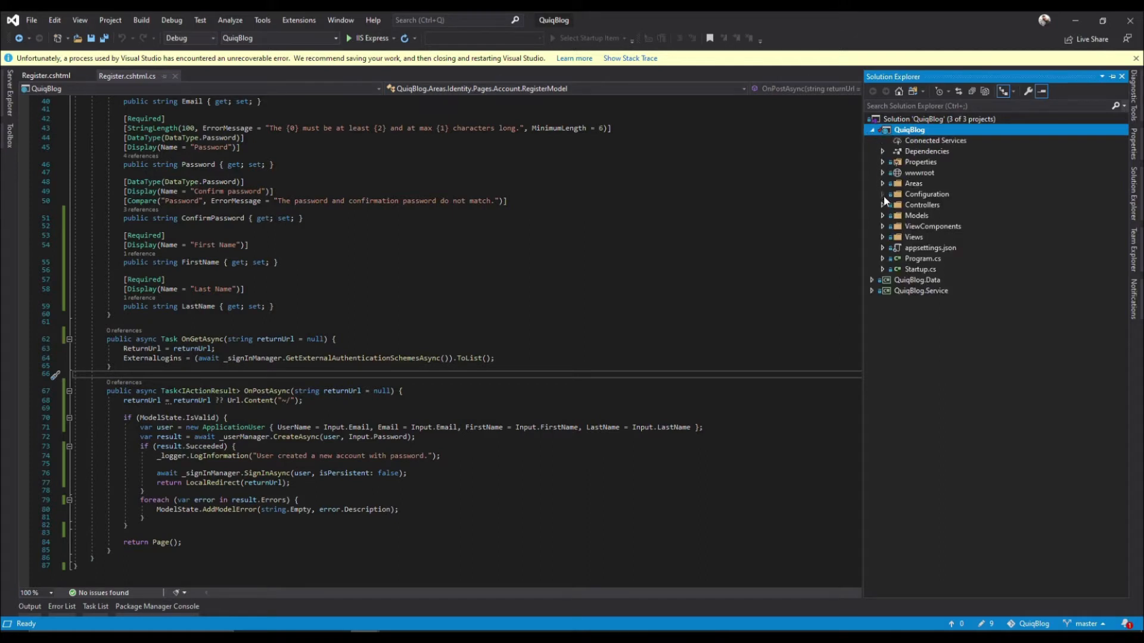
pyautogui.click(882, 195)
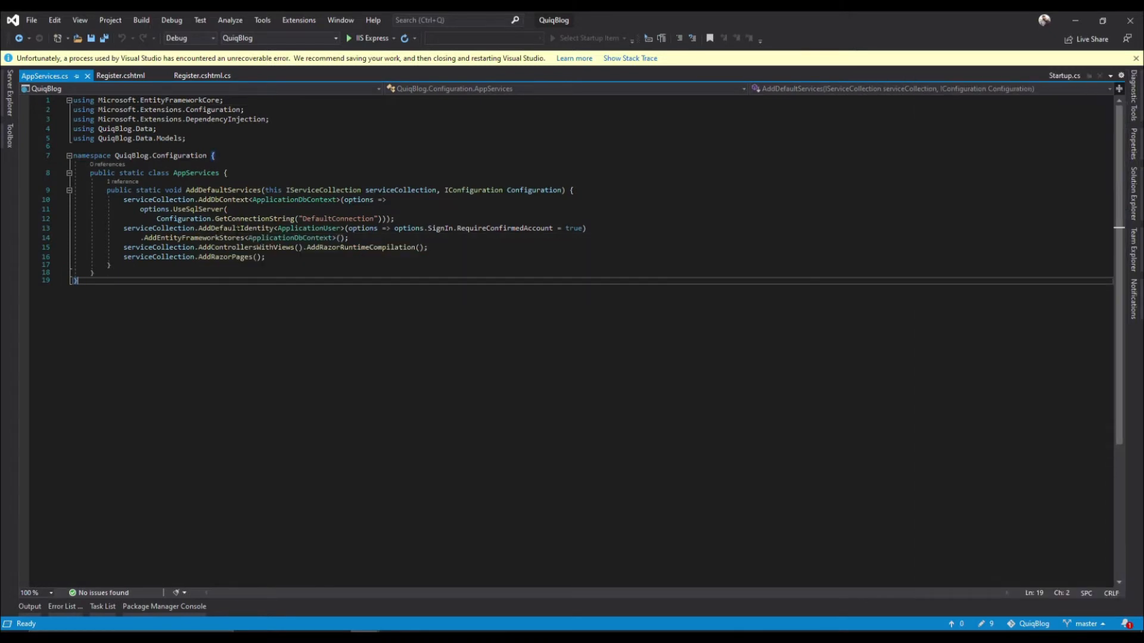
pyautogui.doubleClick(235, 228)
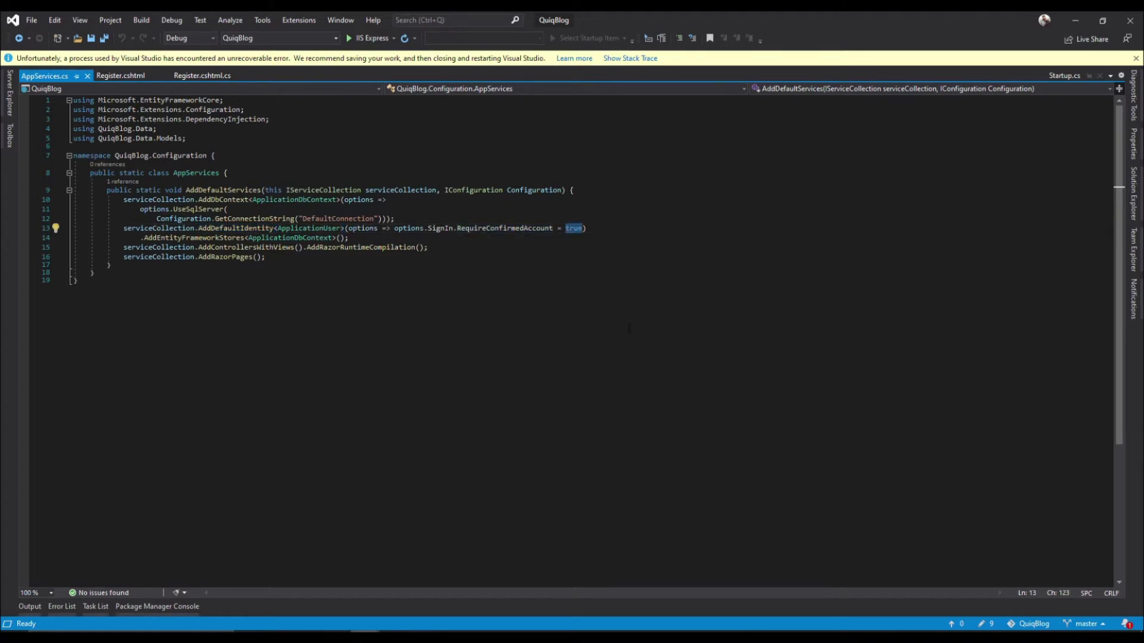
pyautogui.write('false')
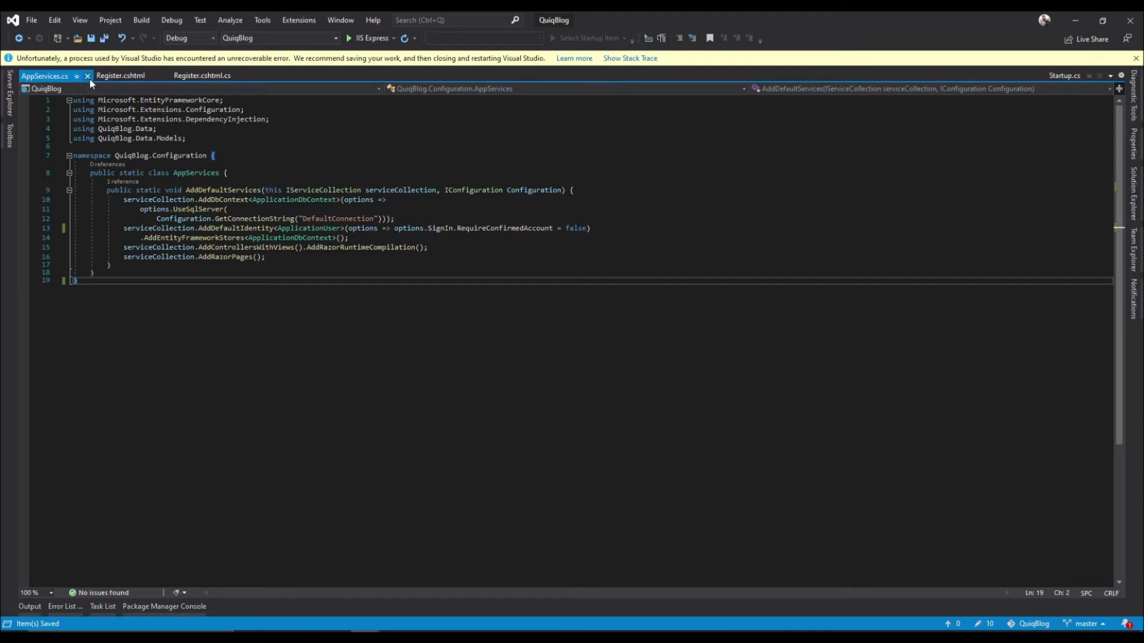
pyautogui.click(87, 75)
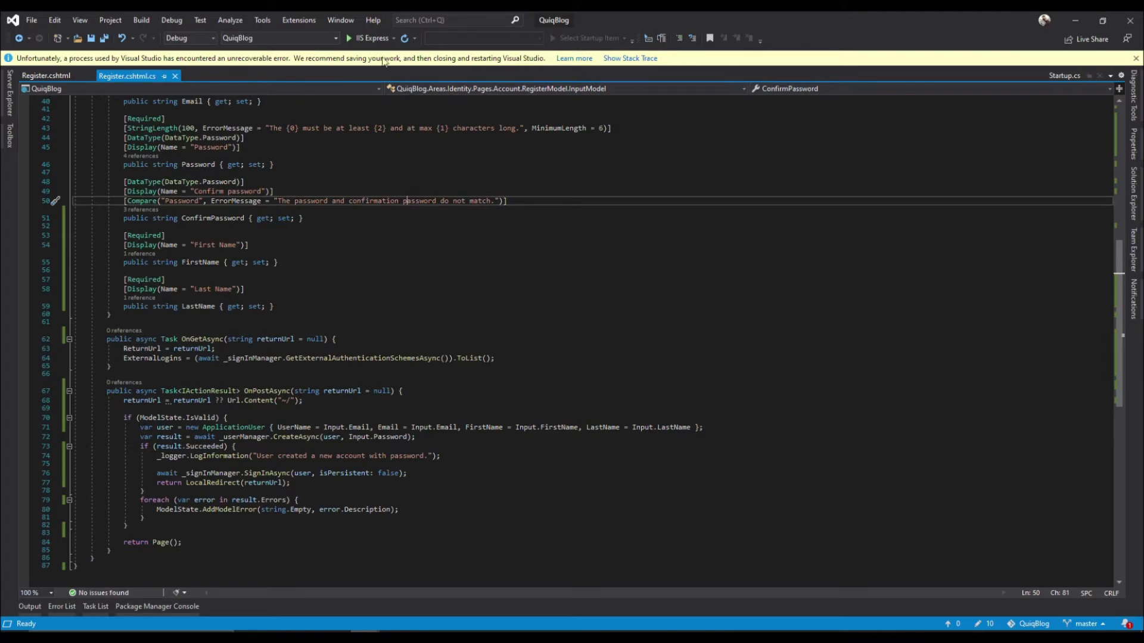
pyautogui.click(348, 38)
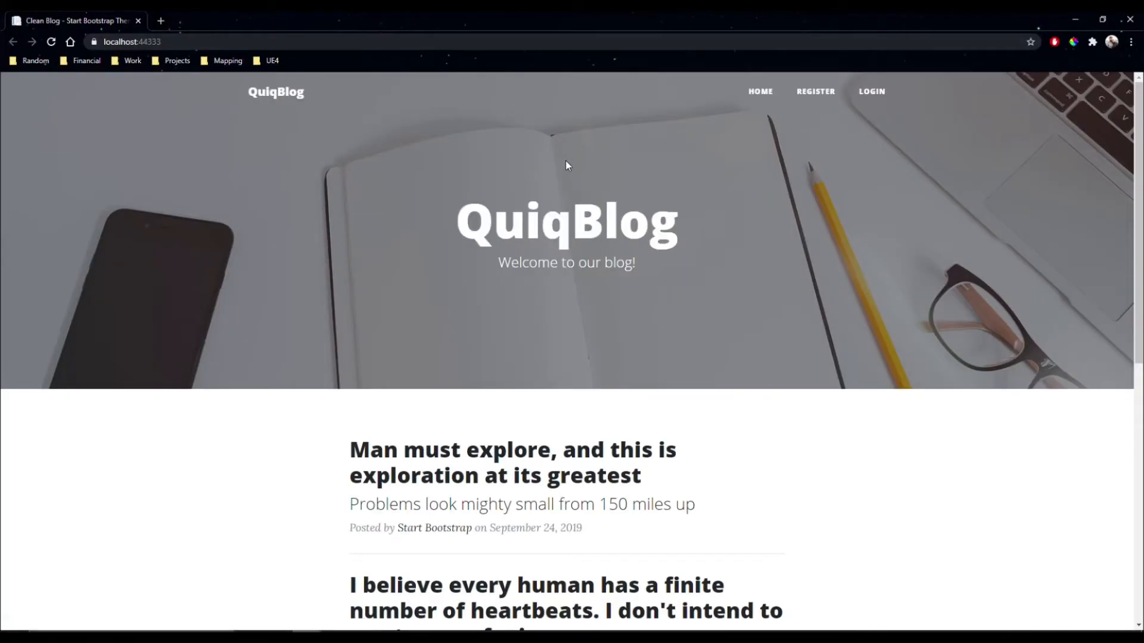
# Step: Go to the Register page via the REGISTER link in QuiqBlog's navbar
pyautogui.click(815, 91)
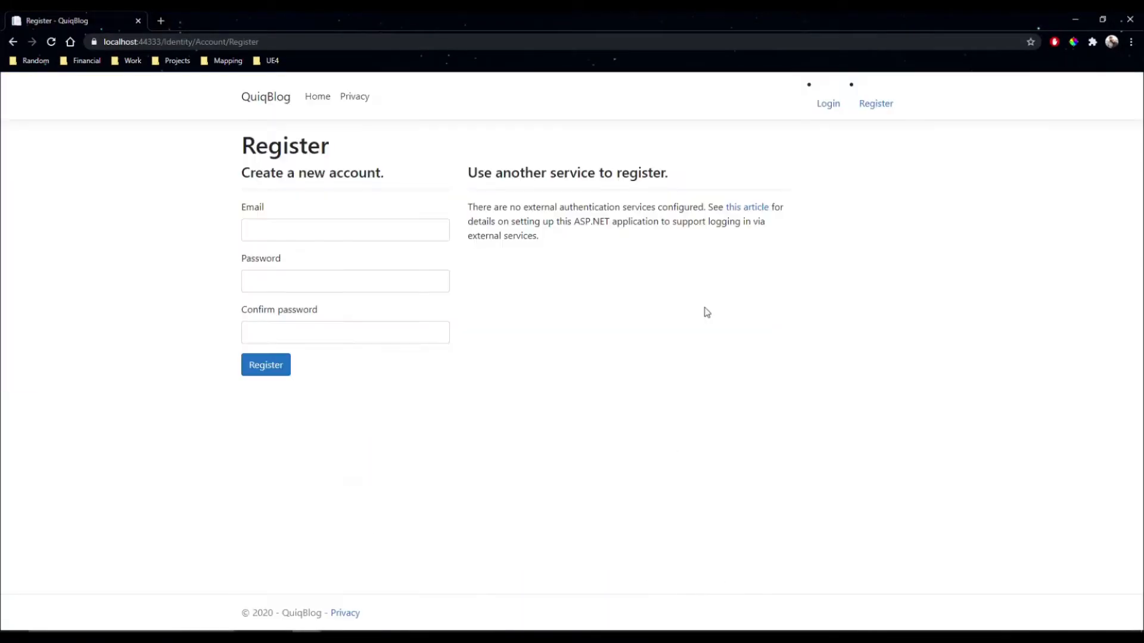
pyautogui.moveTo(875, 98)
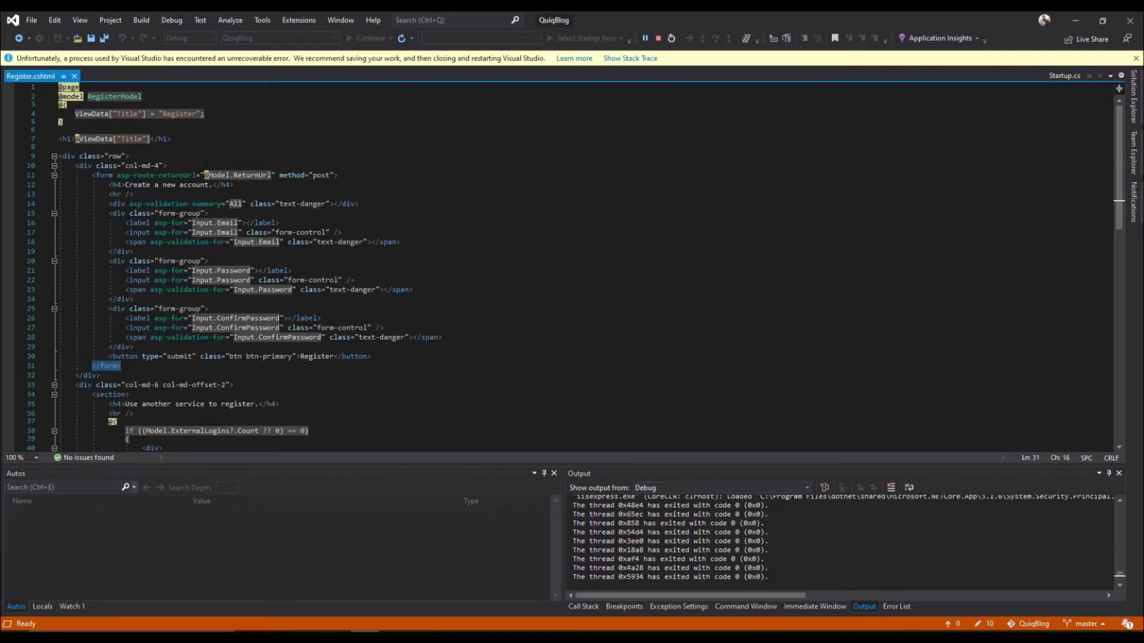
# Step: Move Register.cshtml's form tags so the form wraps the entire row layout
pyautogui.click(335, 175)
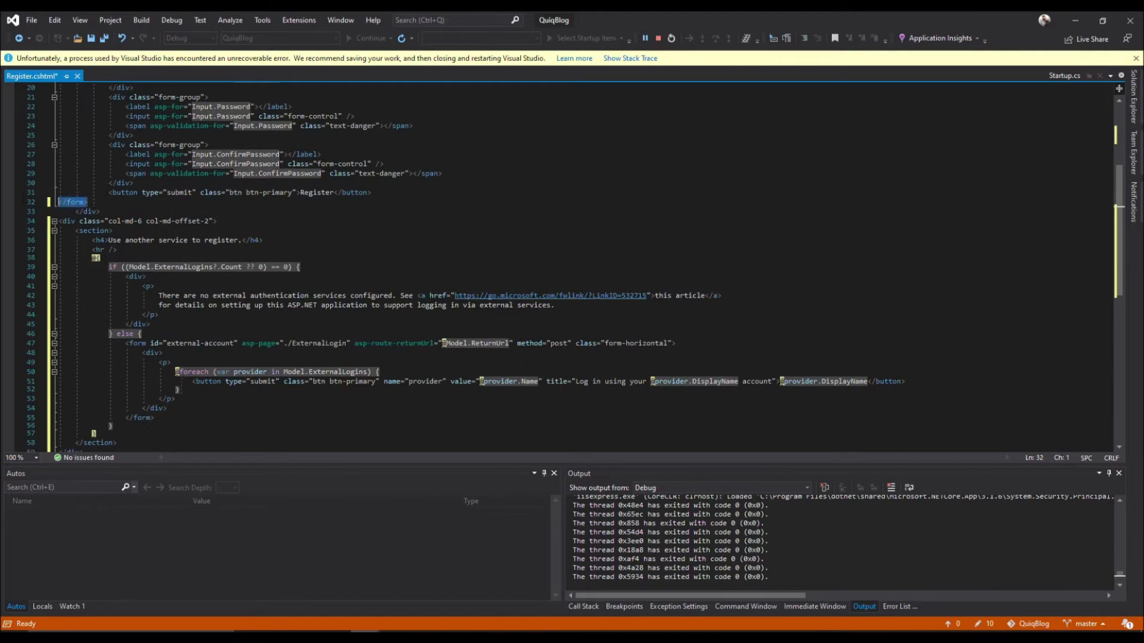
pyautogui.scroll(-3)
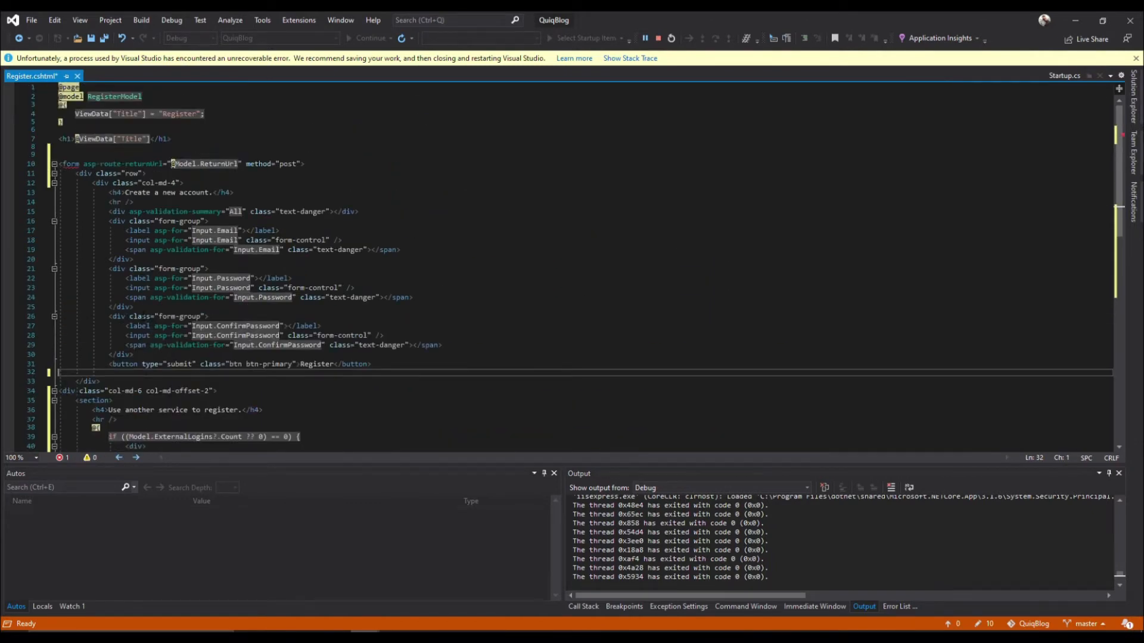
pyautogui.scroll(-3)
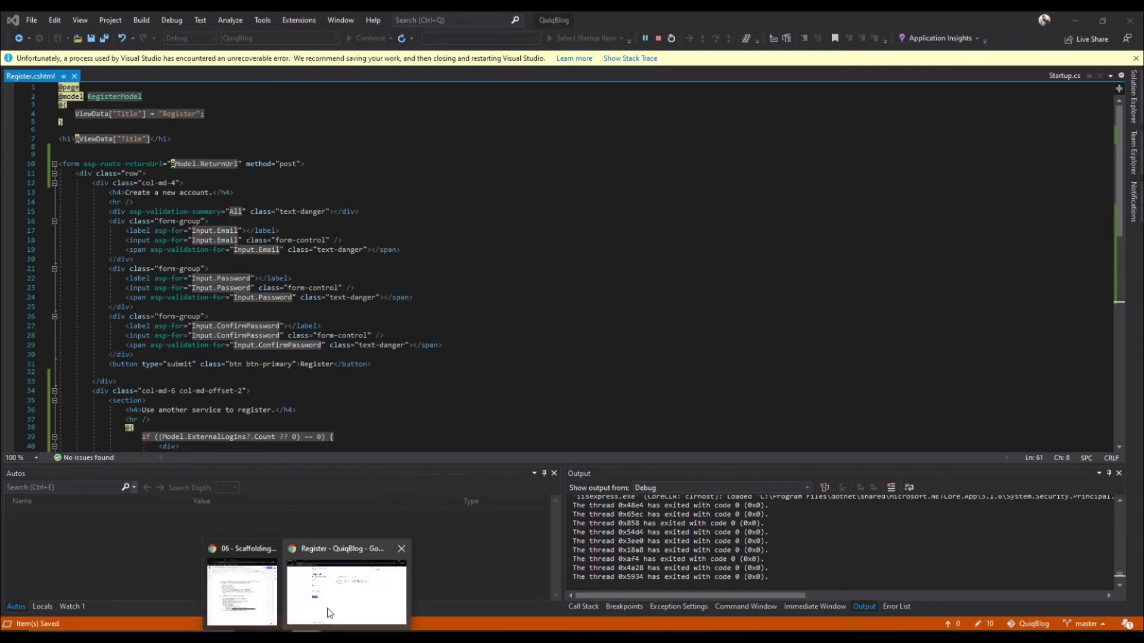
# Step: Switch to Chrome and reload the QuiqBlog Register page showing Email and Password fields
pyautogui.click(345, 591)
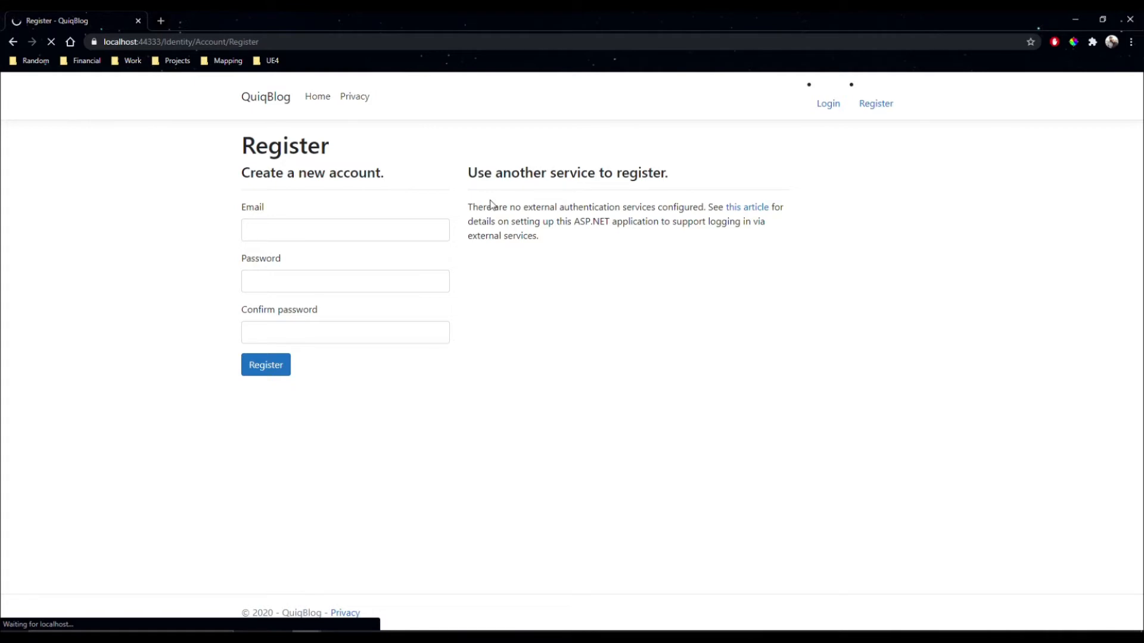
pyautogui.moveTo(594, 297)
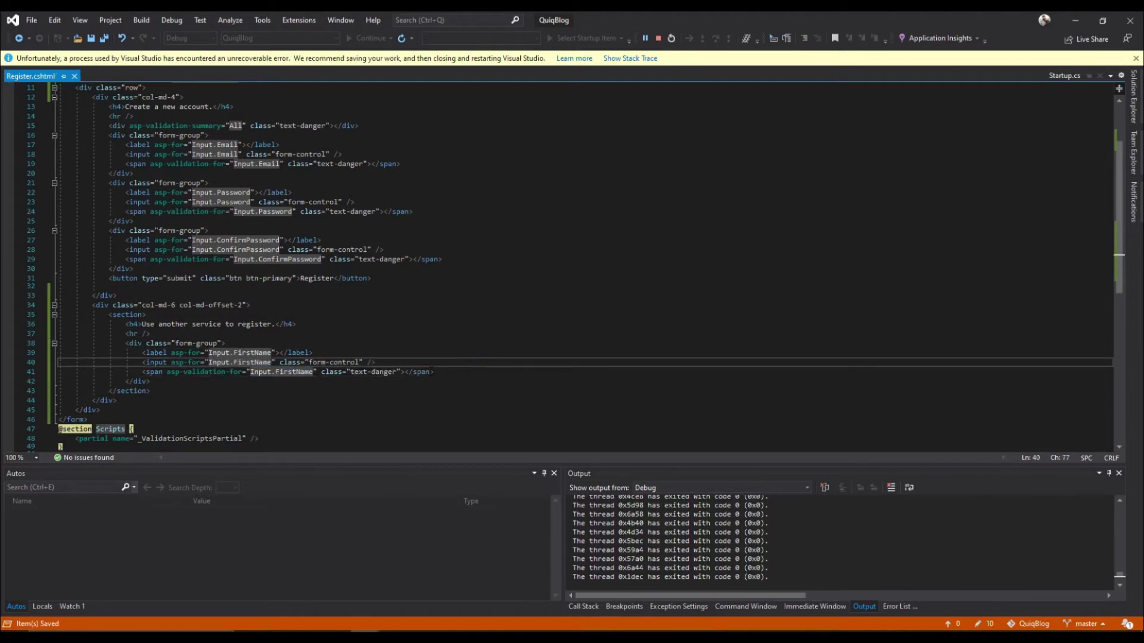
# Step: In Register.cshtml, add a 'Who are ya?' heading with FirstName and duplicated LastName form-groups
pyautogui.scroll(-3)
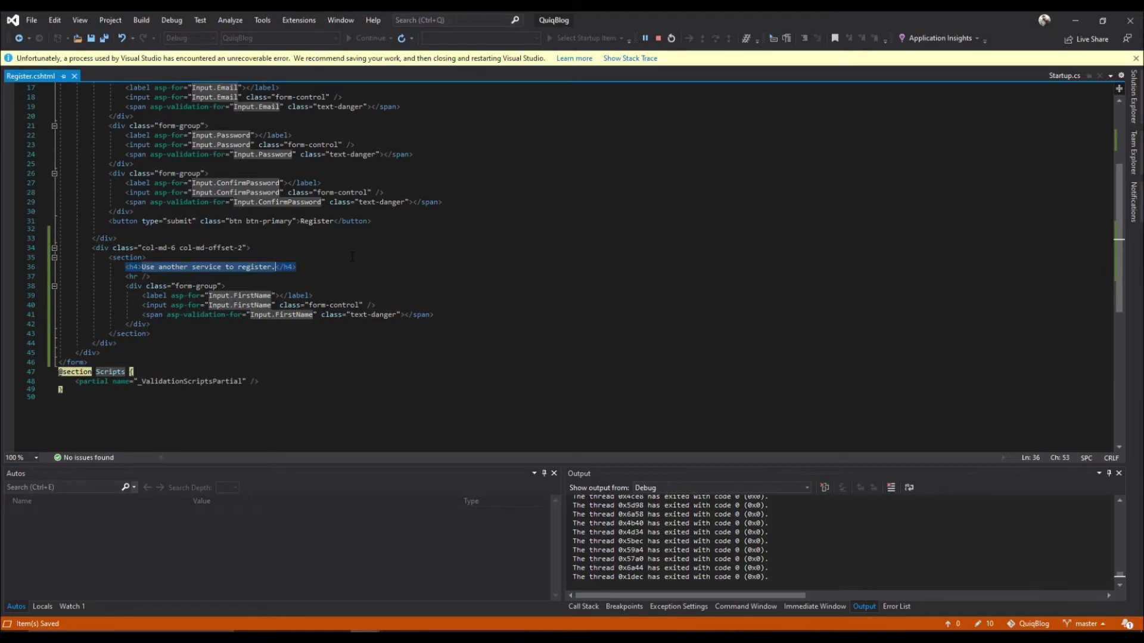
pyautogui.write('Who are ya?</h4>')
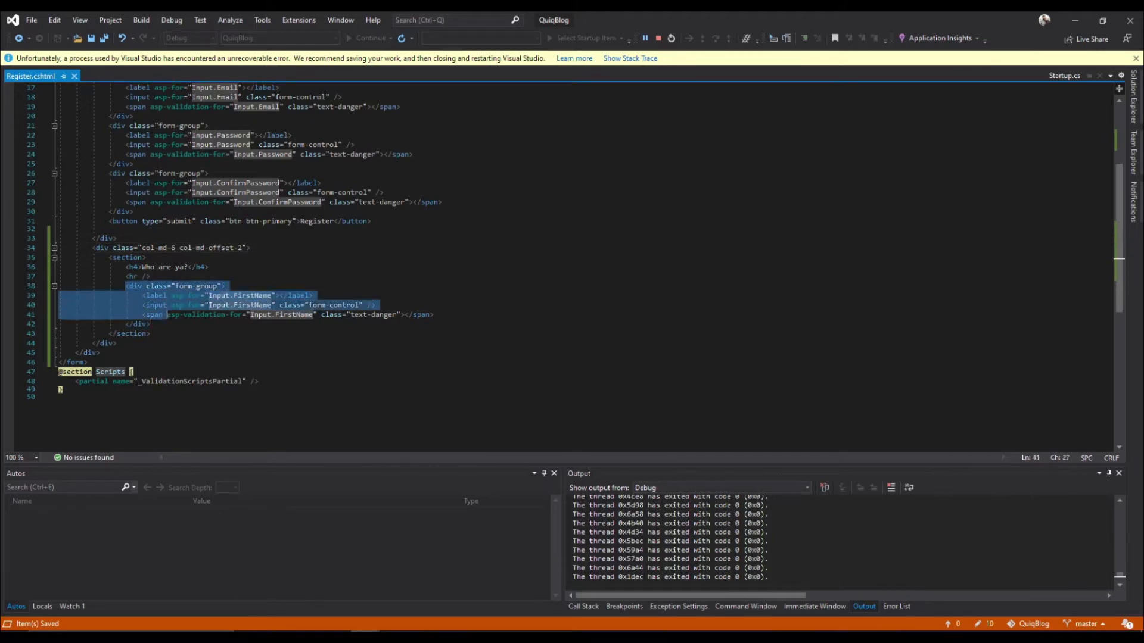
pyautogui.press('enter')
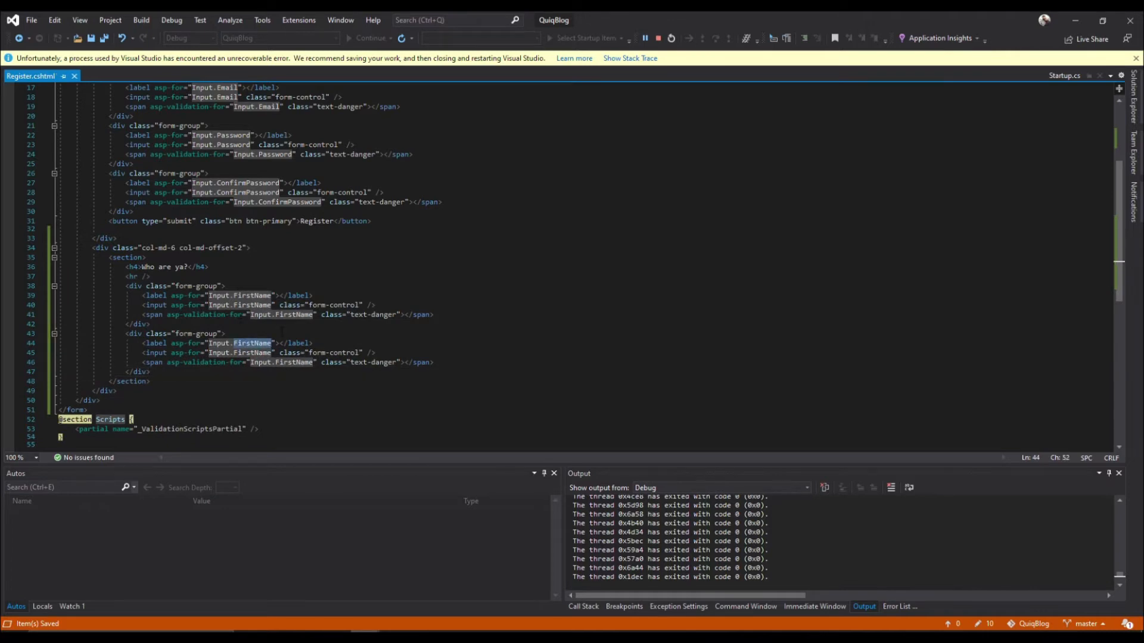
pyautogui.write('LastName')
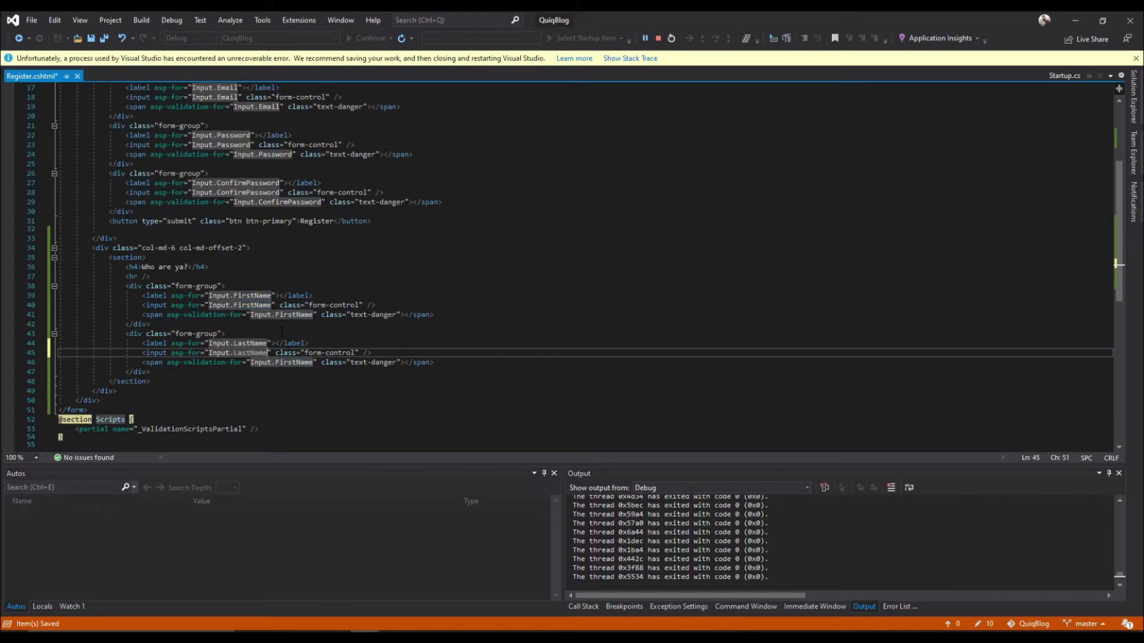
pyautogui.doubleClick(288, 362)
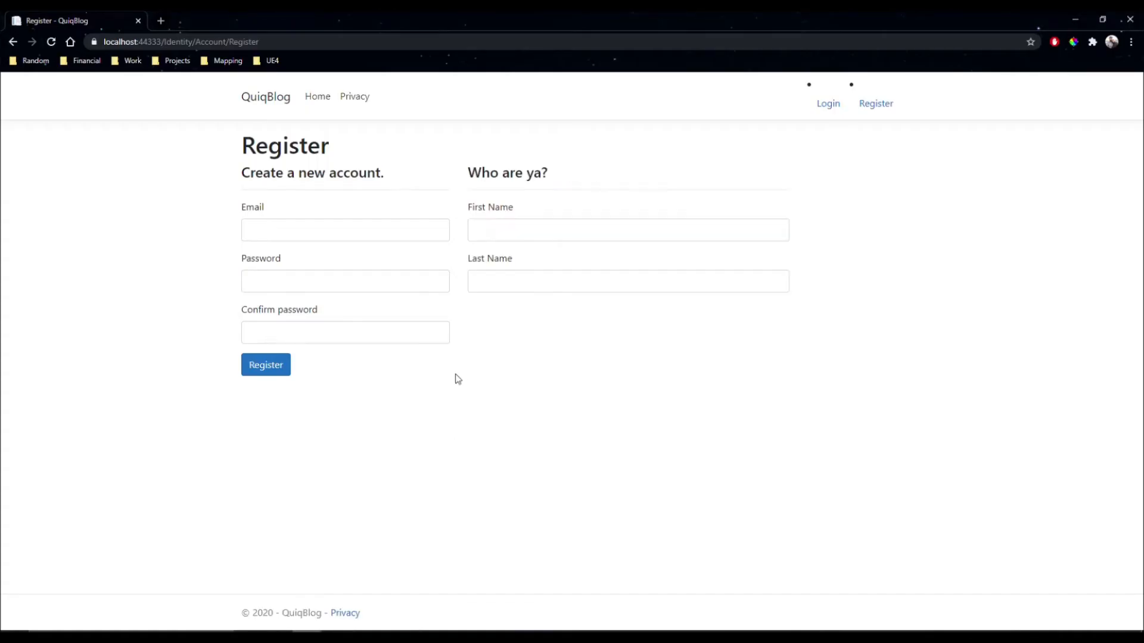
pyautogui.moveTo(741, 407)
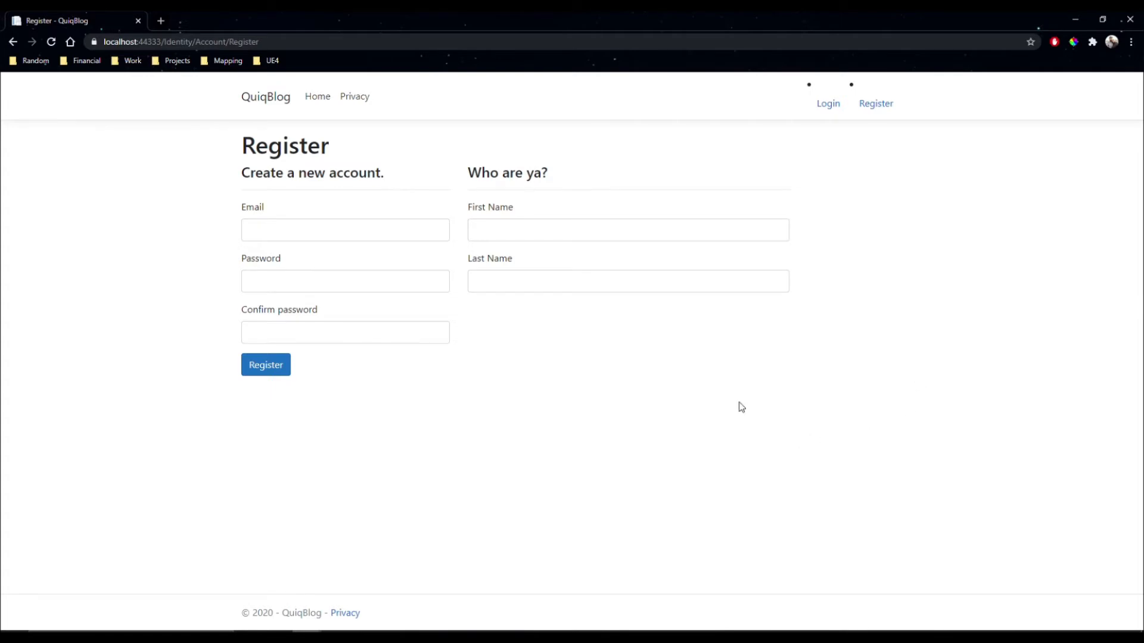
pyautogui.moveTo(357, 95)
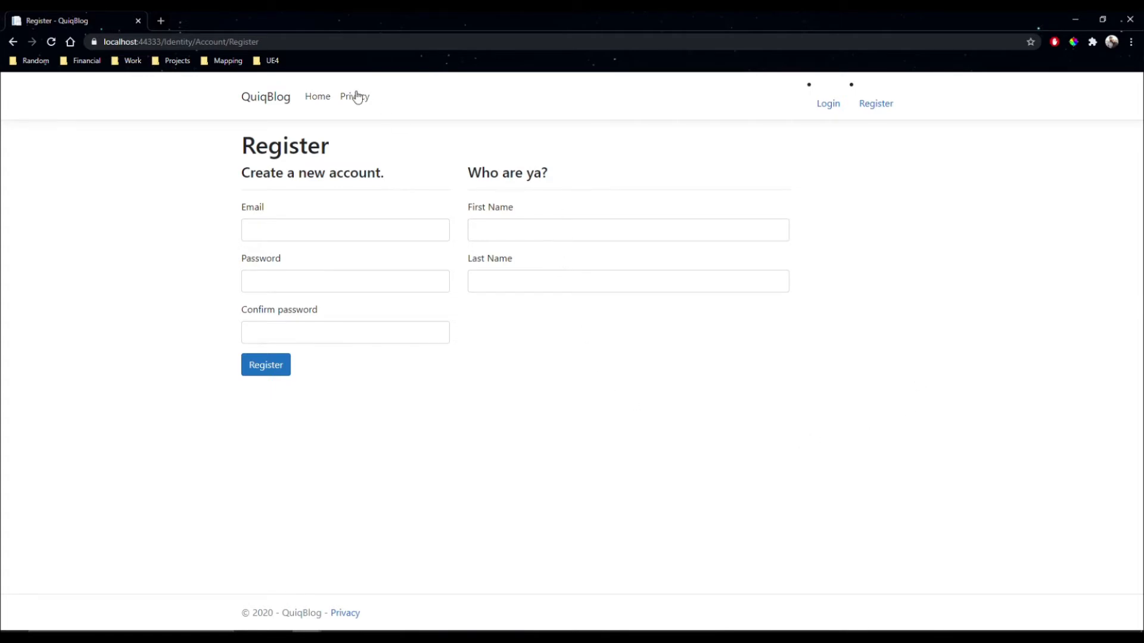
# Step: Submit the empty Register form to see First Name and Last Name required errors
pyautogui.click(266, 365)
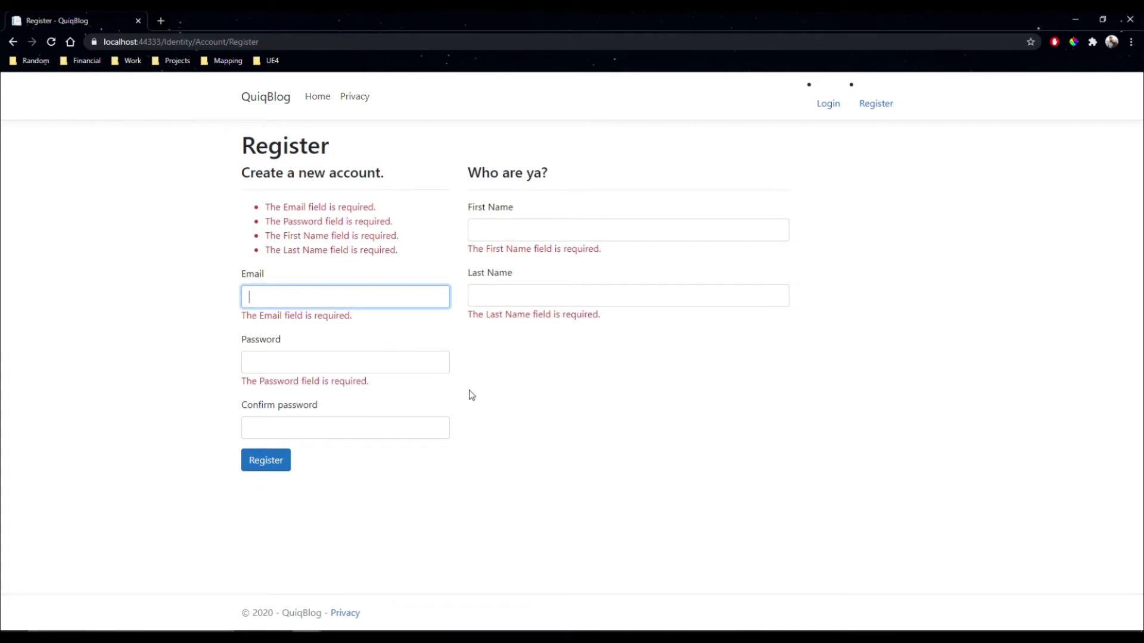
pyautogui.moveTo(307, 280)
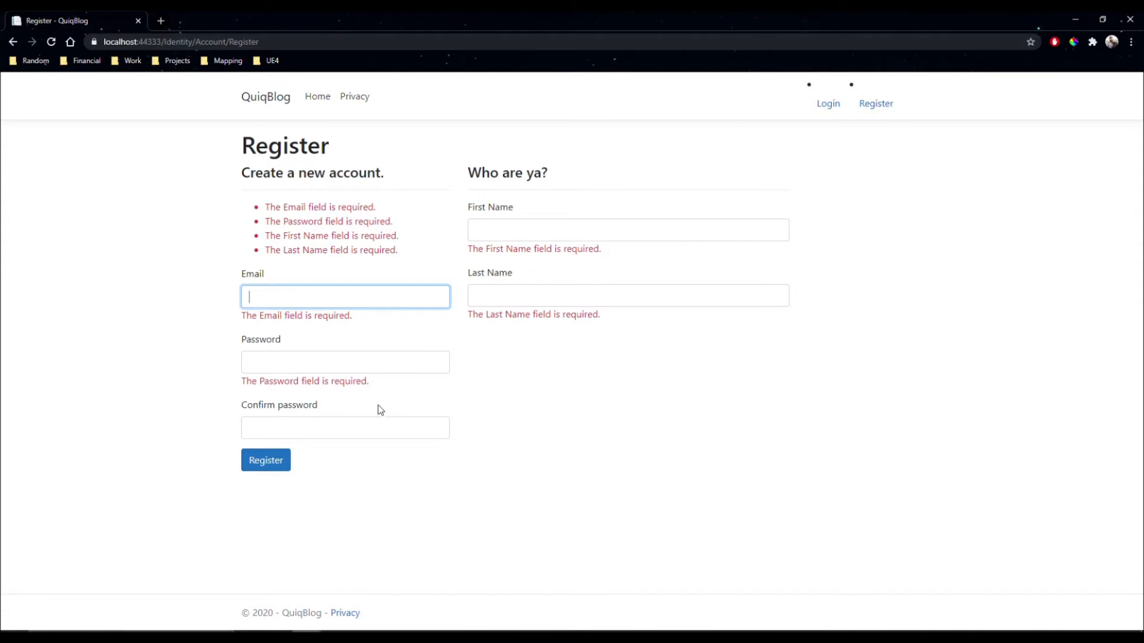
pyautogui.moveTo(386, 409)
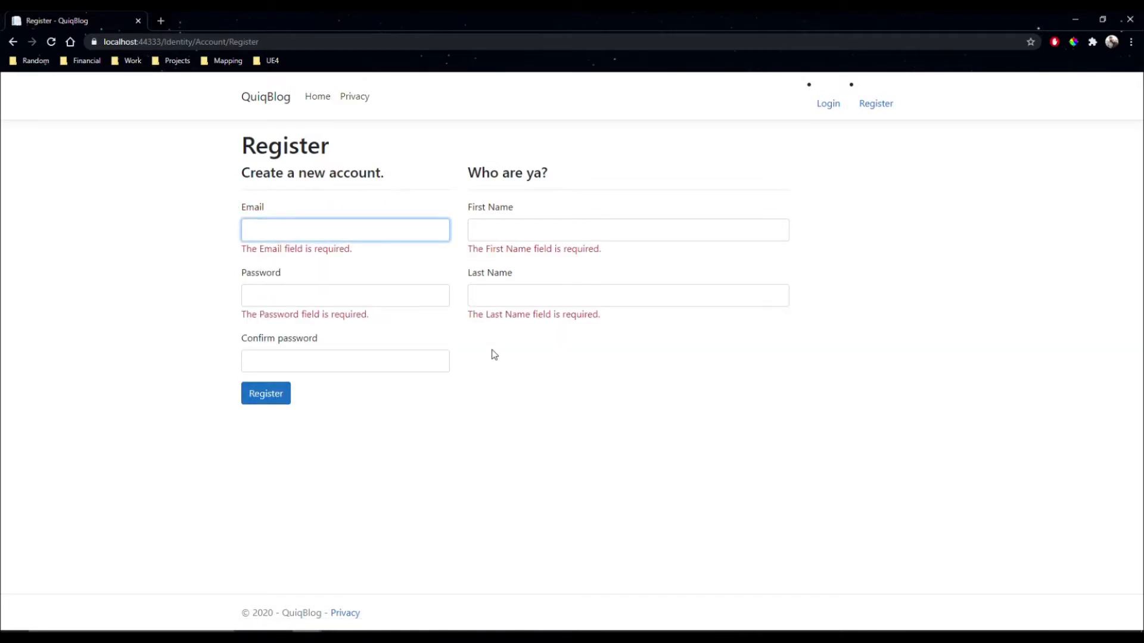
pyautogui.moveTo(522, 338)
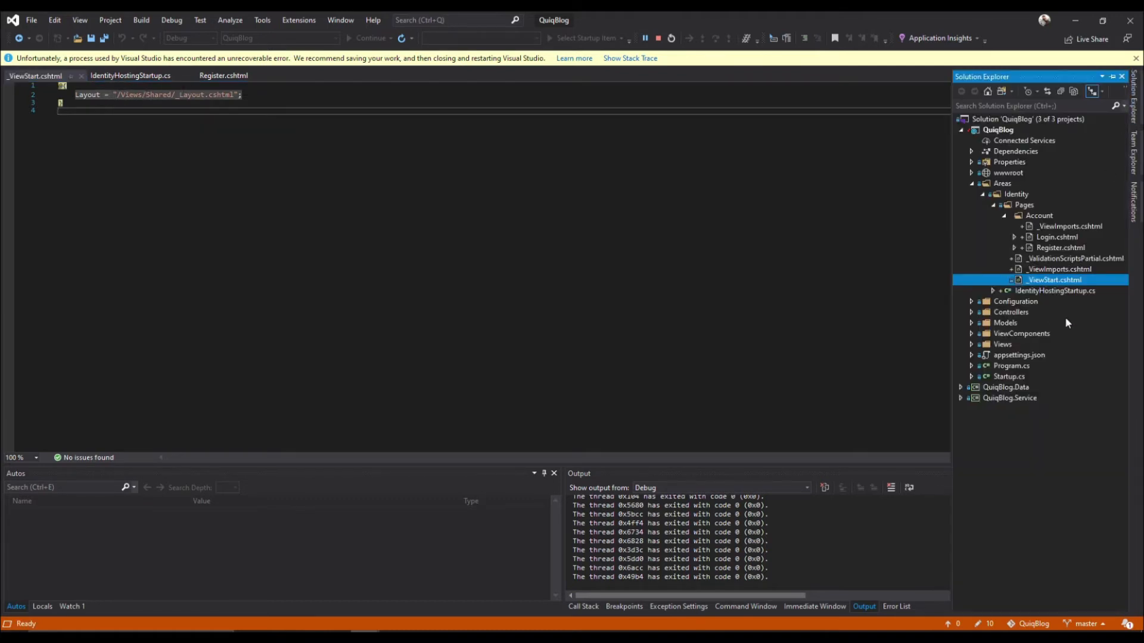
# Step: Expand Views > Shared and Views > Home, then open Shared/_Layout.cshtml
pyautogui.click(972, 343)
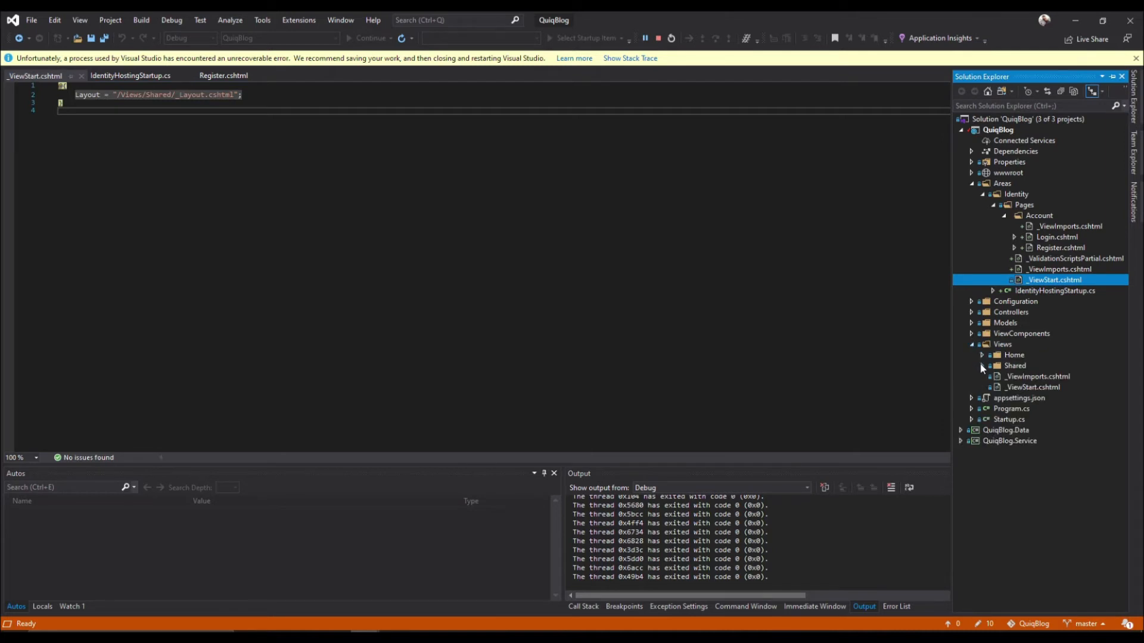
pyautogui.click(983, 365)
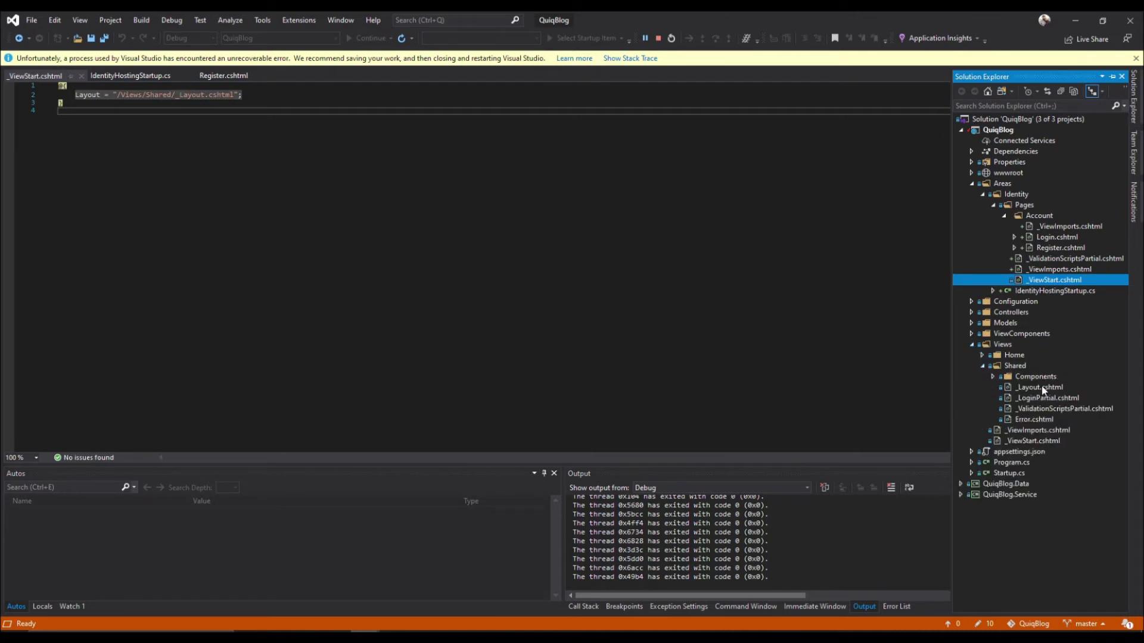
pyautogui.click(982, 354)
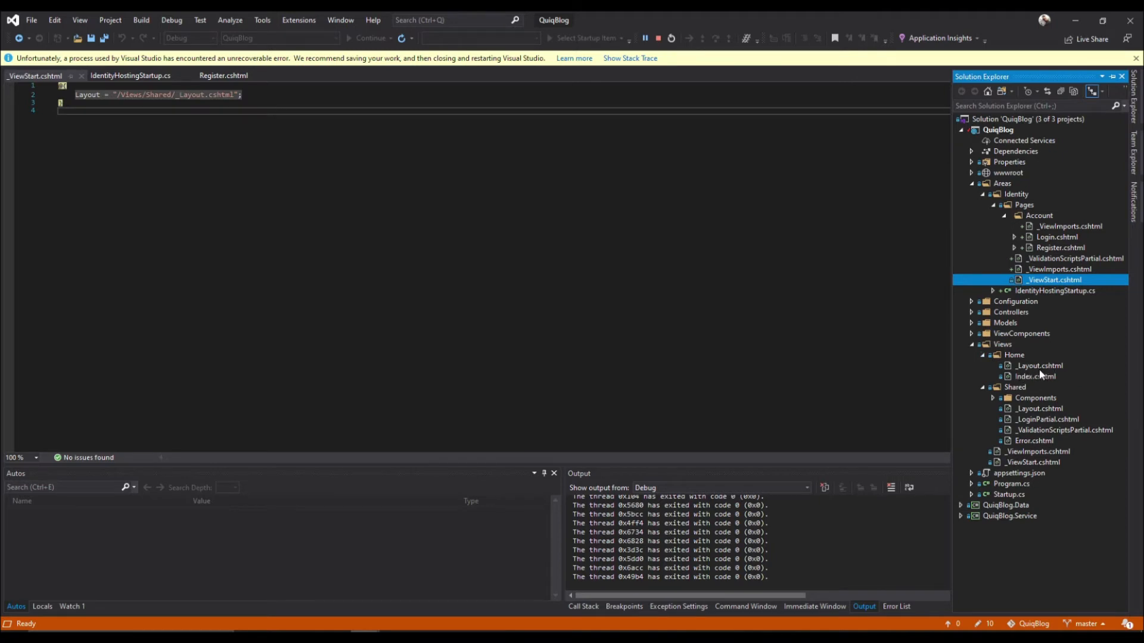
pyautogui.moveTo(1040, 375)
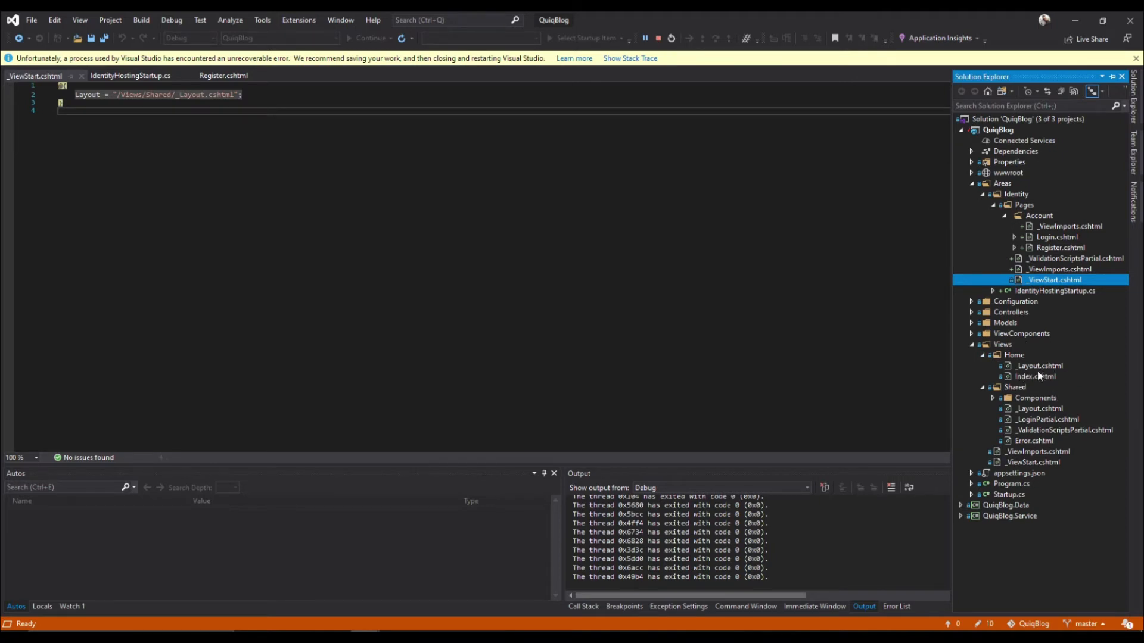
pyautogui.moveTo(1034, 417)
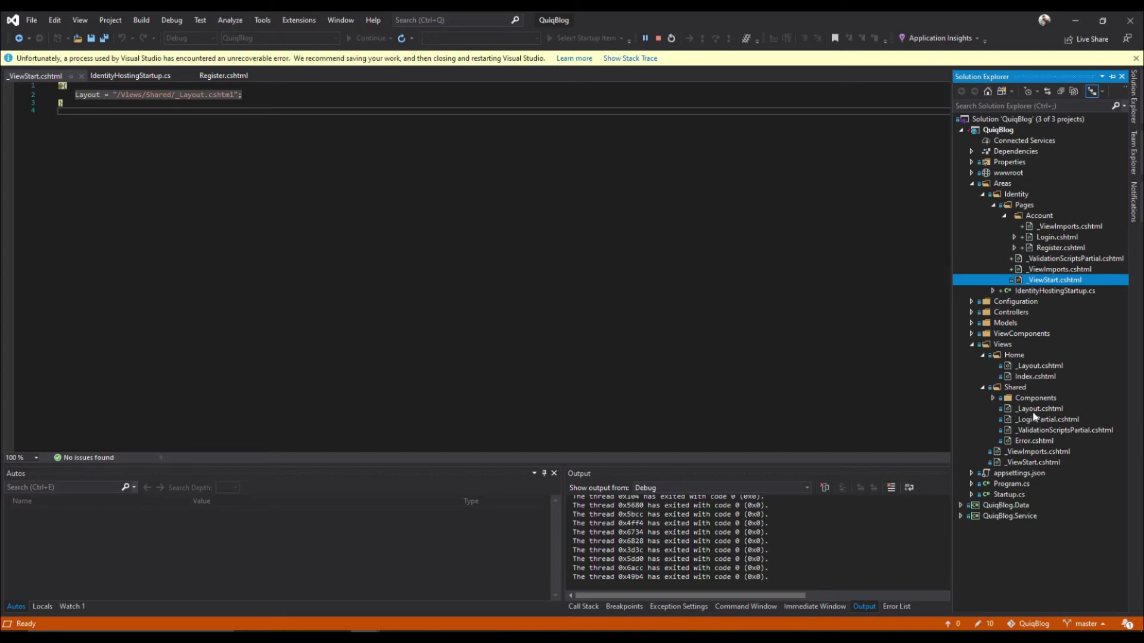
pyautogui.click(1037, 409)
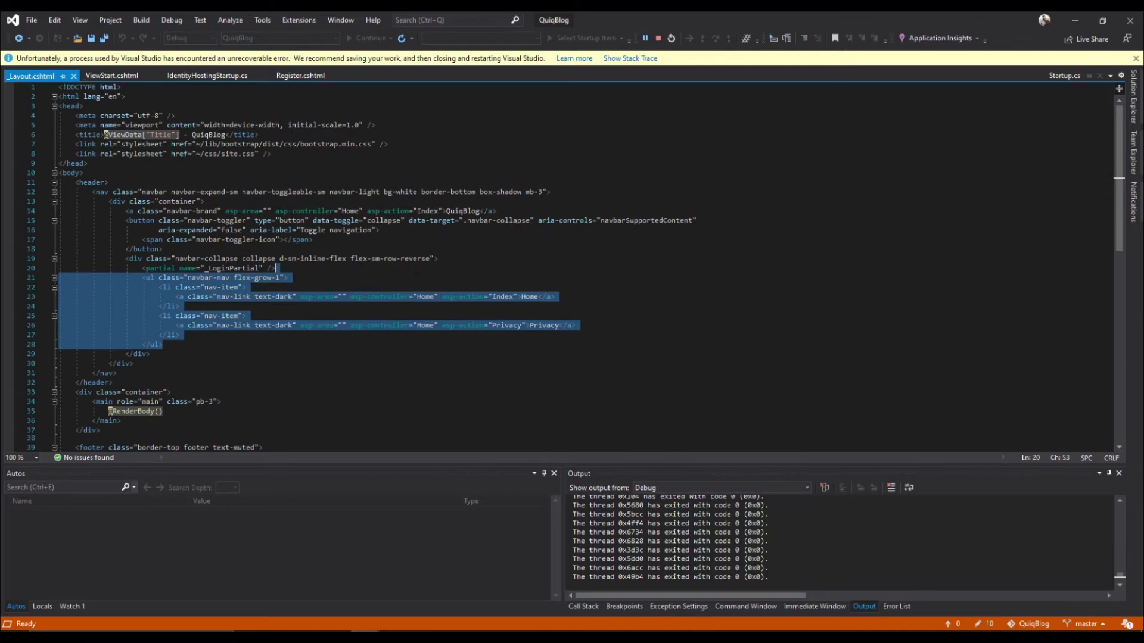
# Step: Delete the Home/Privacy nav list, save, and select the _LoginPartial navbar section
pyautogui.press('Delete')
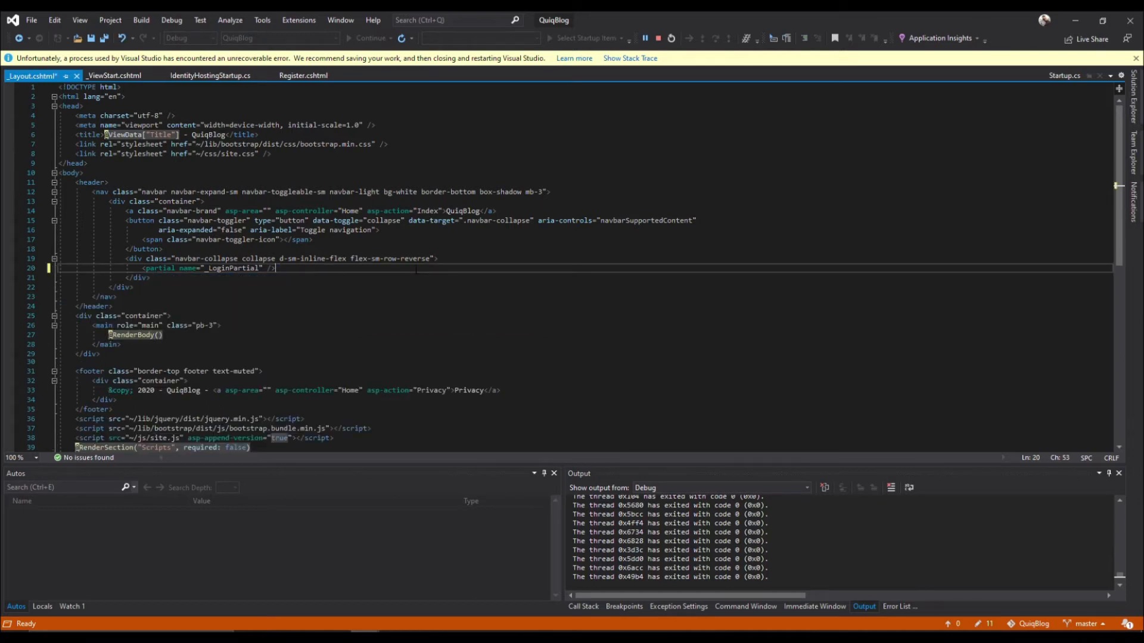
pyautogui.press('ctrl+s')
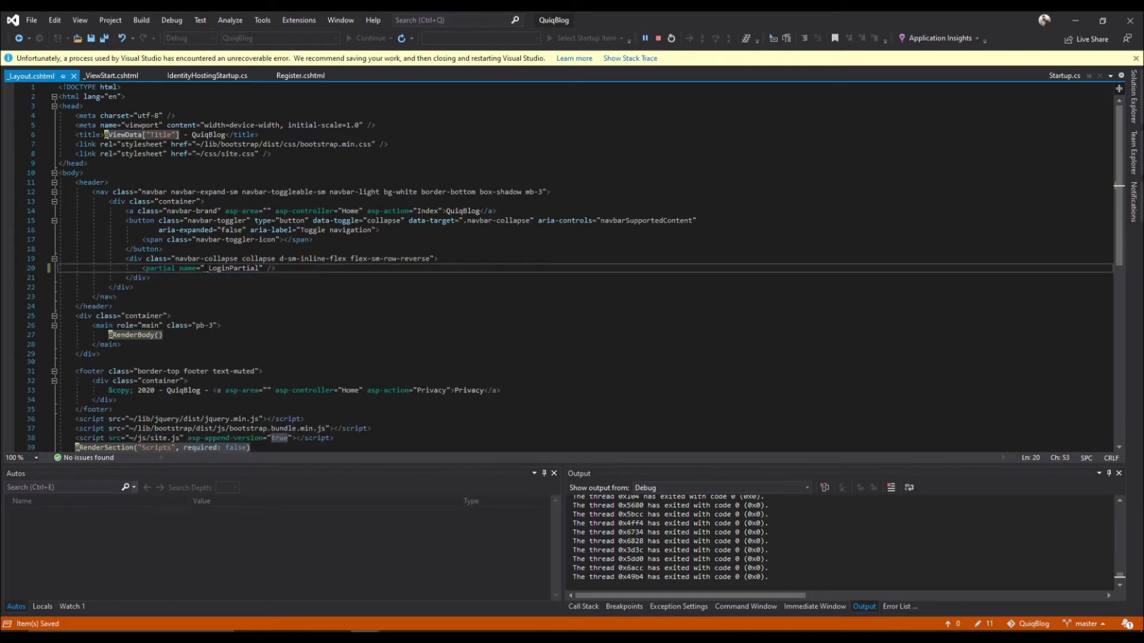
pyautogui.doubleClick(232, 267)
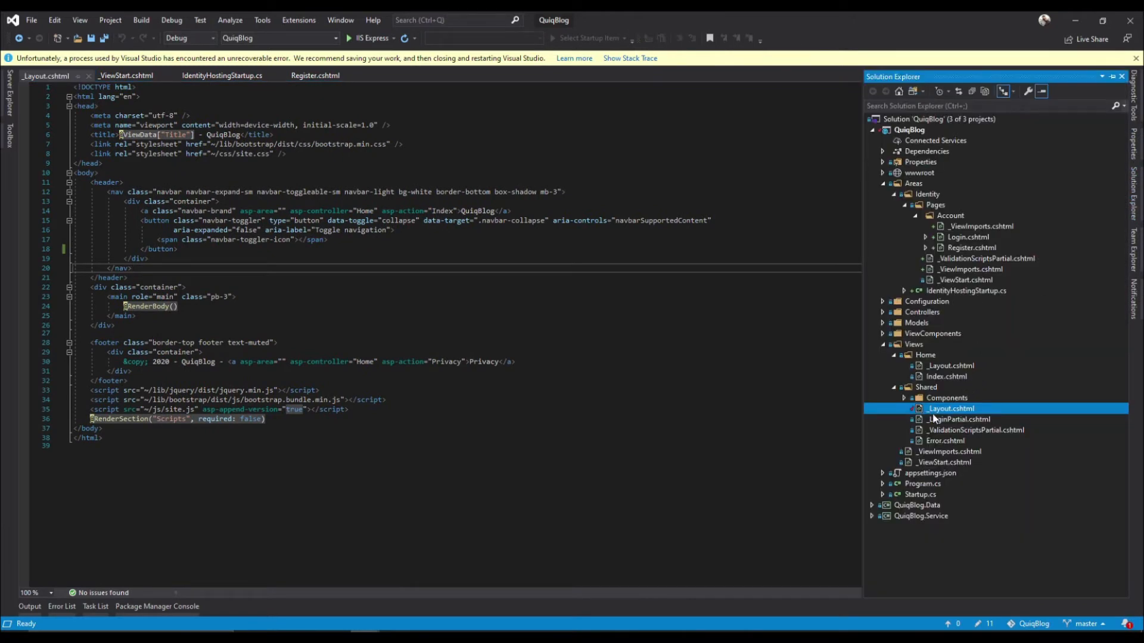
# Step: Rename _Layout.cshtml to _IdentityLayout.cshtml and set it as the Identity _ViewStart layout
pyautogui.rightClick(949, 409)
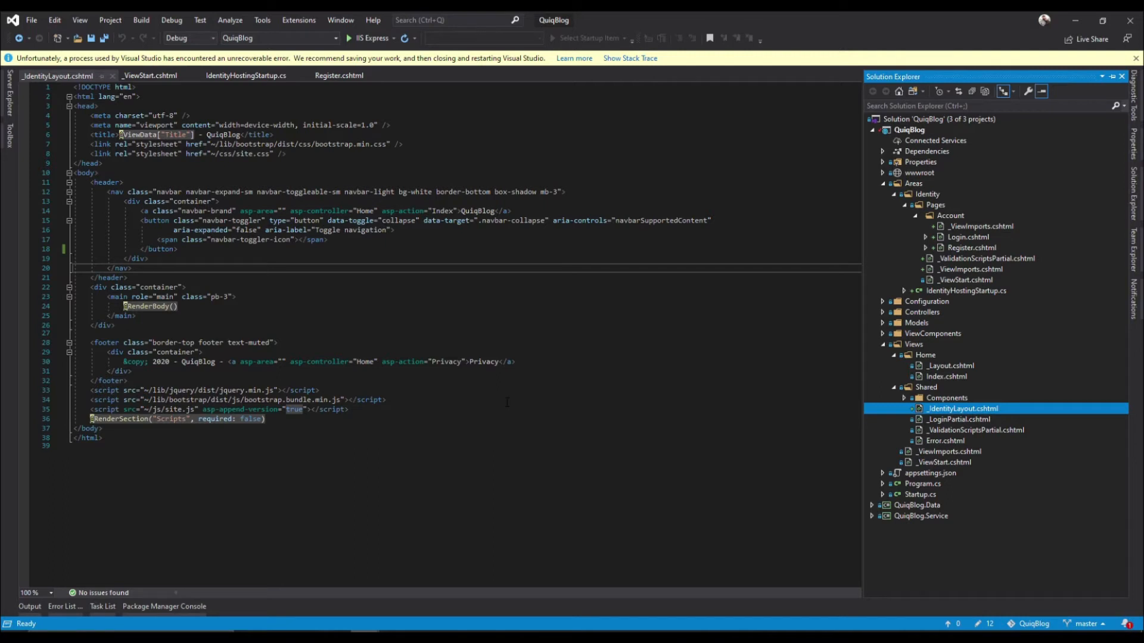
pyautogui.click(150, 75)
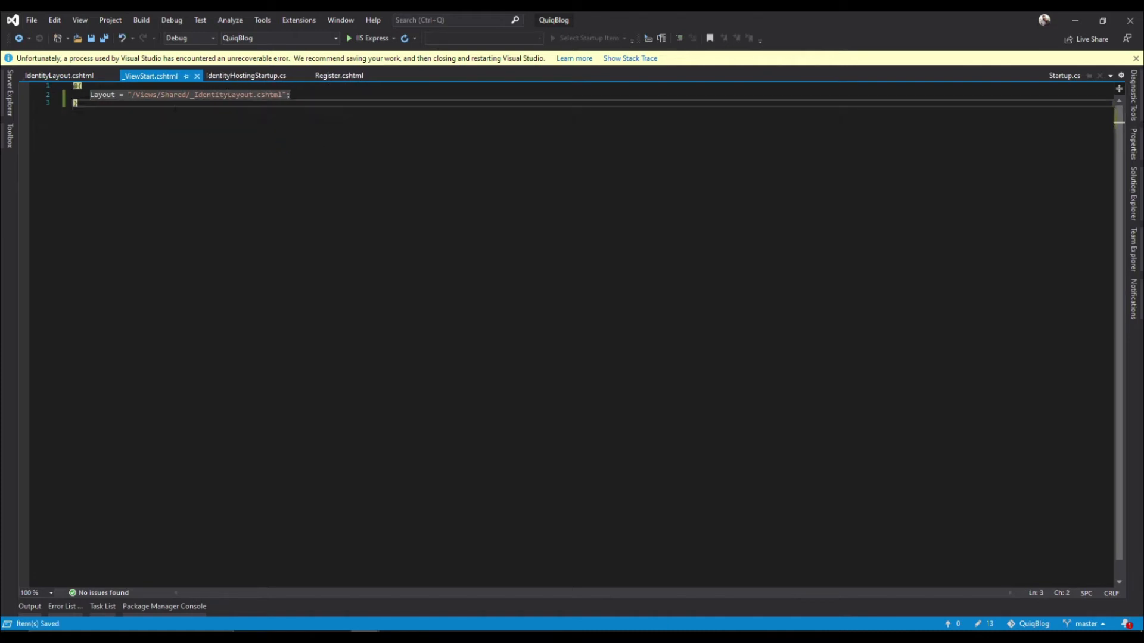
pyautogui.rightClick(149, 75)
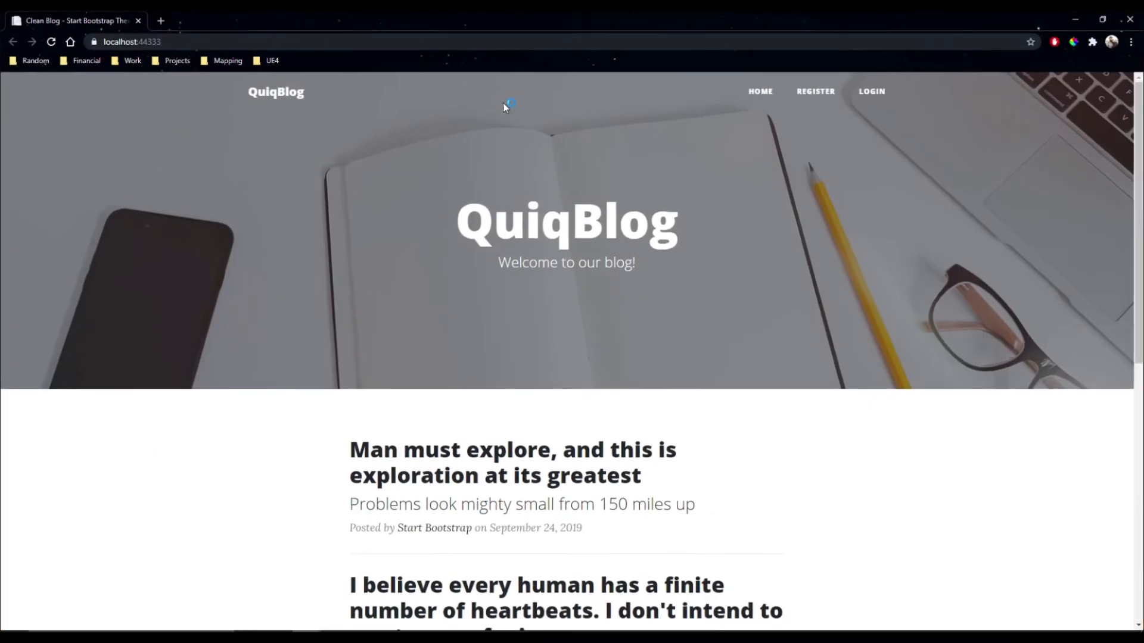
# Step: Open QuiqBlog's Log in page from the navbar LOGIN link
pyautogui.click(815, 91)
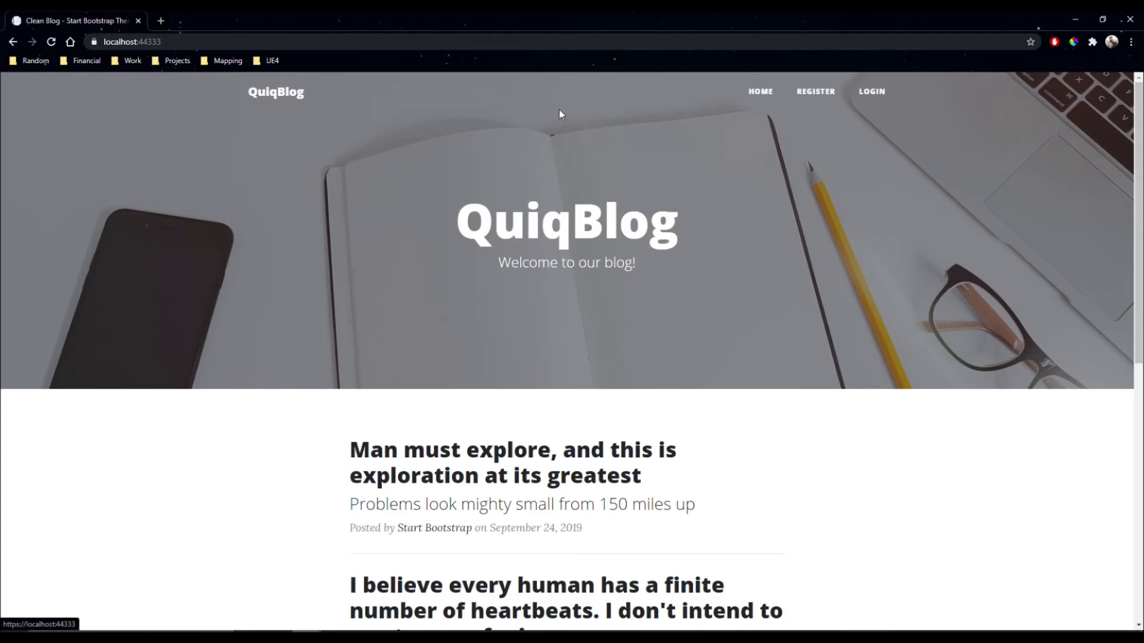
pyautogui.moveTo(669, 345)
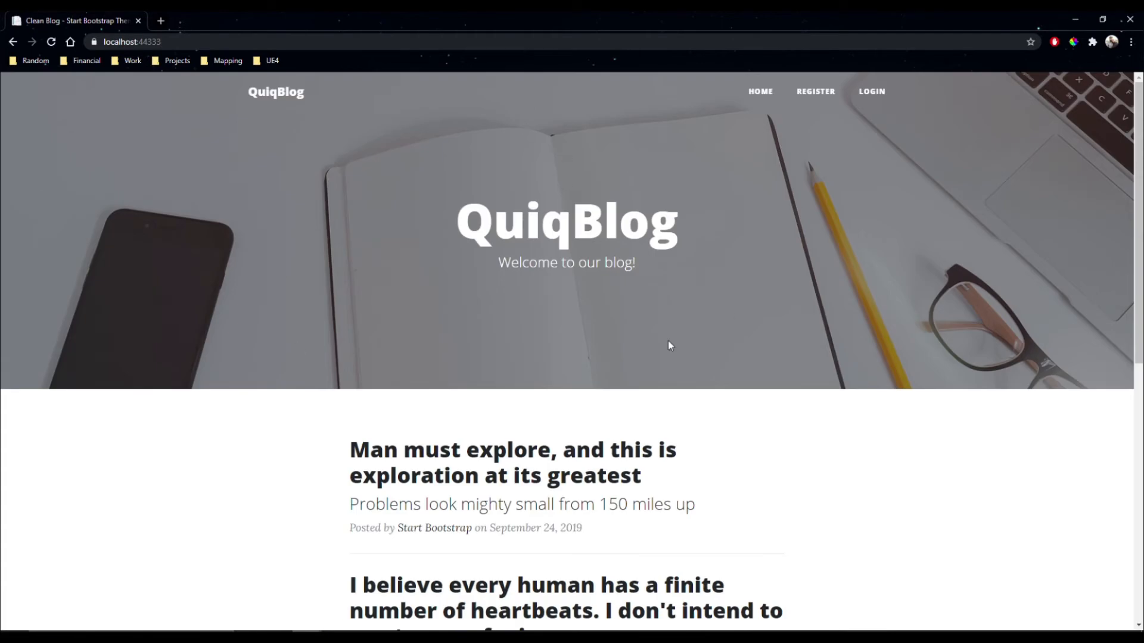
pyautogui.moveTo(815, 106)
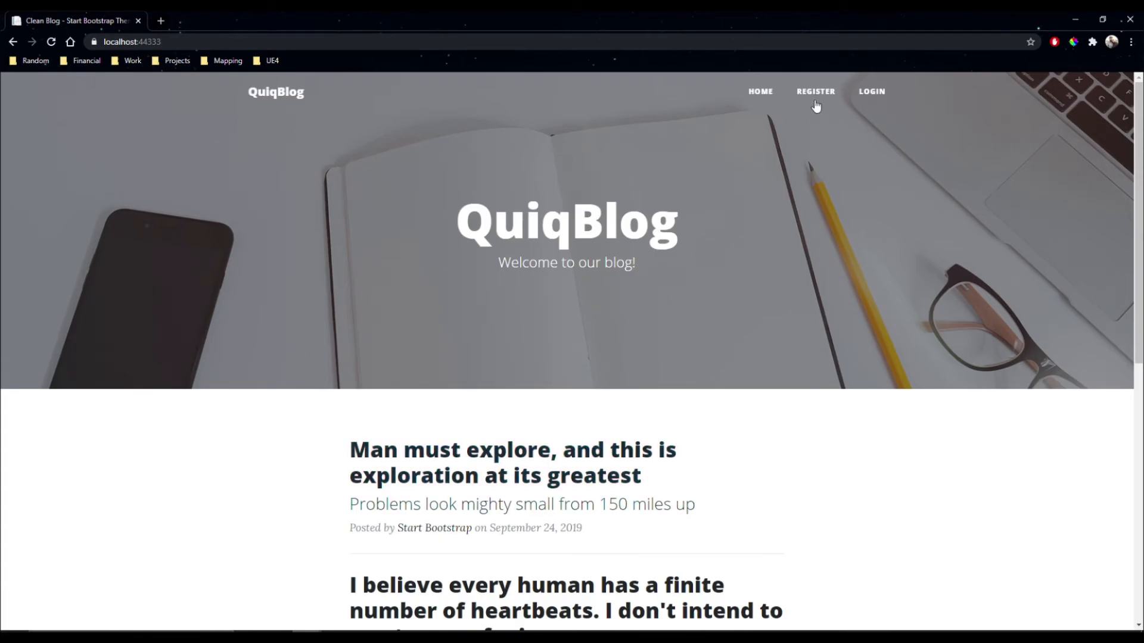
pyautogui.click(815, 91)
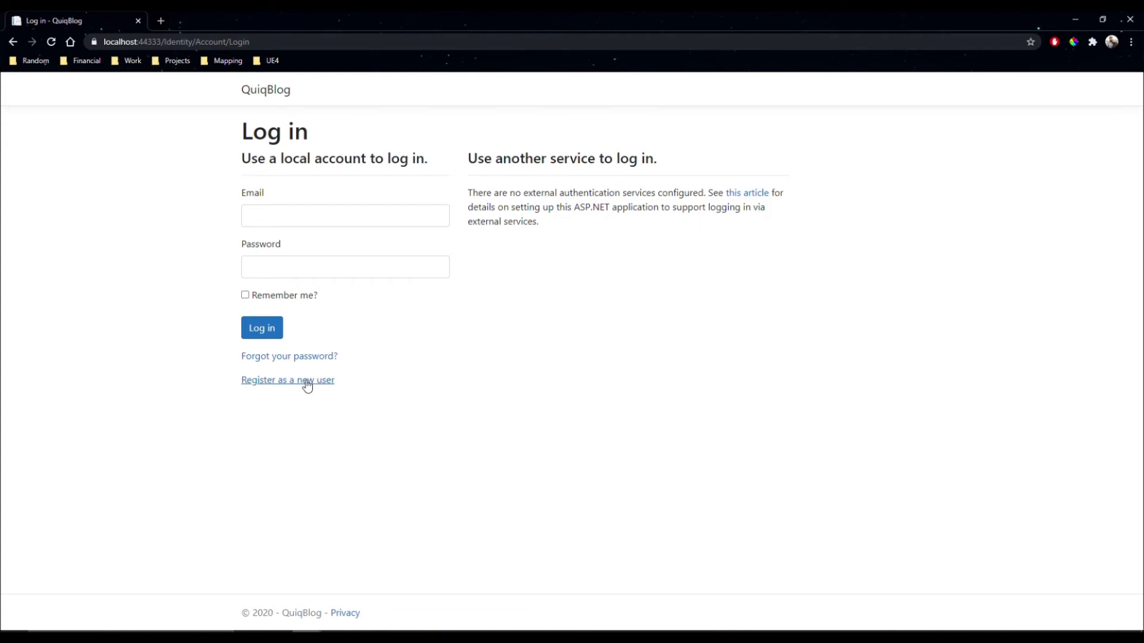
# Step: Return to the QuiqBlog home page and open the Register page
pyautogui.click(286, 380)
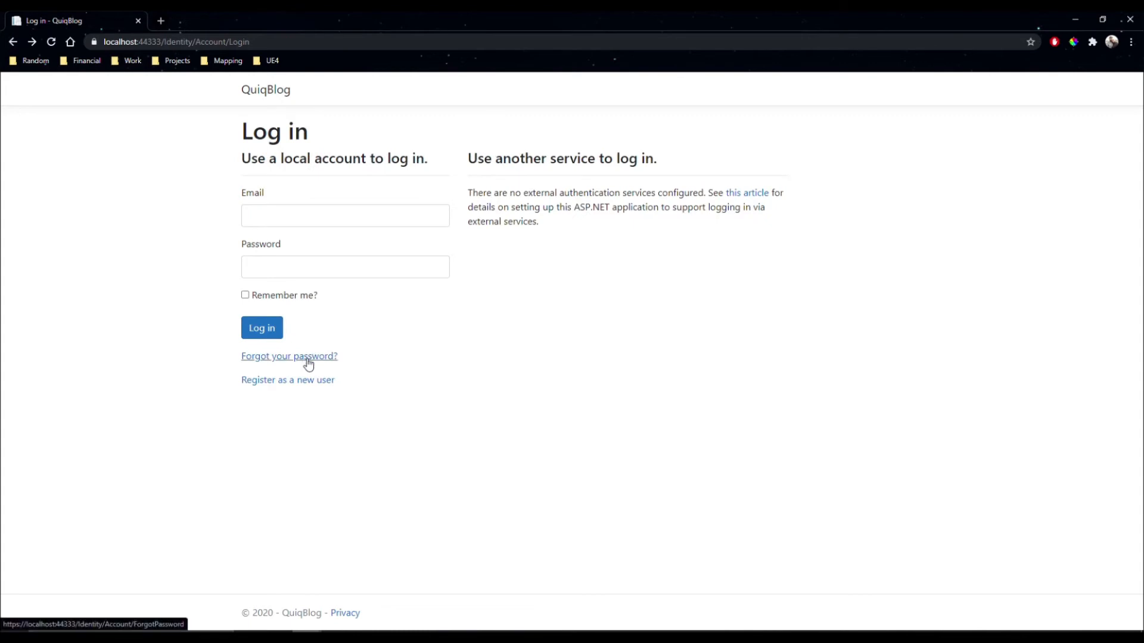
pyautogui.click(289, 356)
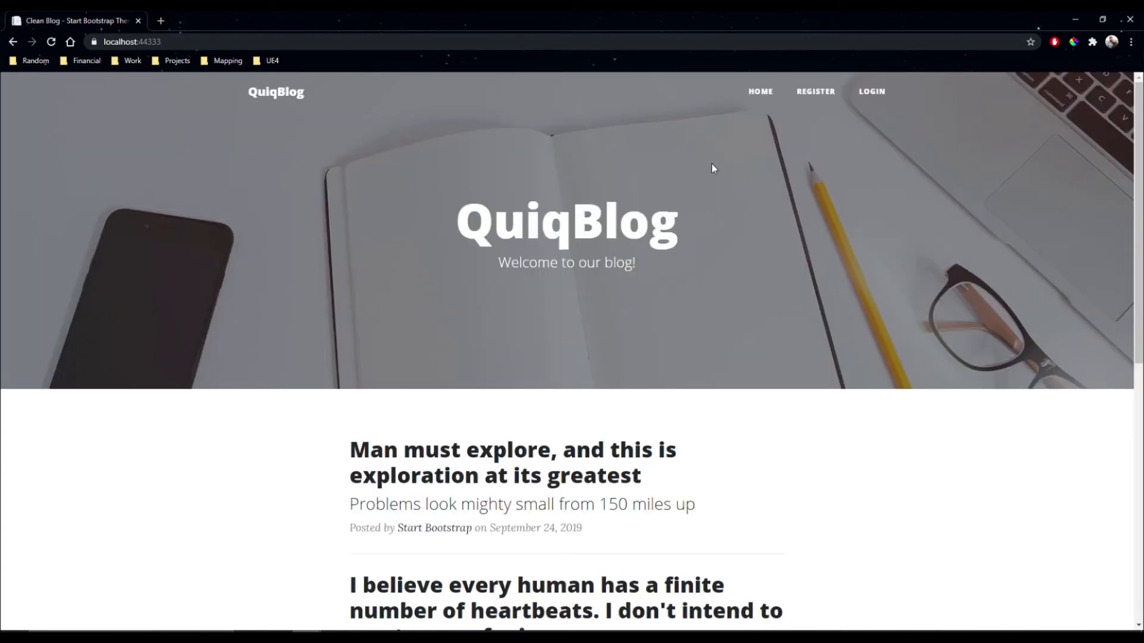
pyautogui.click(815, 91)
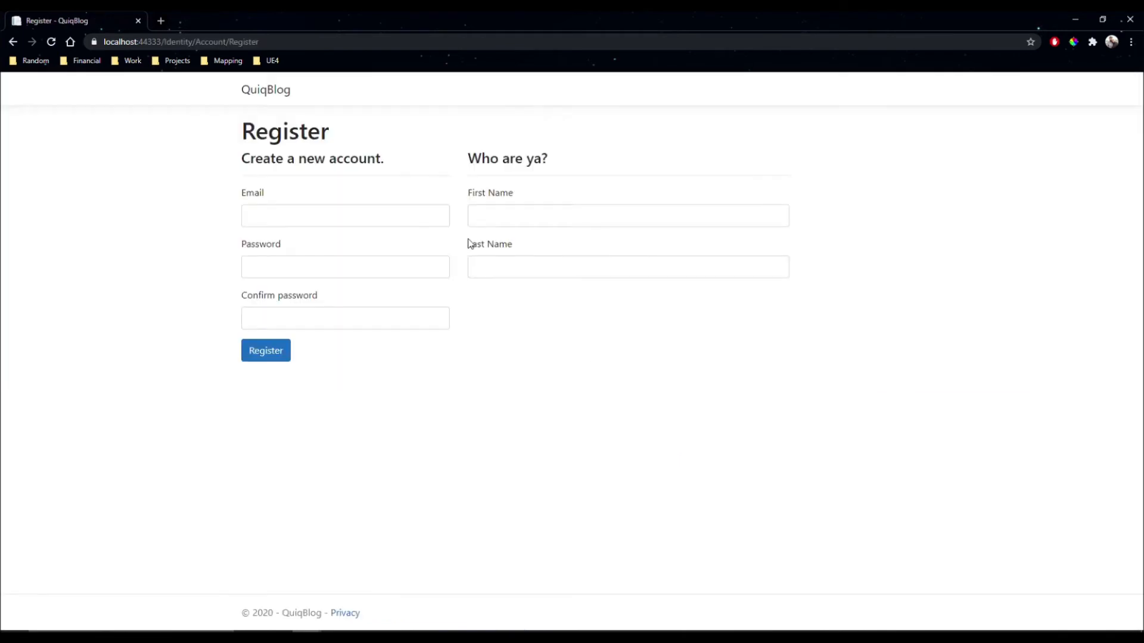
pyautogui.moveTo(399, 261)
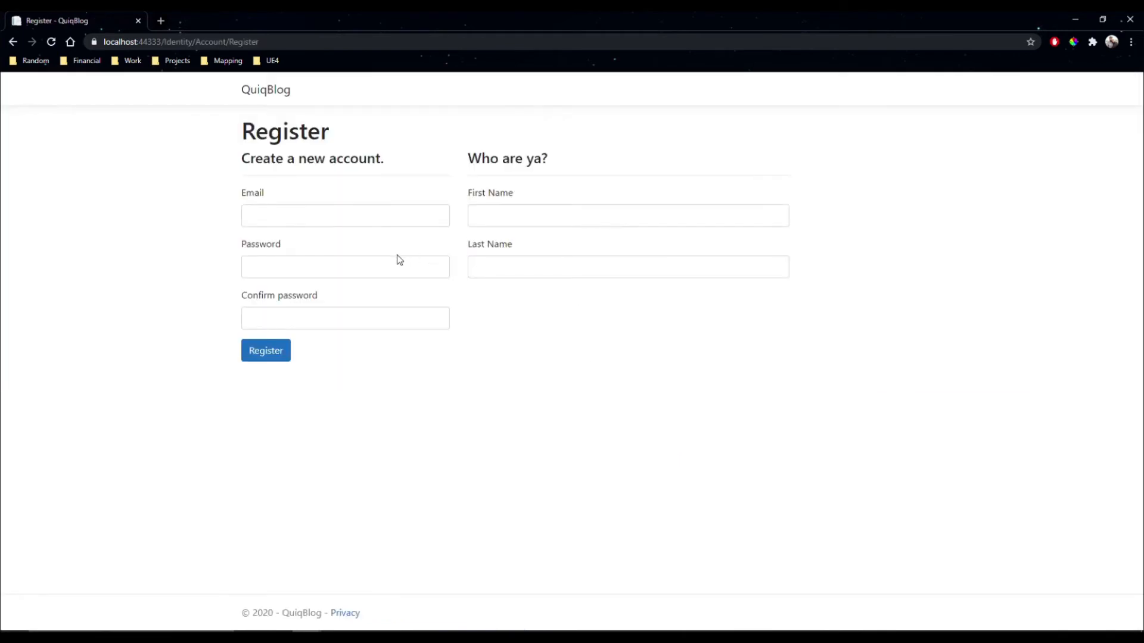
pyautogui.click(344, 215)
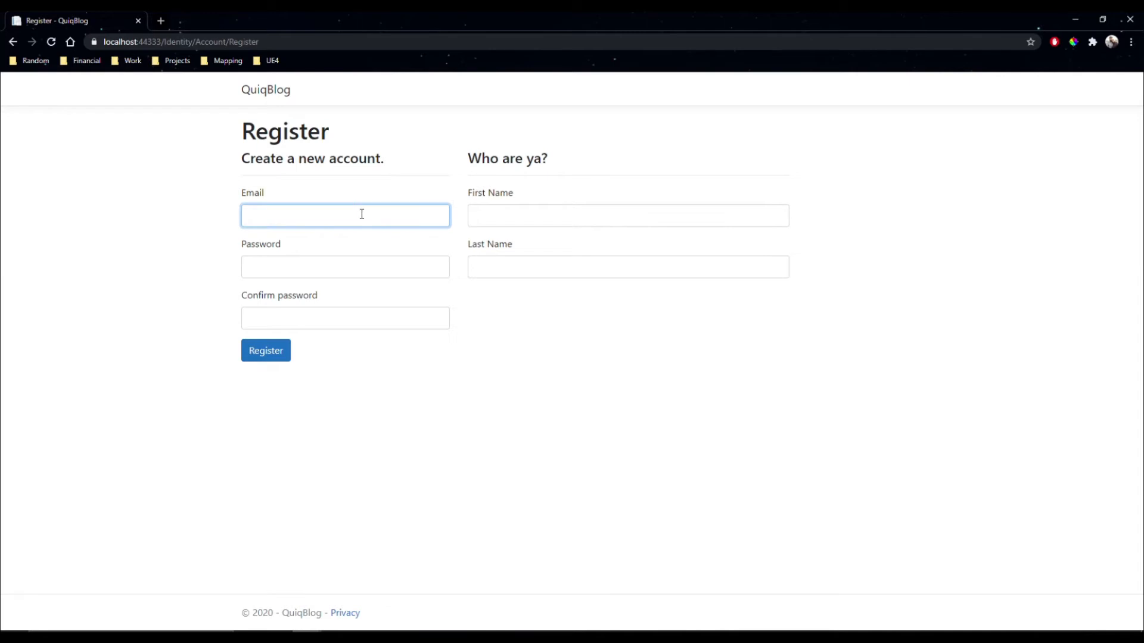
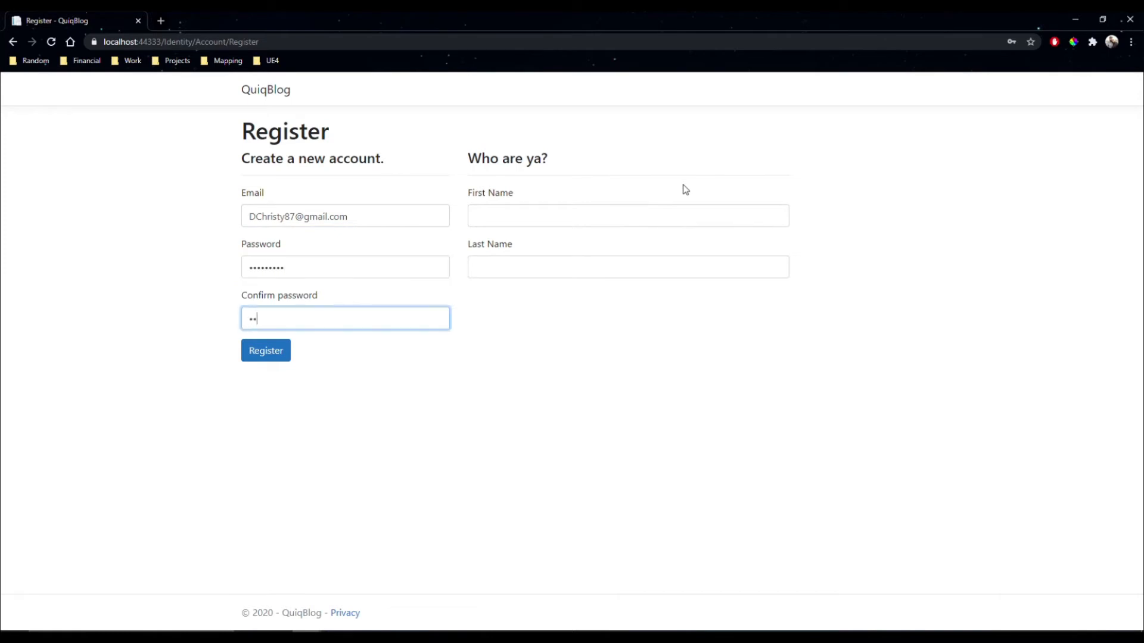
pyautogui.click(626, 215)
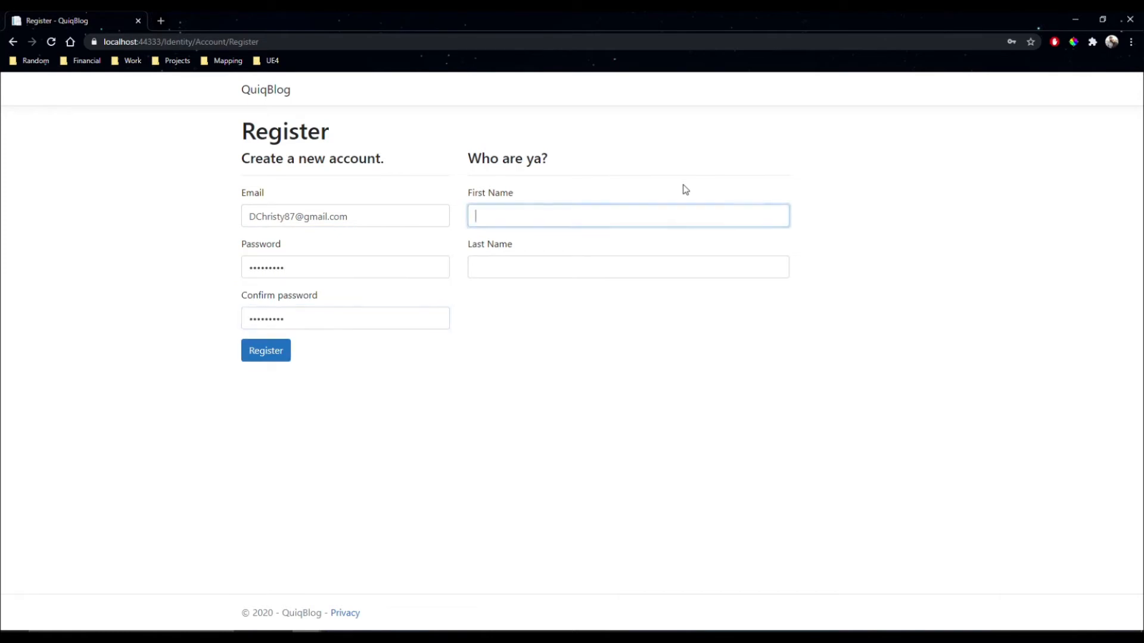
pyautogui.write('C')
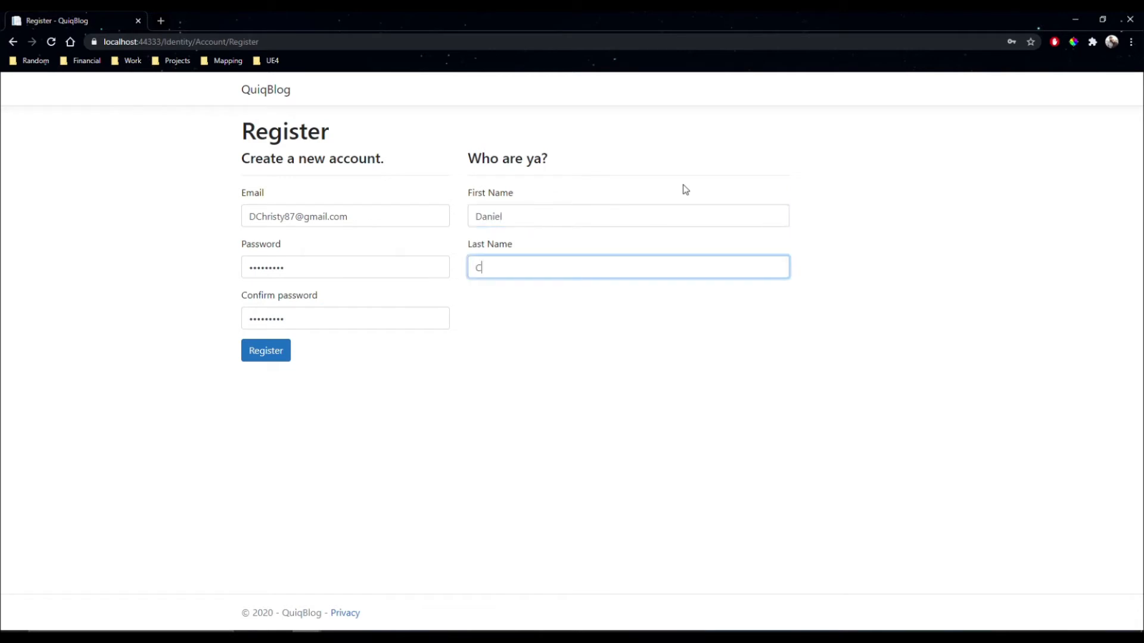
# Step: Finish the first name 'Christy' and submit the registration
pyautogui.write('hristy')
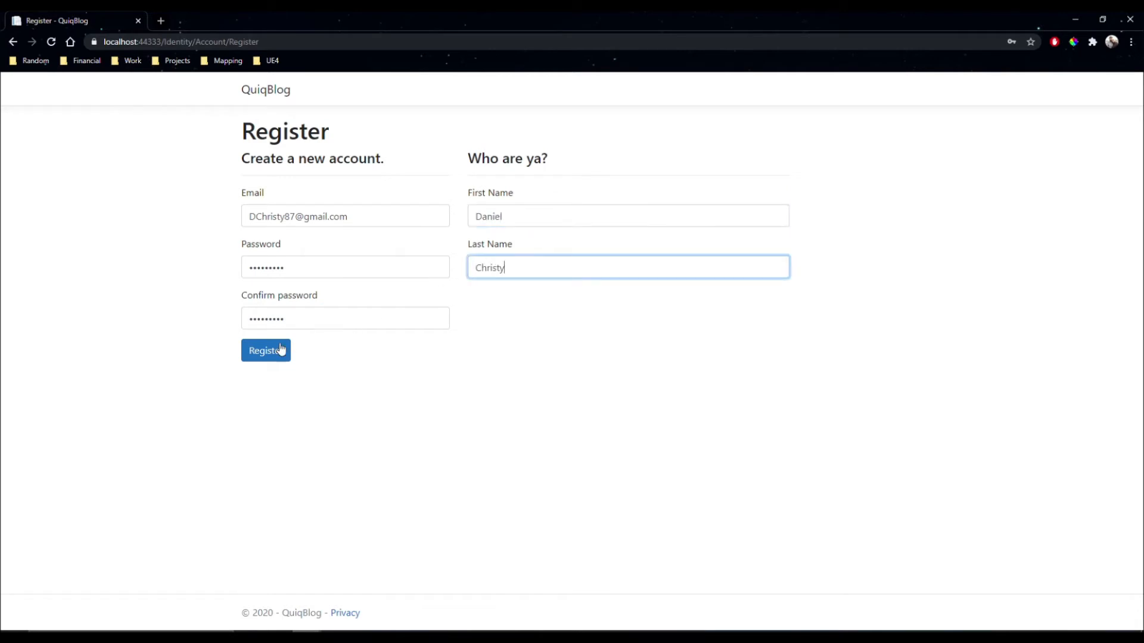
pyautogui.click(266, 350)
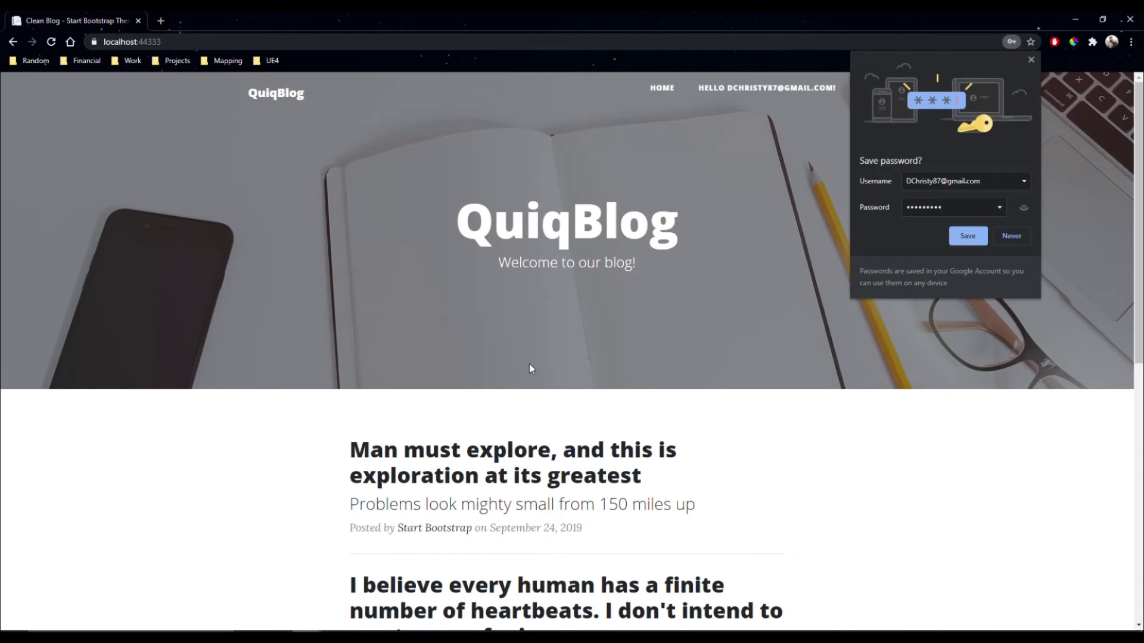
pyautogui.moveTo(773, 287)
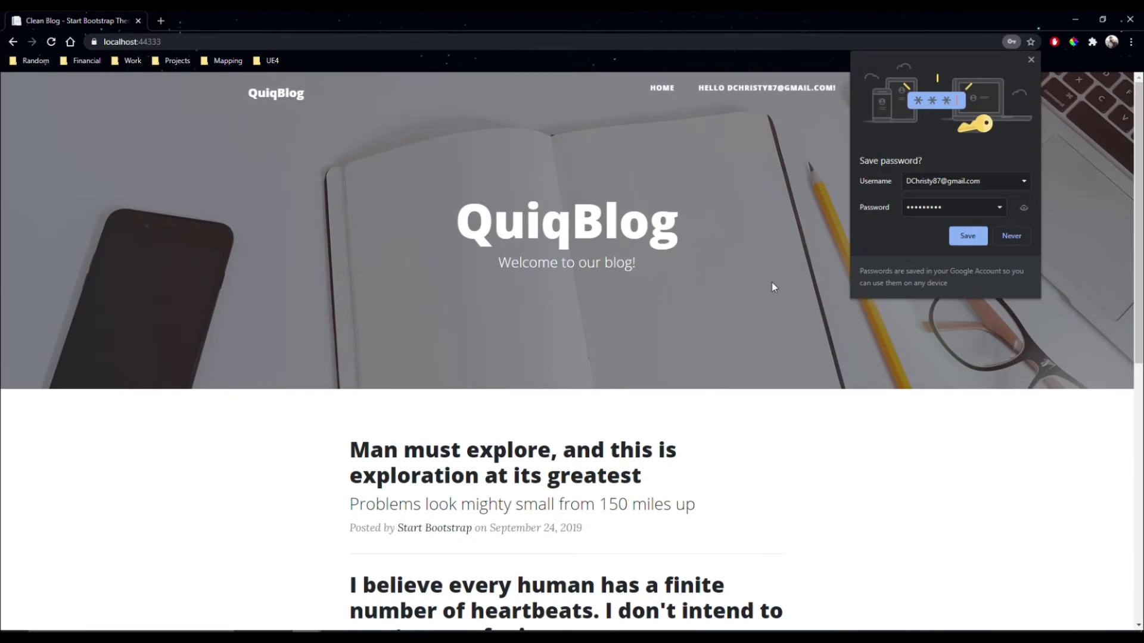
pyautogui.moveTo(821, 130)
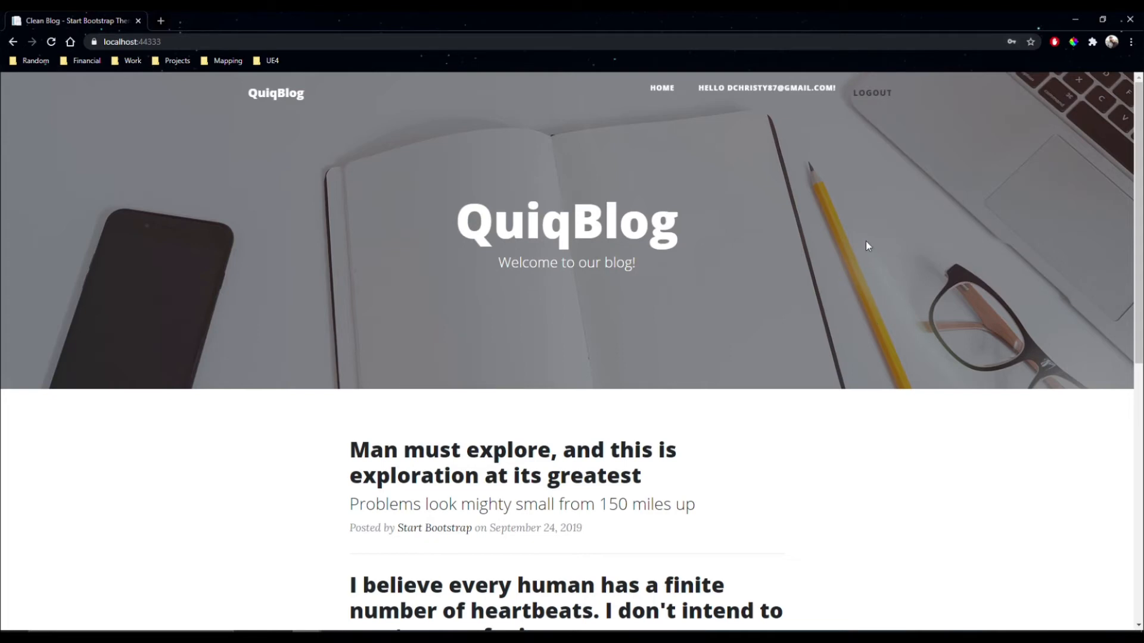
pyautogui.moveTo(825, 146)
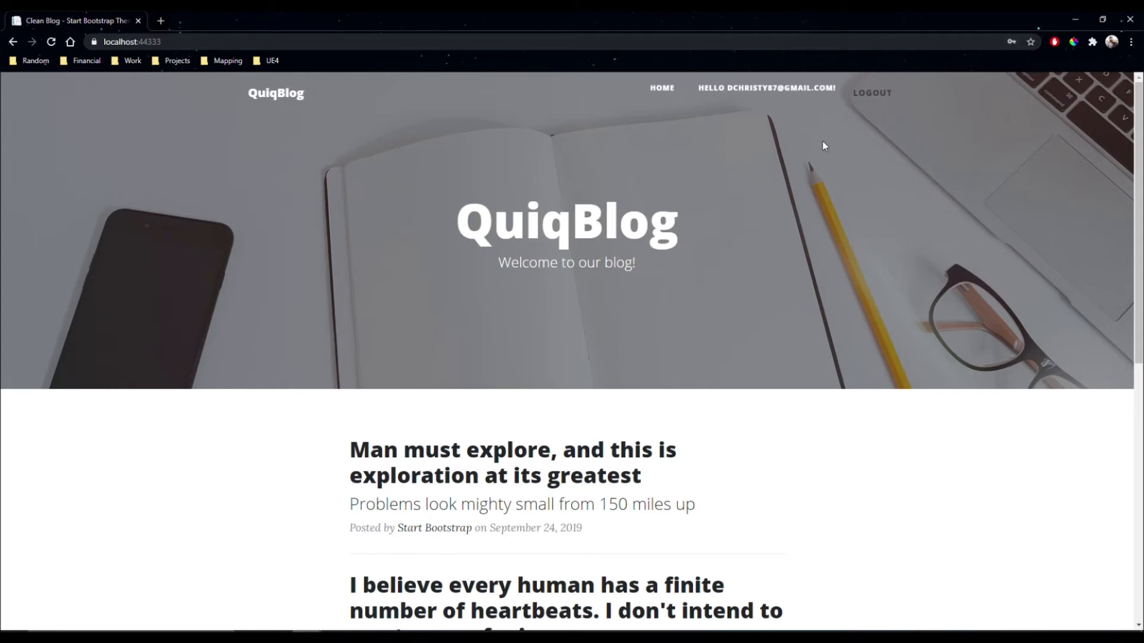
pyautogui.moveTo(783, 99)
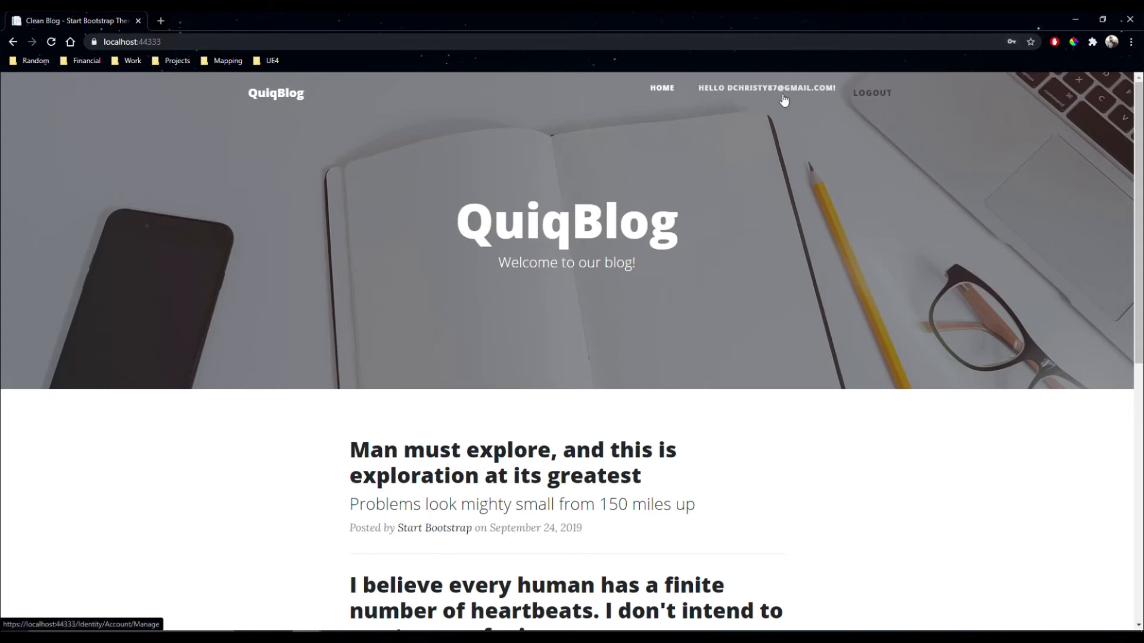
pyautogui.moveTo(830, 104)
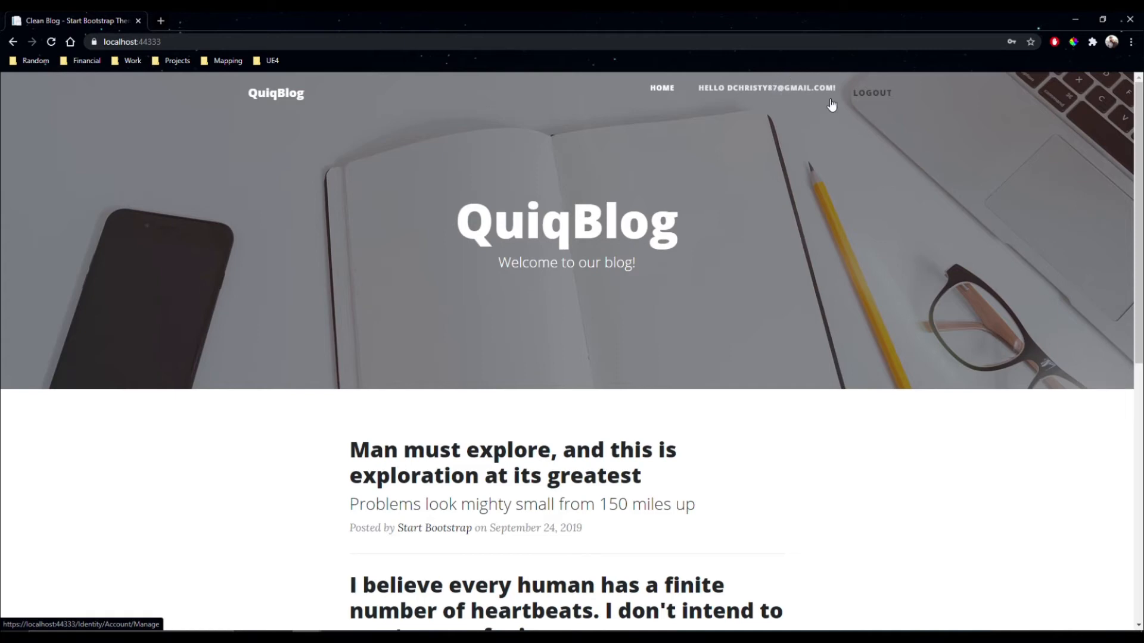
pyautogui.moveTo(881, 111)
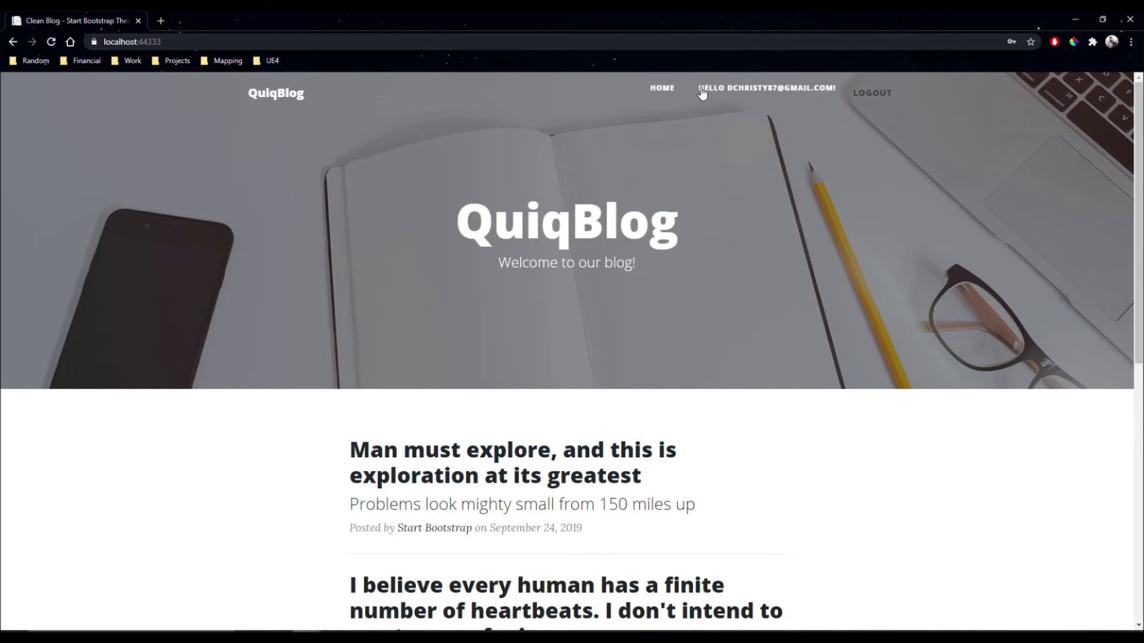
pyautogui.moveTo(859, 113)
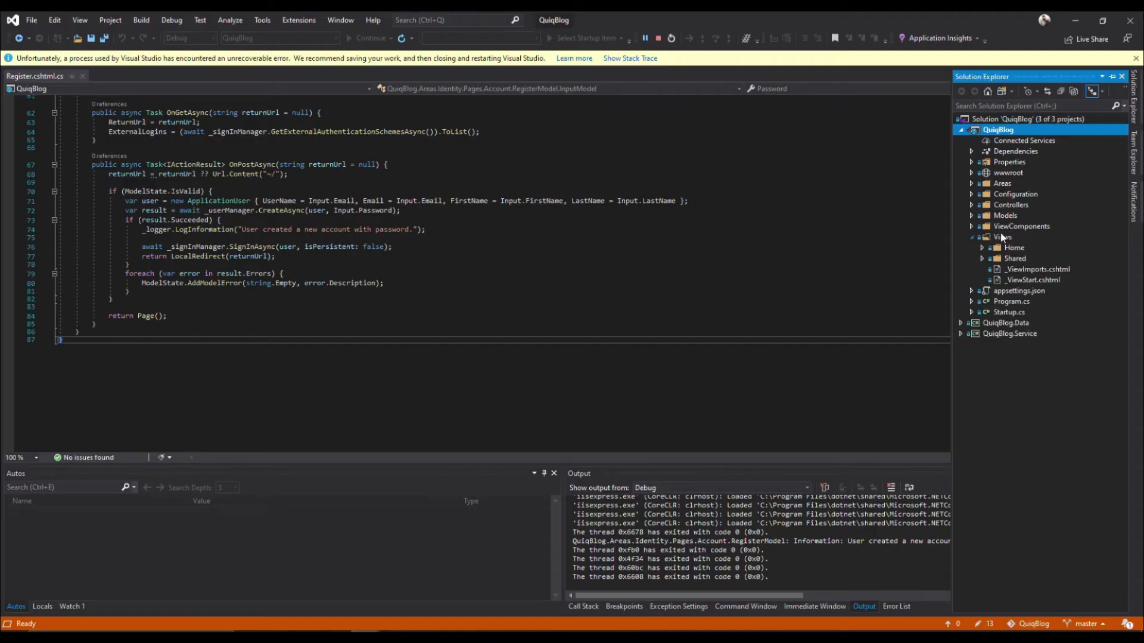
# Step: Open Views/Shared/_LoginPartial.cshtml and browse Areas > Identity > Pages in Solution Explorer
pyautogui.click(1015, 258)
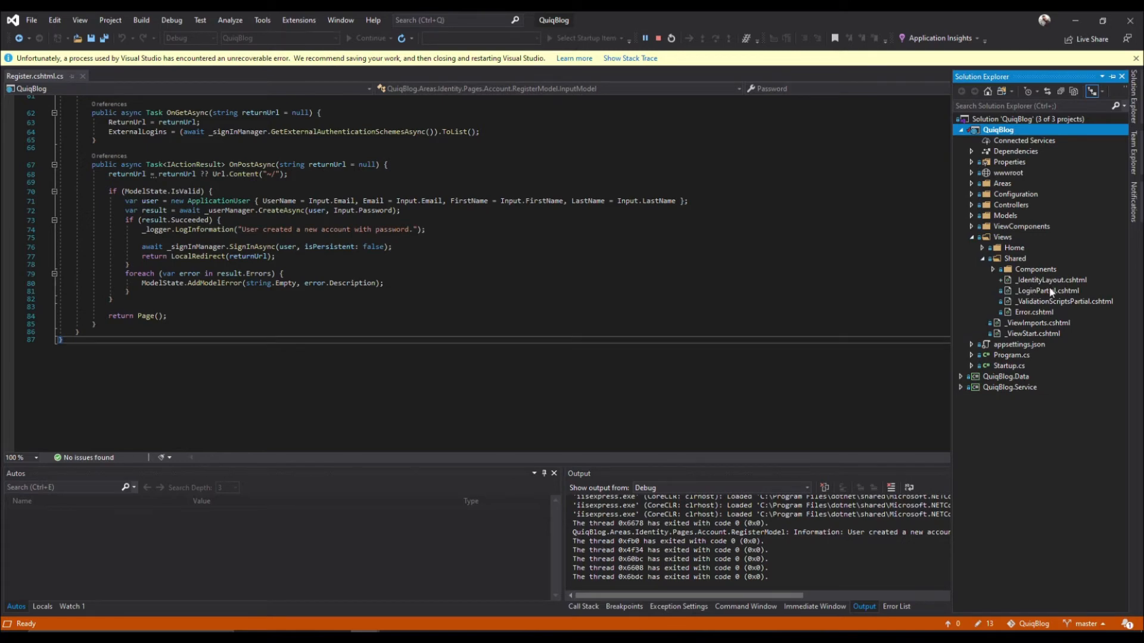
pyautogui.doubleClick(1047, 290)
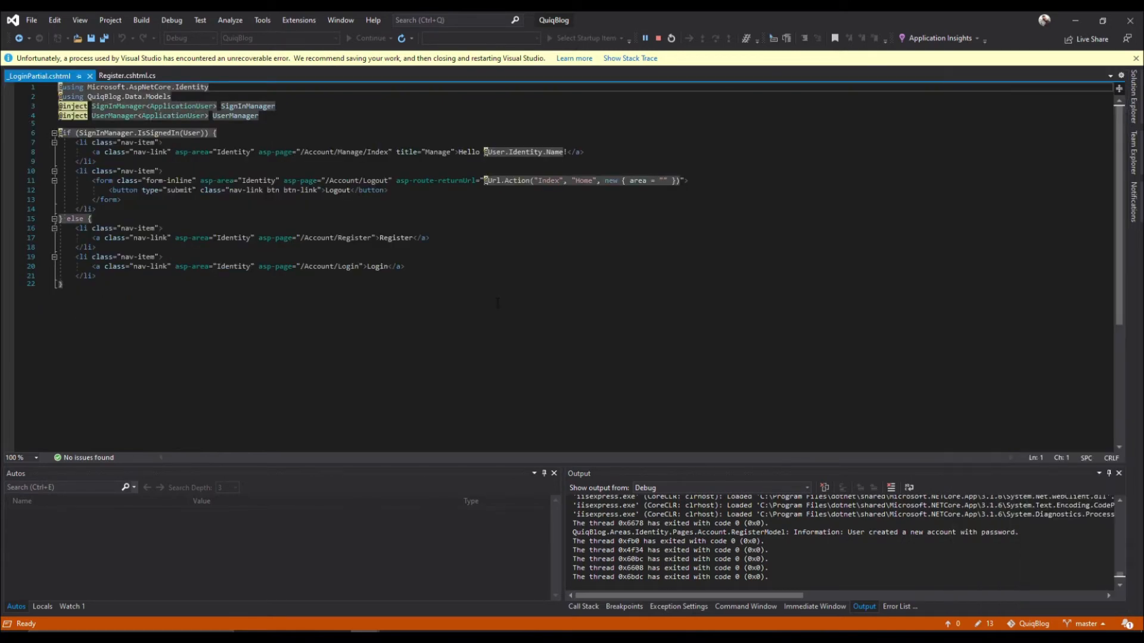
pyautogui.click(62, 284)
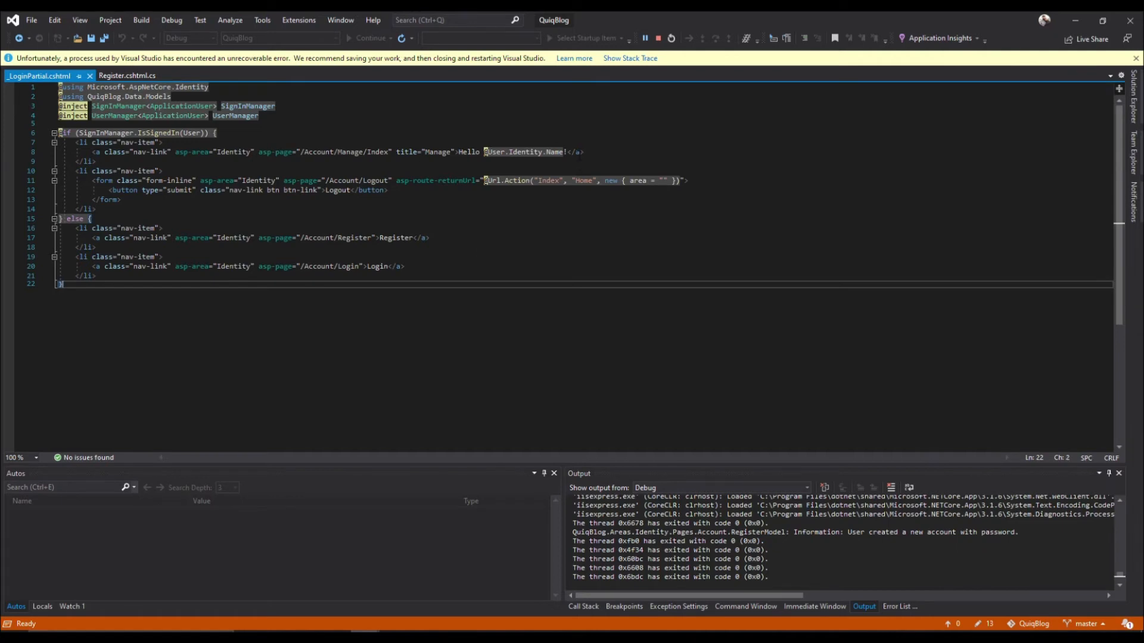
pyautogui.moveTo(540, 152)
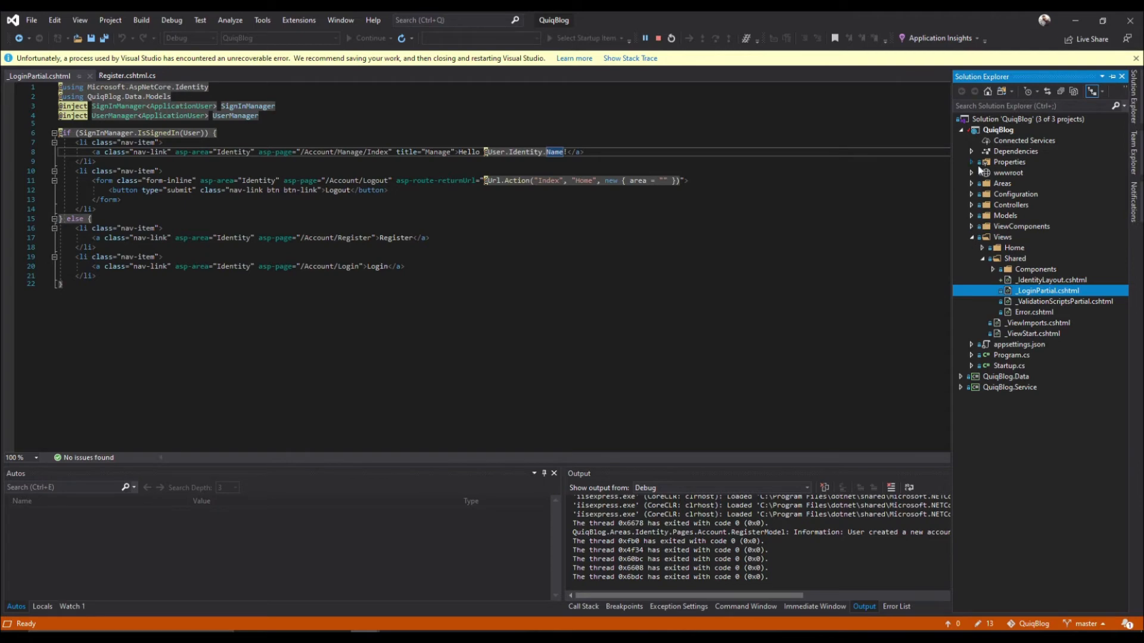
pyautogui.click(973, 183)
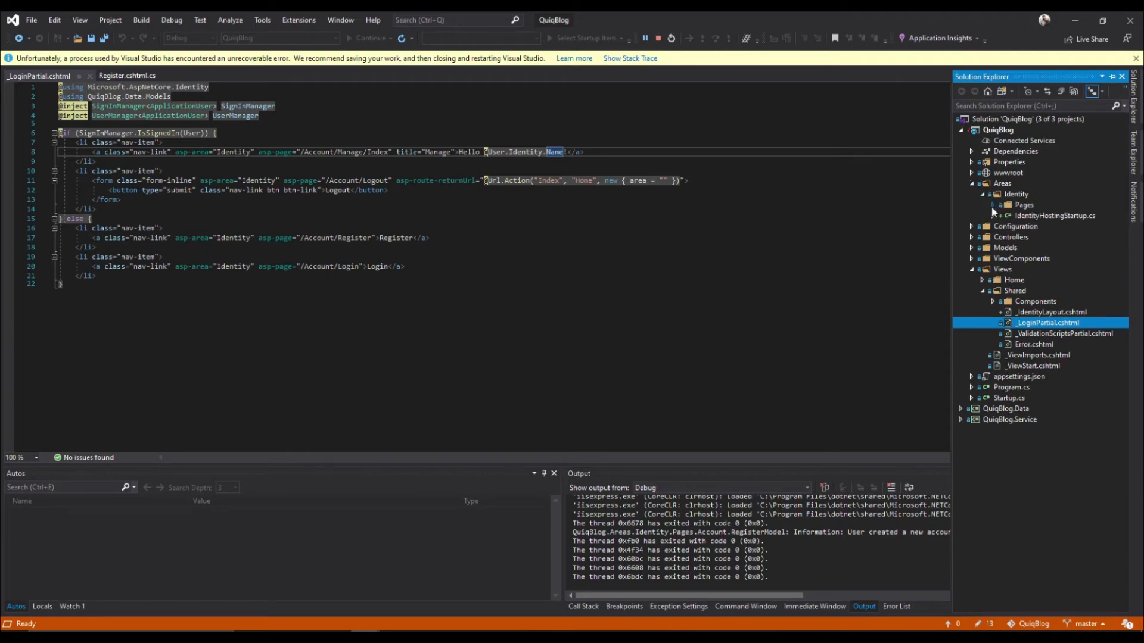
pyautogui.click(1005, 205)
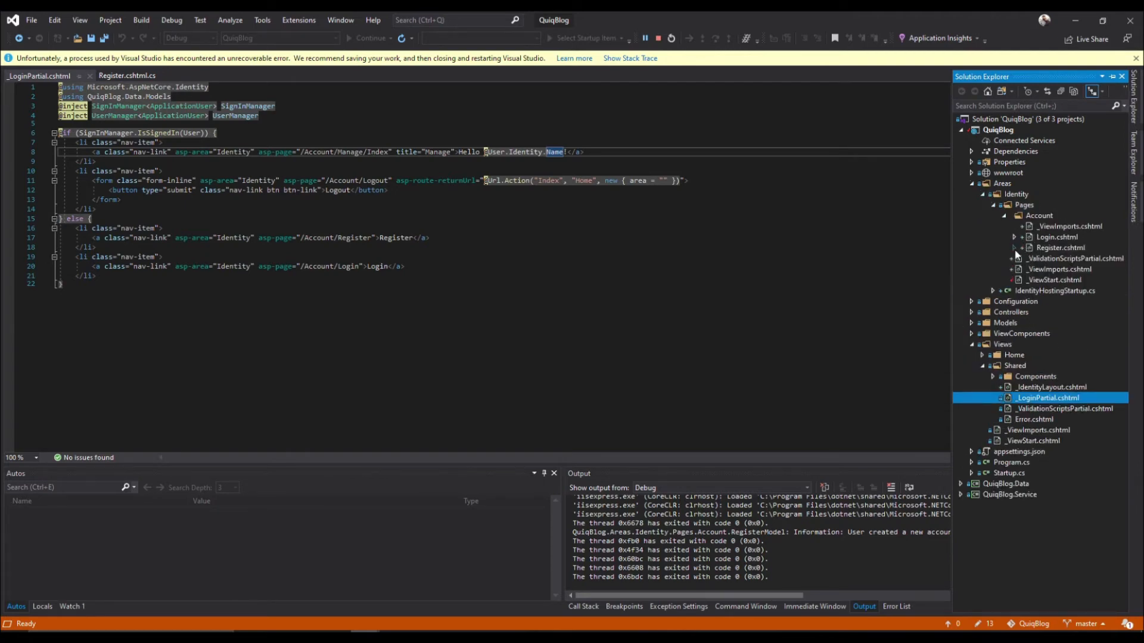
pyautogui.doubleClick(1057, 247)
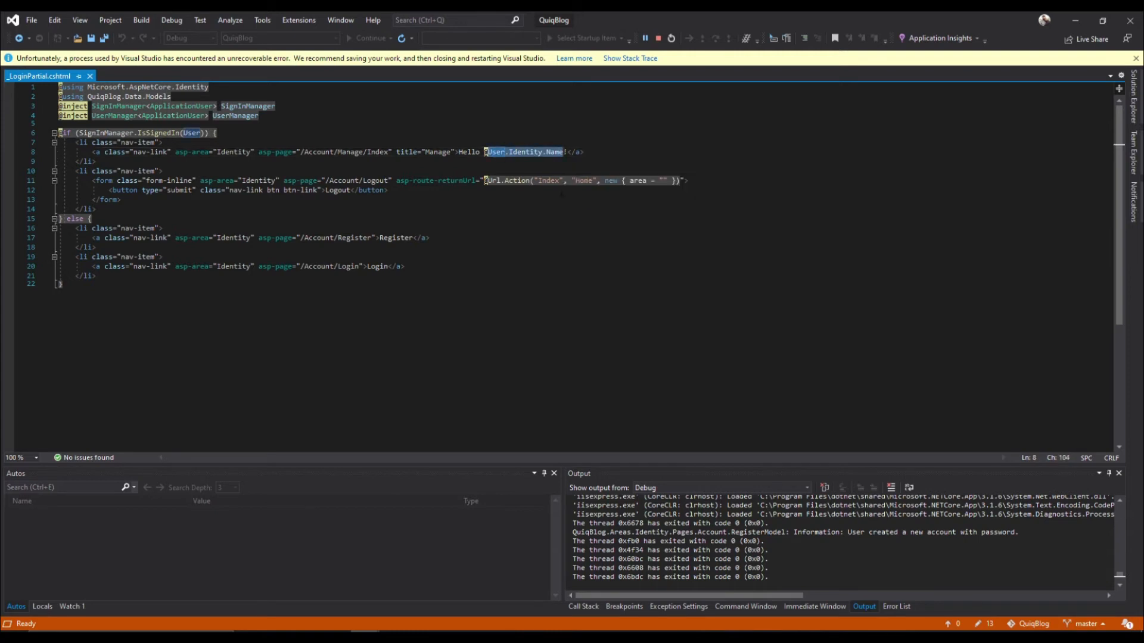
# Step: Replace User.Identity.Name with (await UserManager.GetUserAsync(User)).FirstName in the greeting, then save
pyautogui.press('Delete')
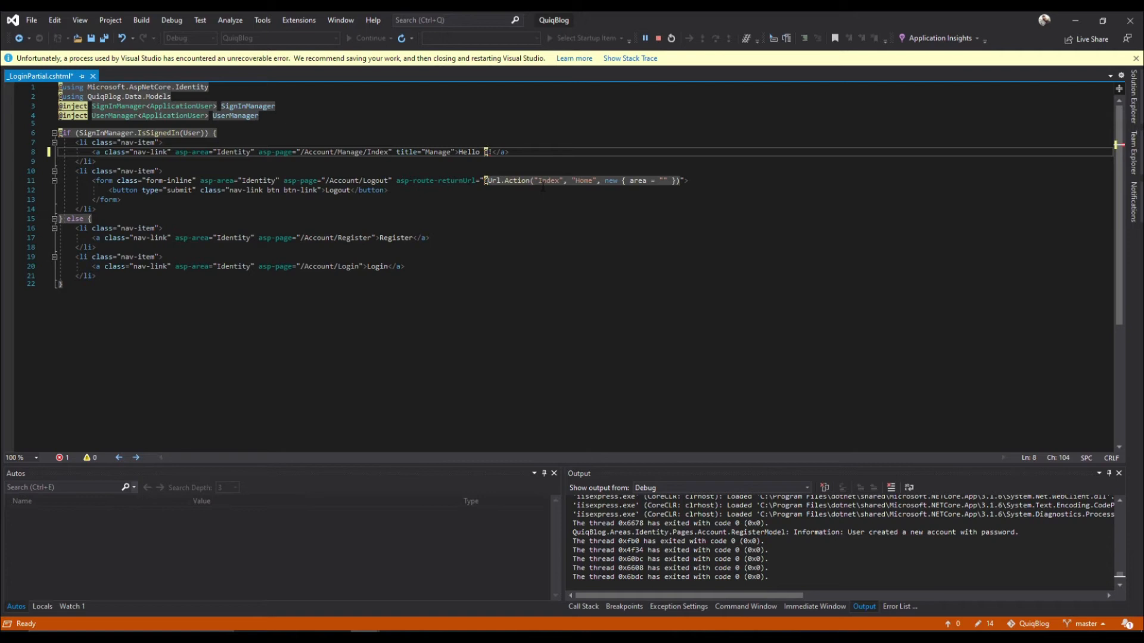
pyautogui.write('()')
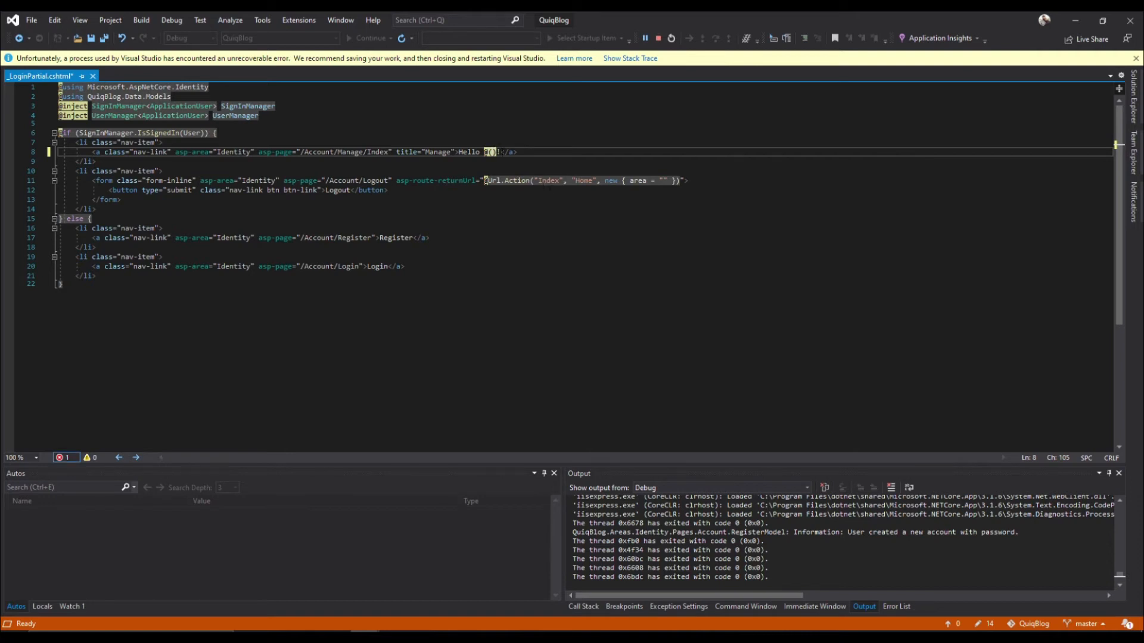
pyautogui.moveTo(558, 180)
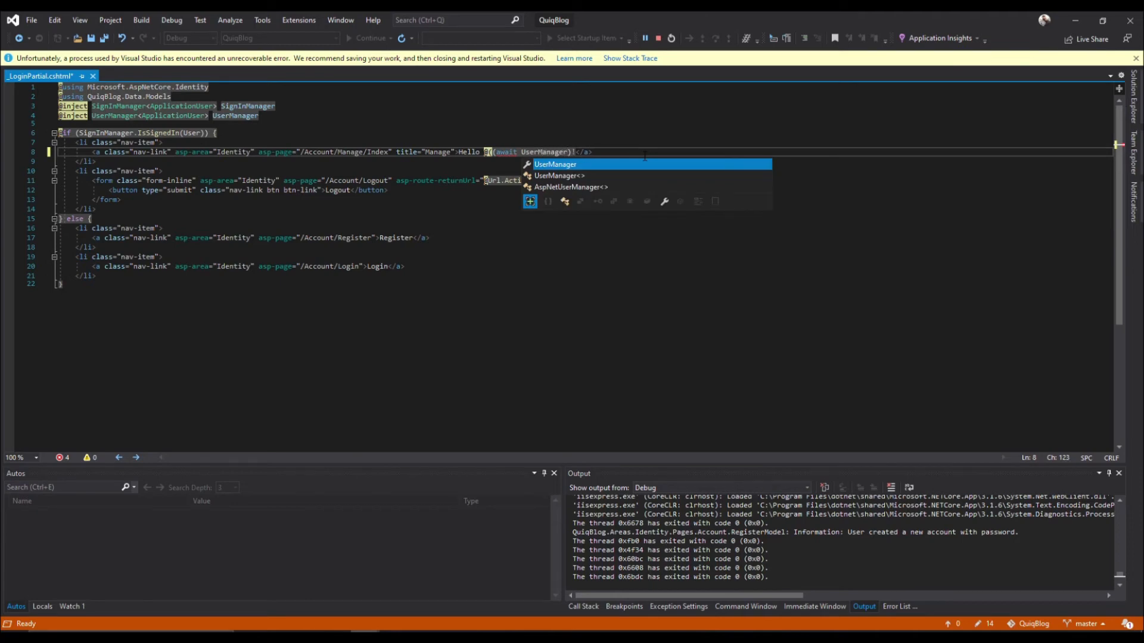
pyautogui.write('.GetUserAsync')
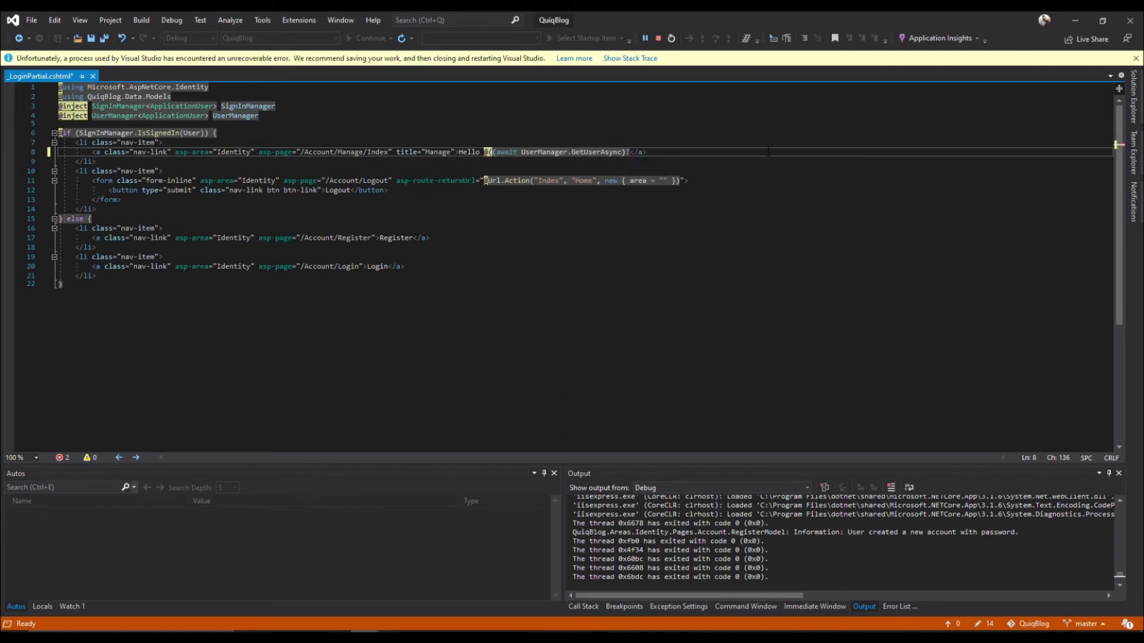
pyautogui.write('r)')
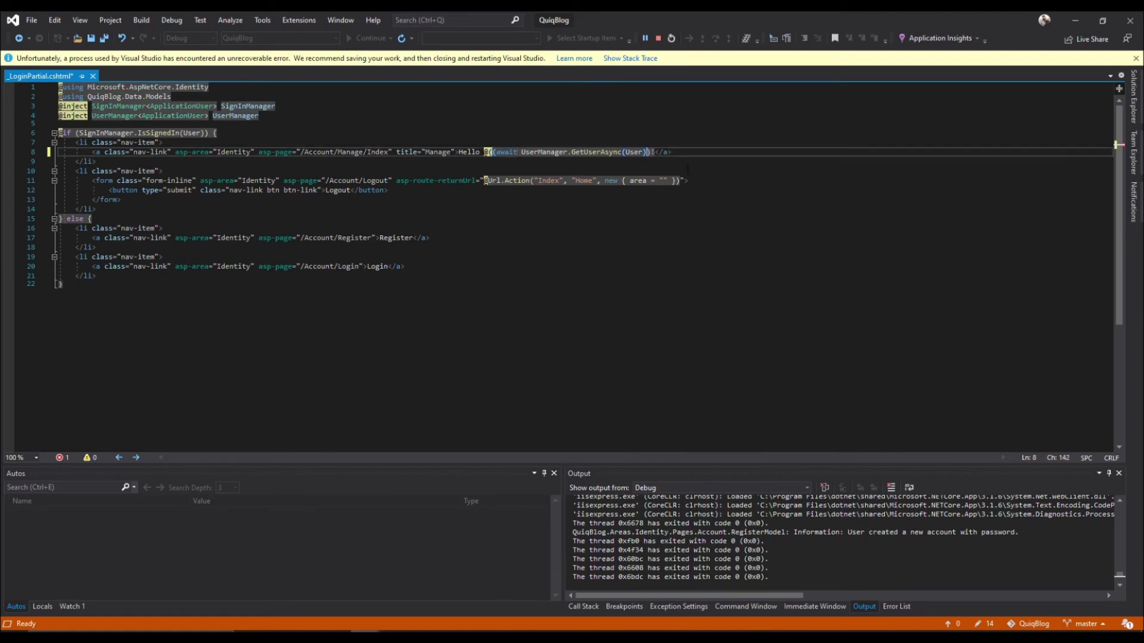
pyautogui.write('!')
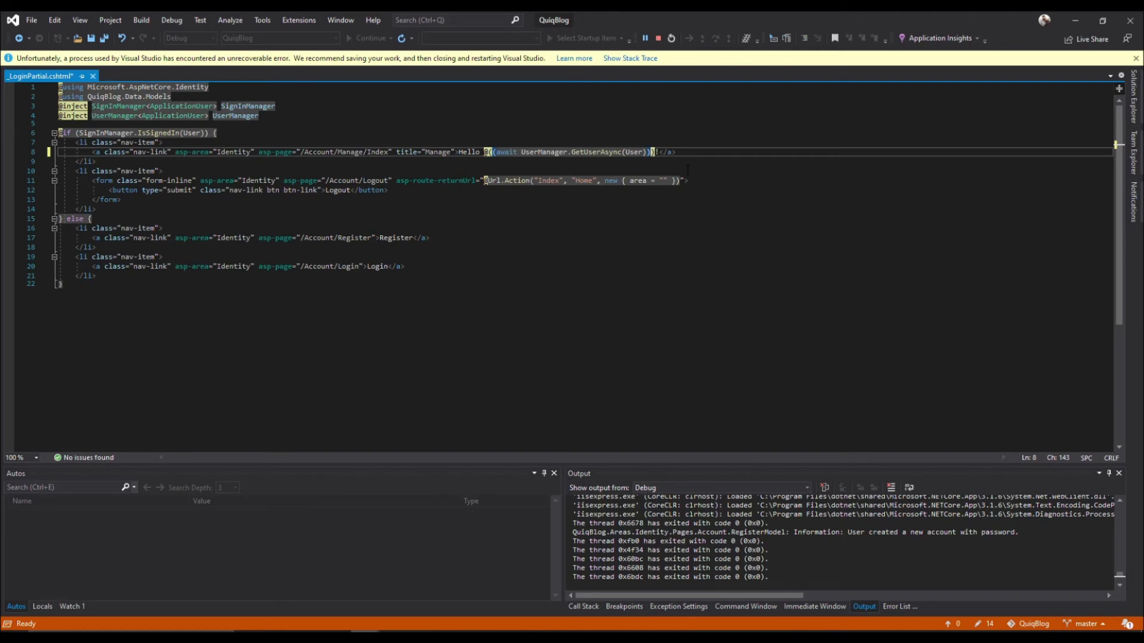
pyautogui.write('.FirstName')
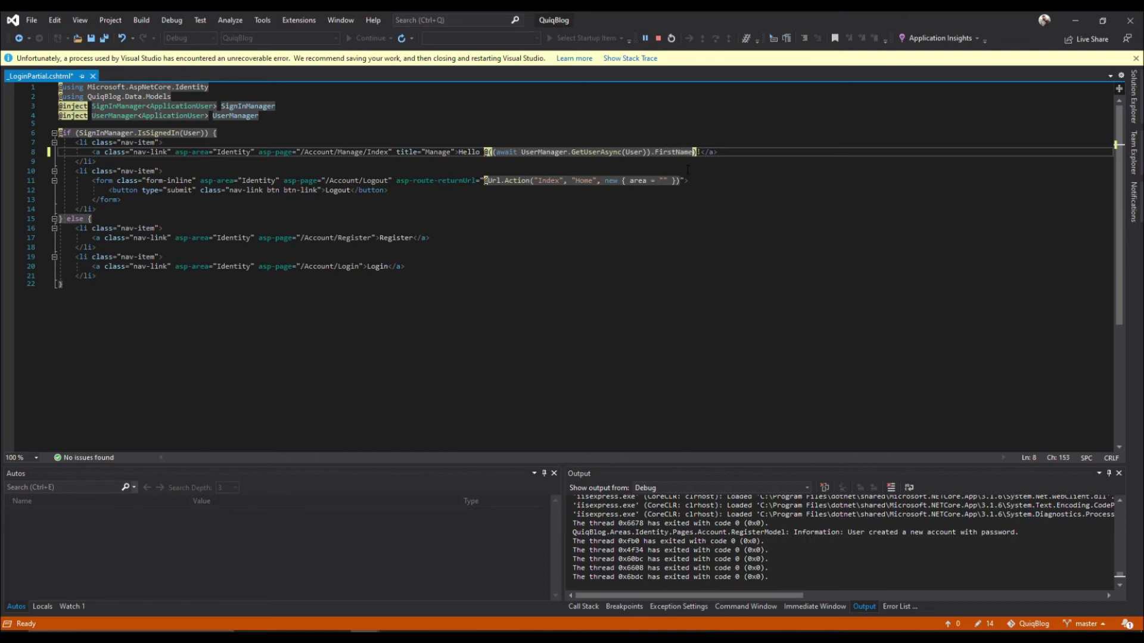
pyautogui.press('ctrl+s')
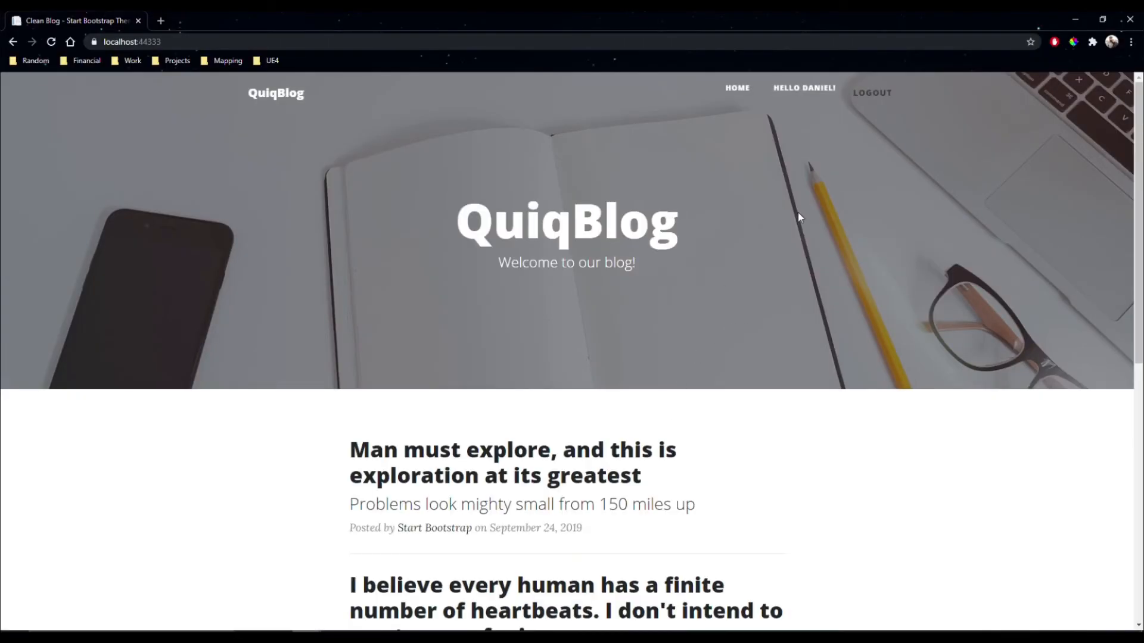
pyautogui.moveTo(803, 93)
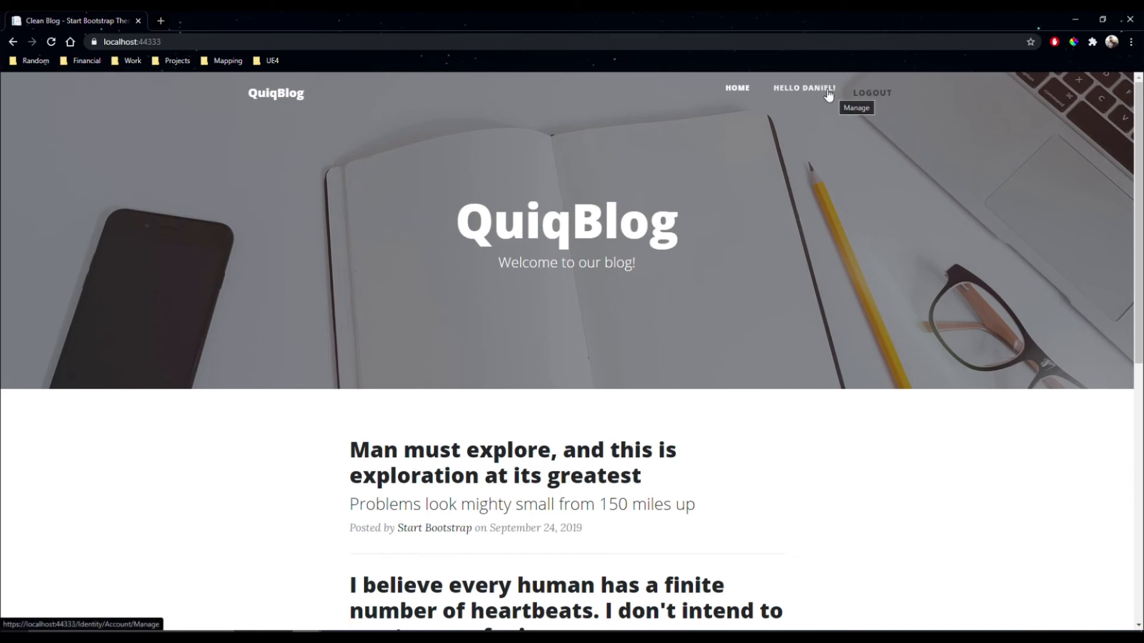
pyautogui.moveTo(944, 131)
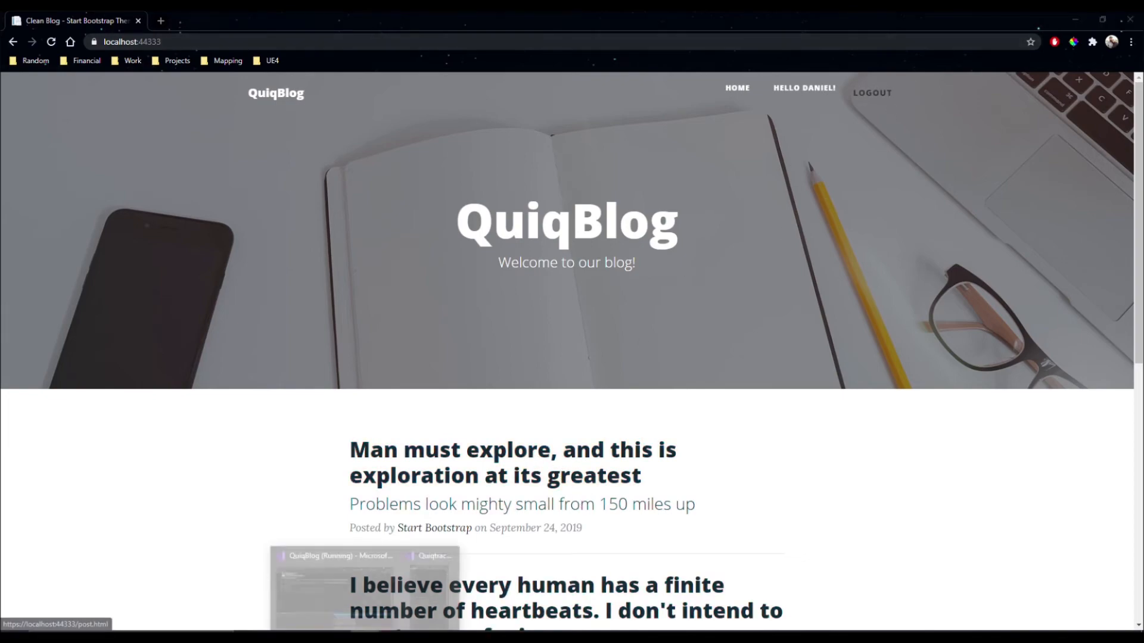
# Step: Return from Chrome to Visual Studio after confirming the 'Hello Daniel!' greeting
pyautogui.click(357, 556)
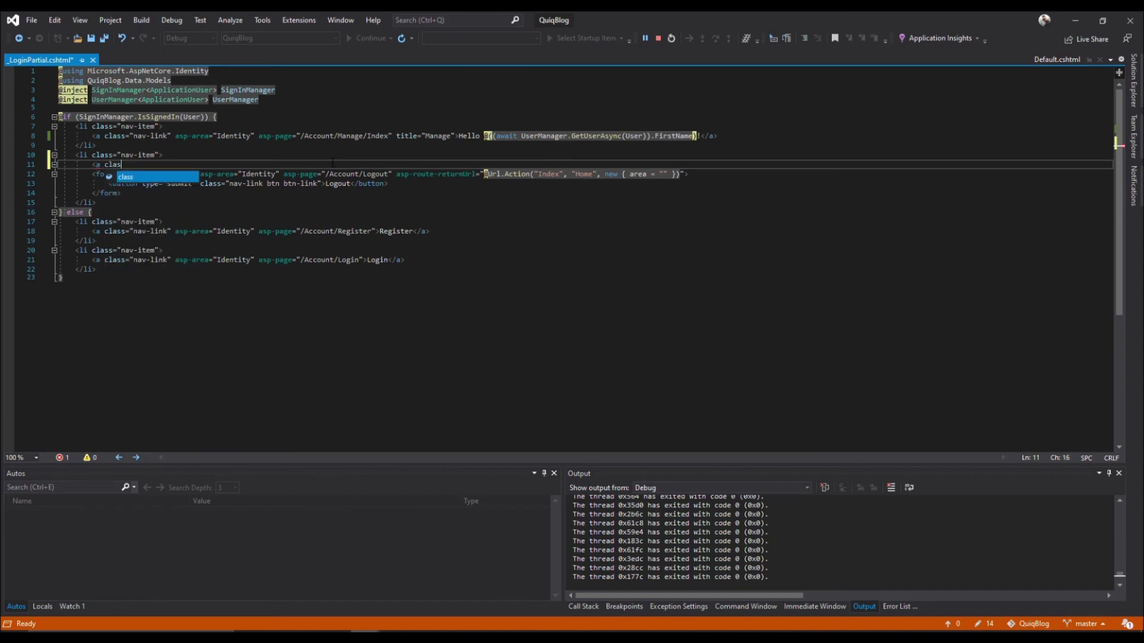
# Step: Add a nav-link 'Logout' anchor whose onclick submits the form via jQuery, and save
pyautogui.write('nav-link"></a>')
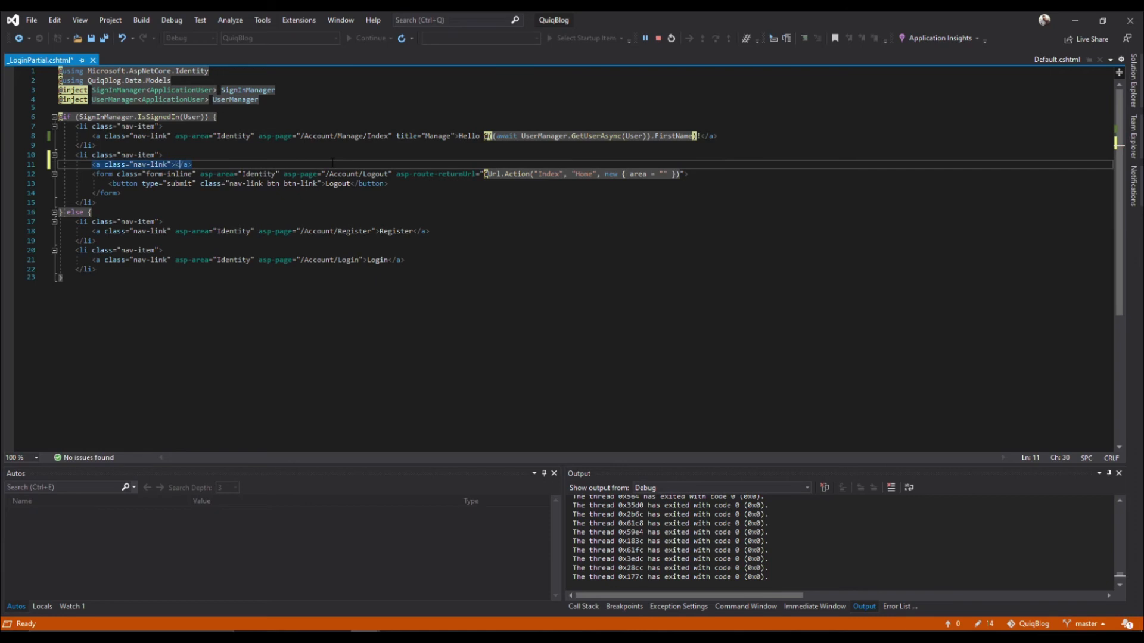
pyautogui.write('Logout')
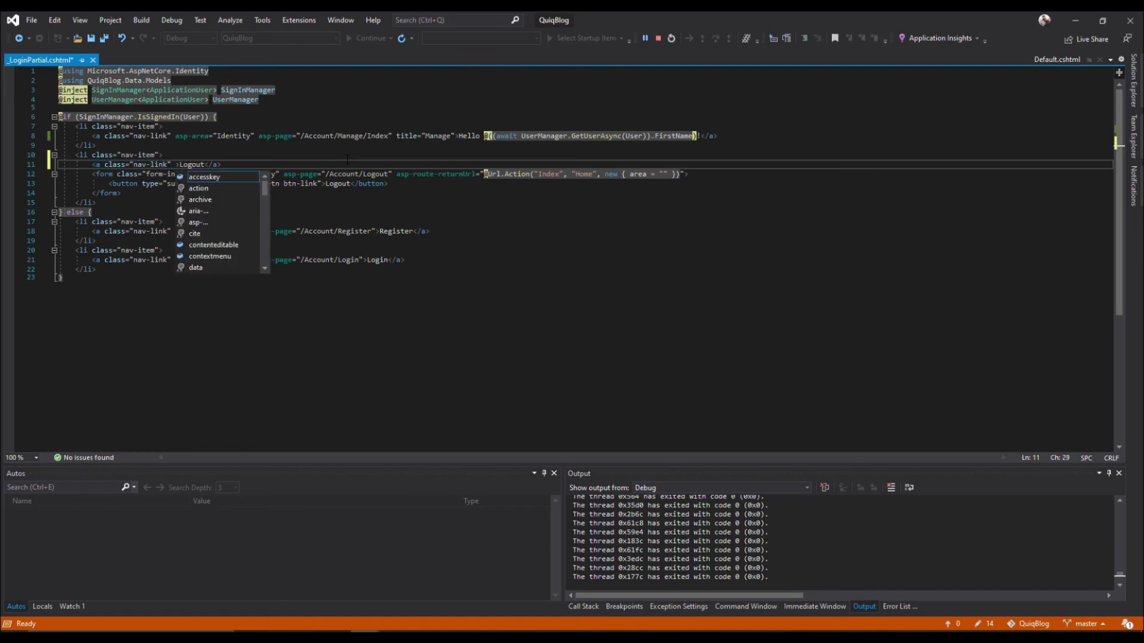
pyautogui.write('onclick="')
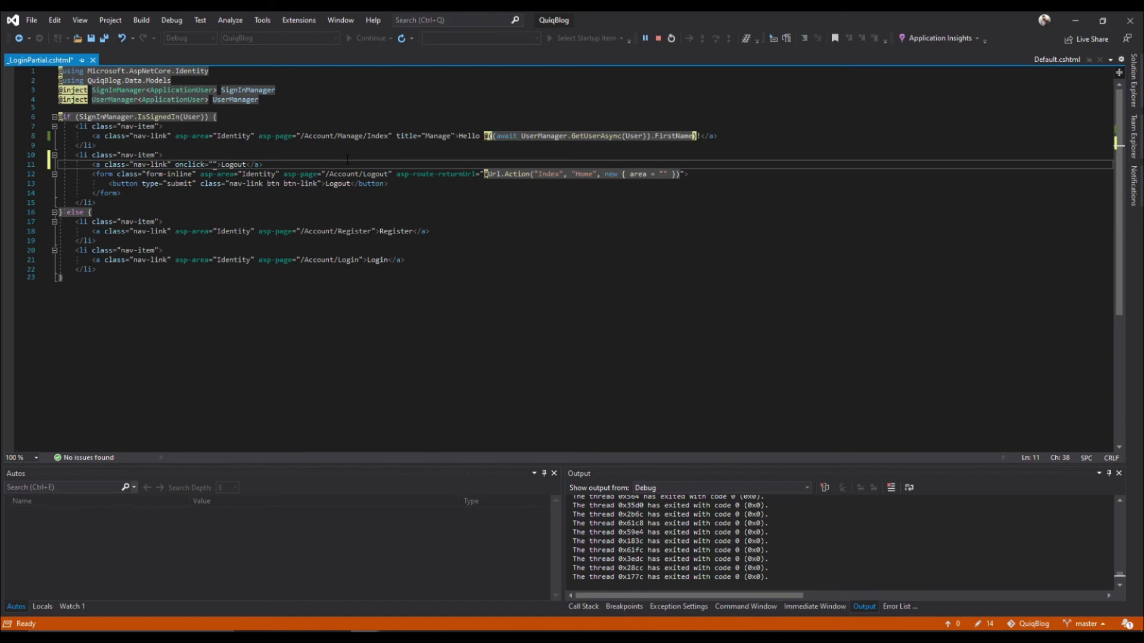
pyautogui.write('$')
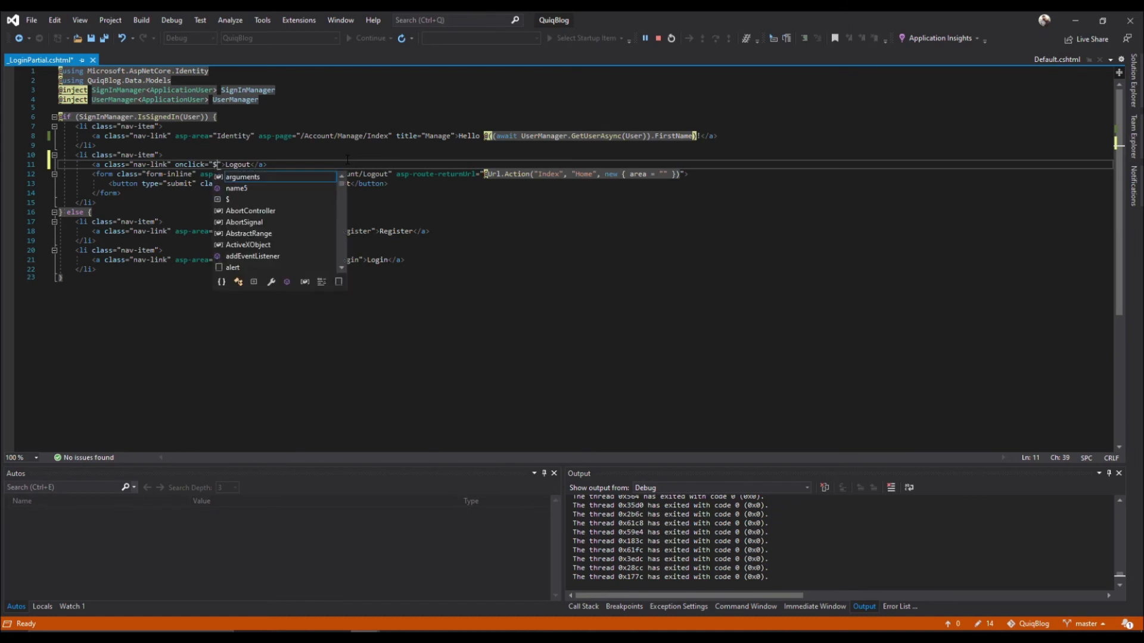
pyautogui.write('(')
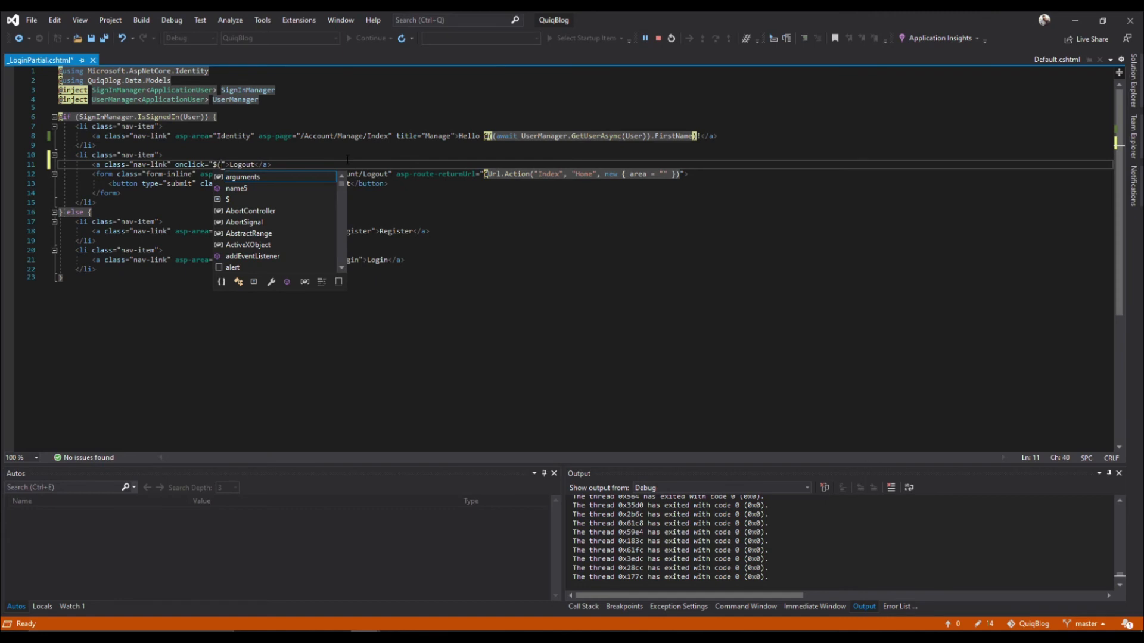
pyautogui.write("'')")
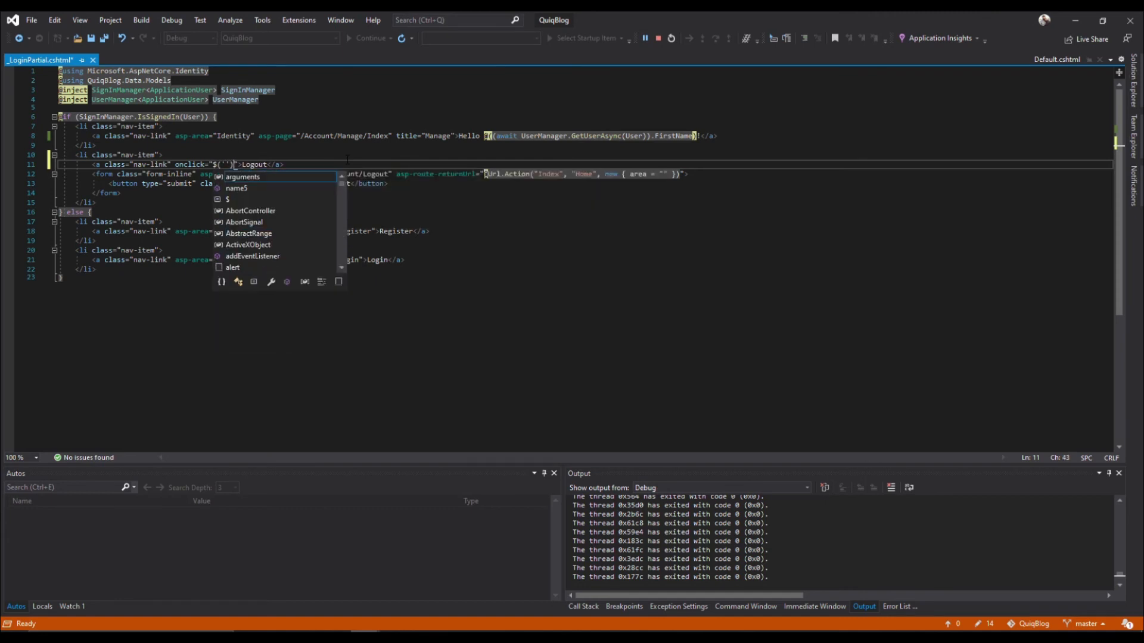
pyautogui.write('.')
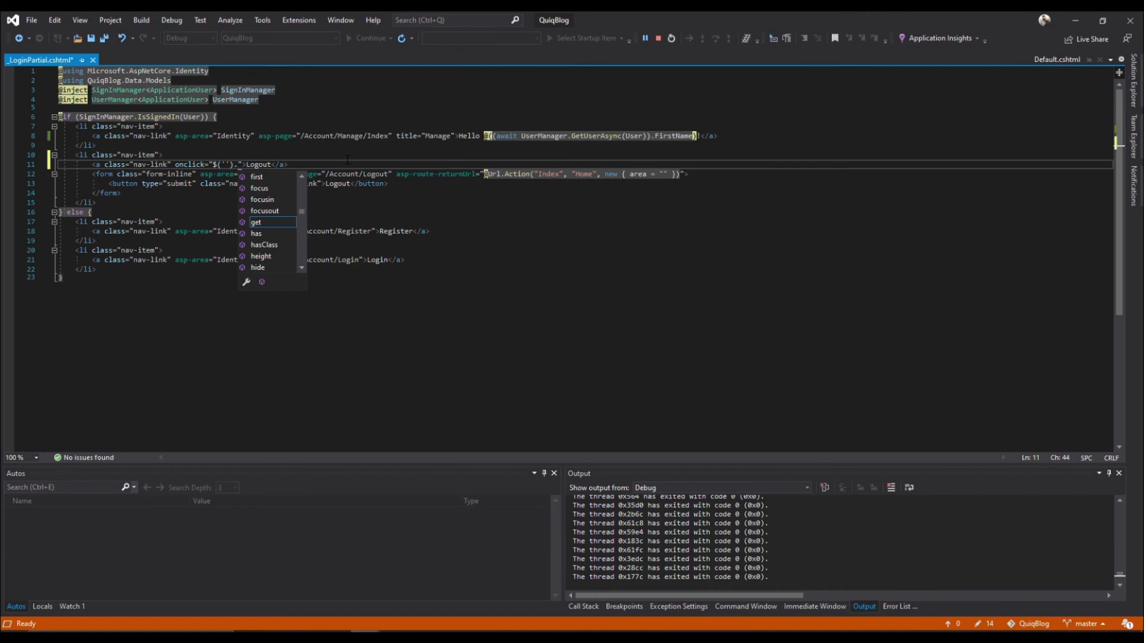
pyautogui.write('submit();')
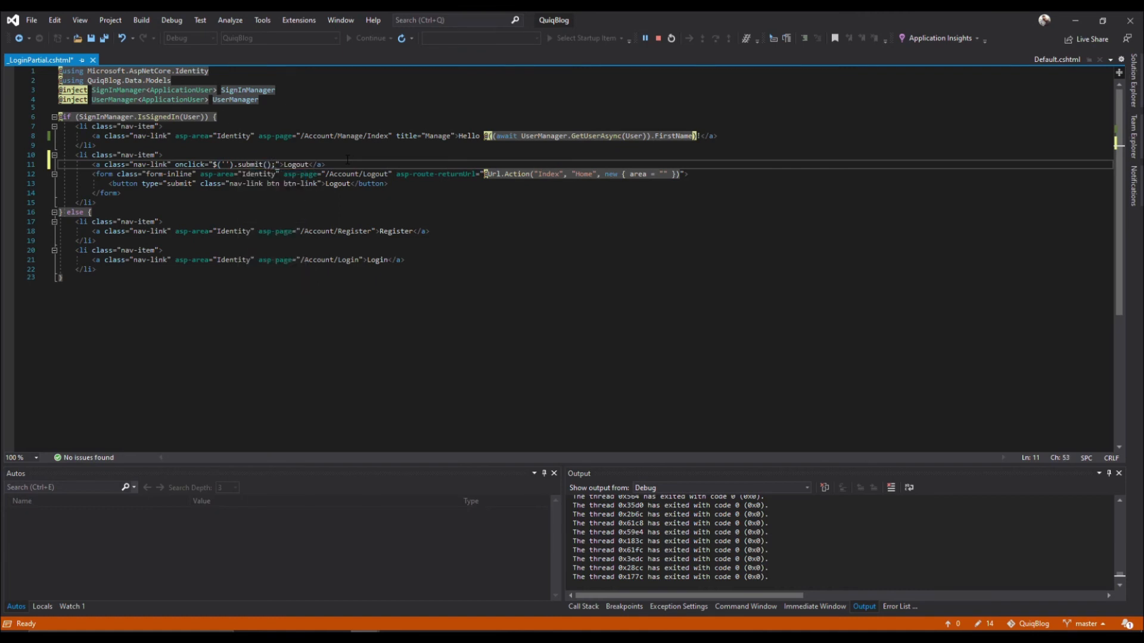
pyautogui.press('ctrl+s')
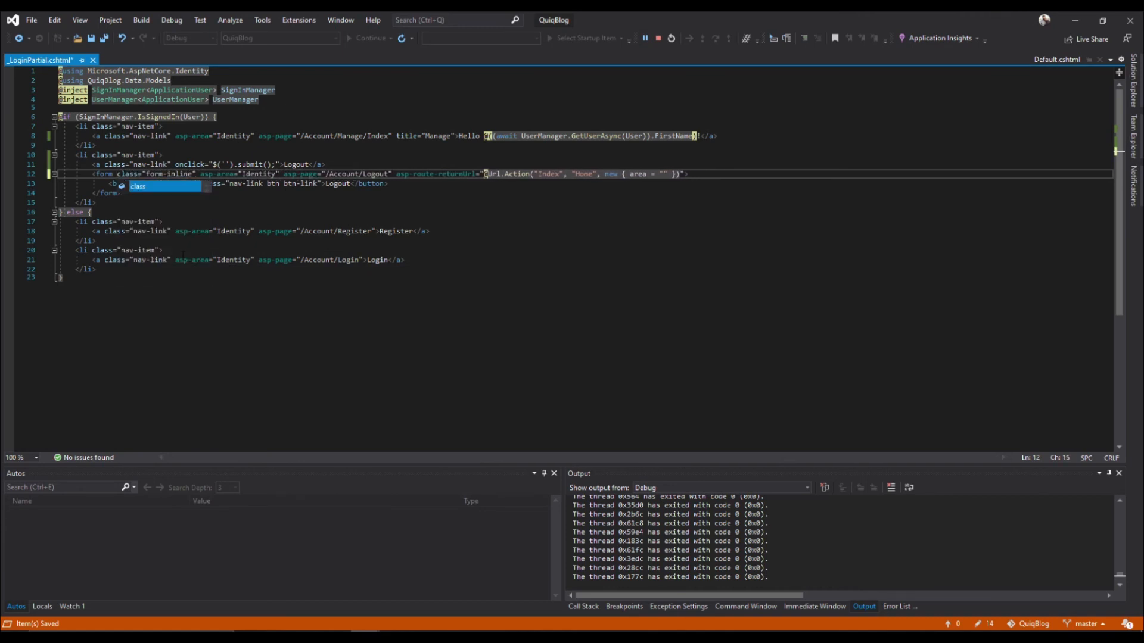
# Step: Give the logout form id LogoutForm and target '#LogoutForm' in the onclick selector
pyautogui.write('id="mainNav"')
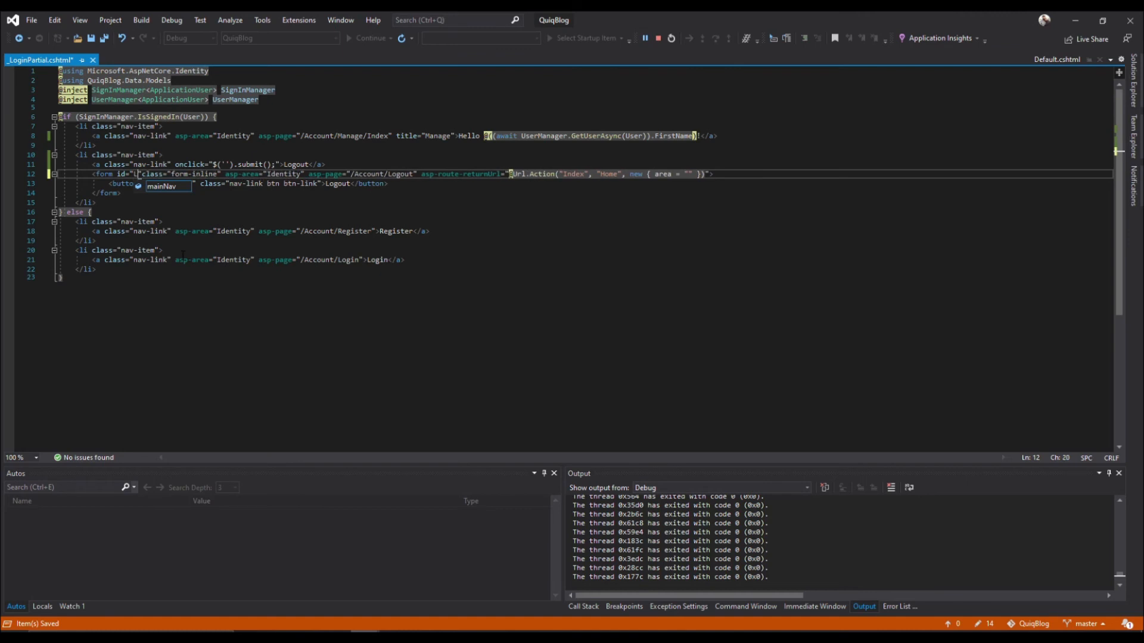
pyautogui.write('ogoutForm')
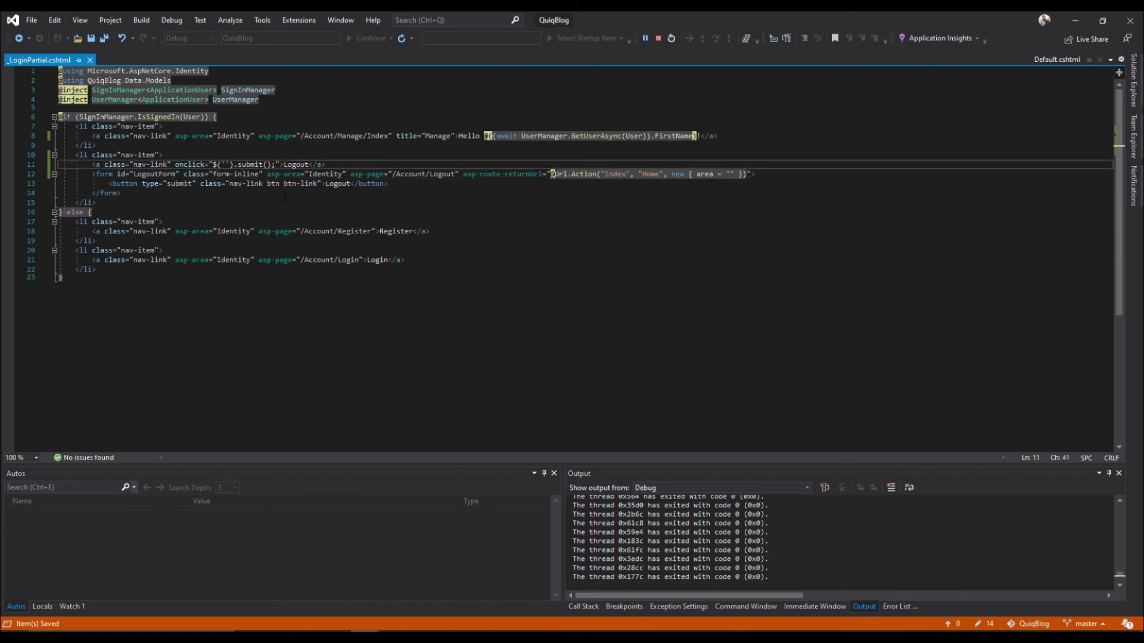
pyautogui.write('#LogoutForm')
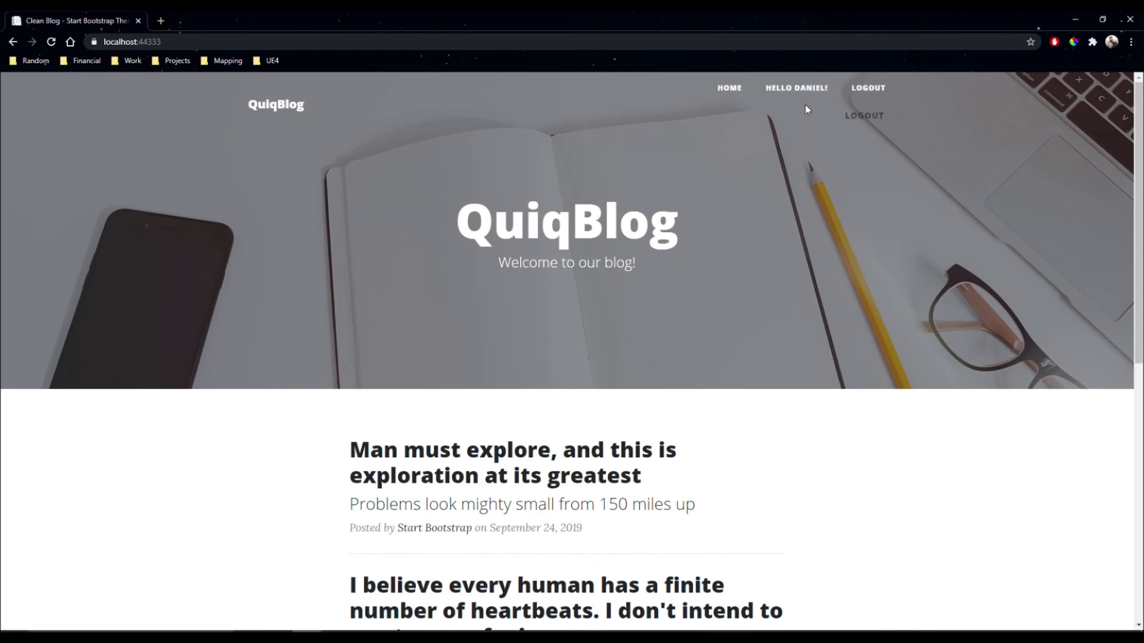
pyautogui.moveTo(865, 115)
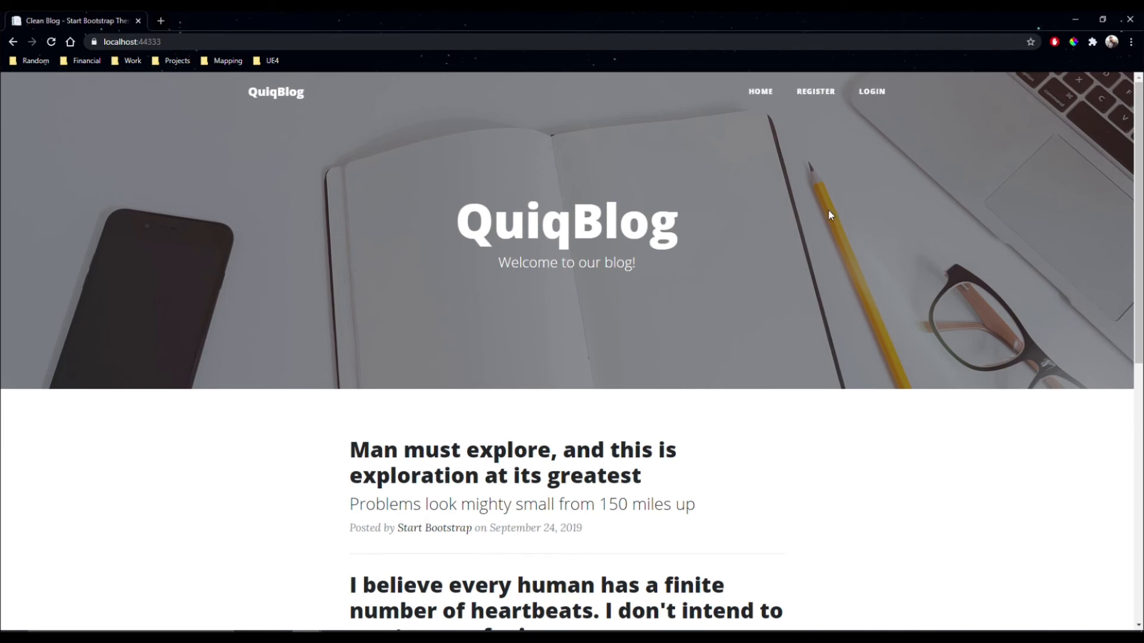
pyautogui.moveTo(891, 140)
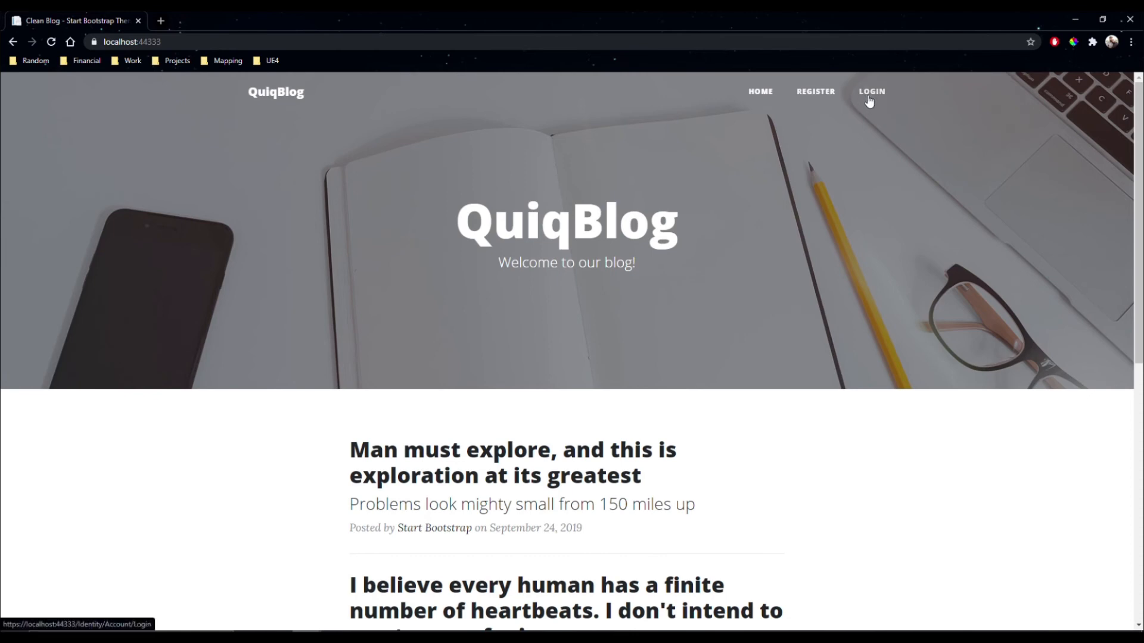
# Step: Log in, log out with the new Logout link, and reopen the login page
pyautogui.click(871, 91)
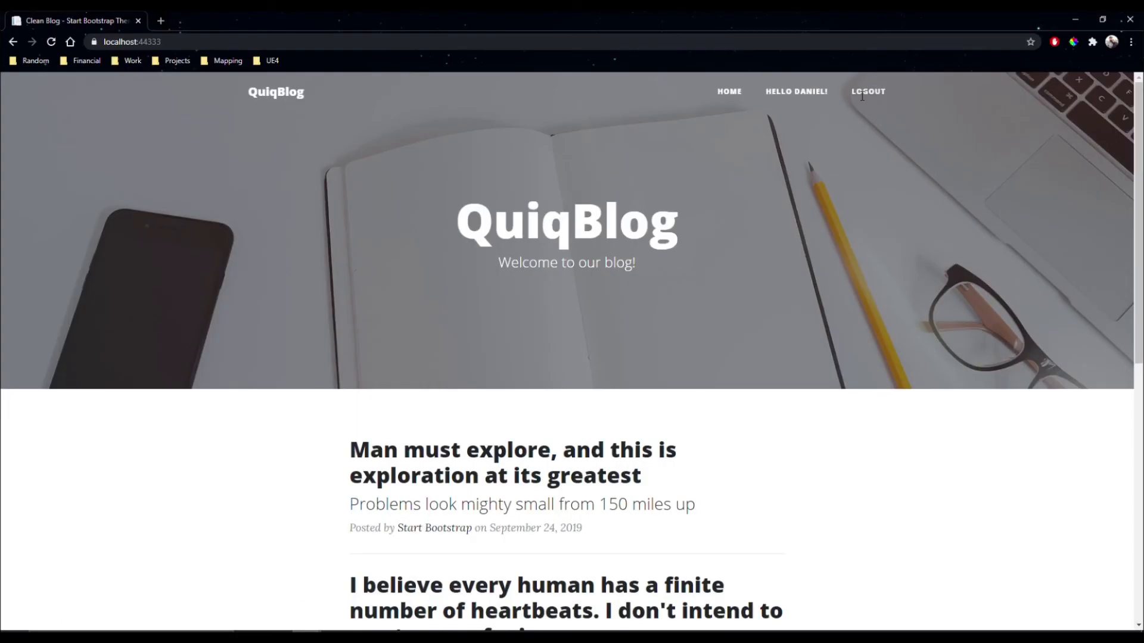
pyautogui.click(868, 91)
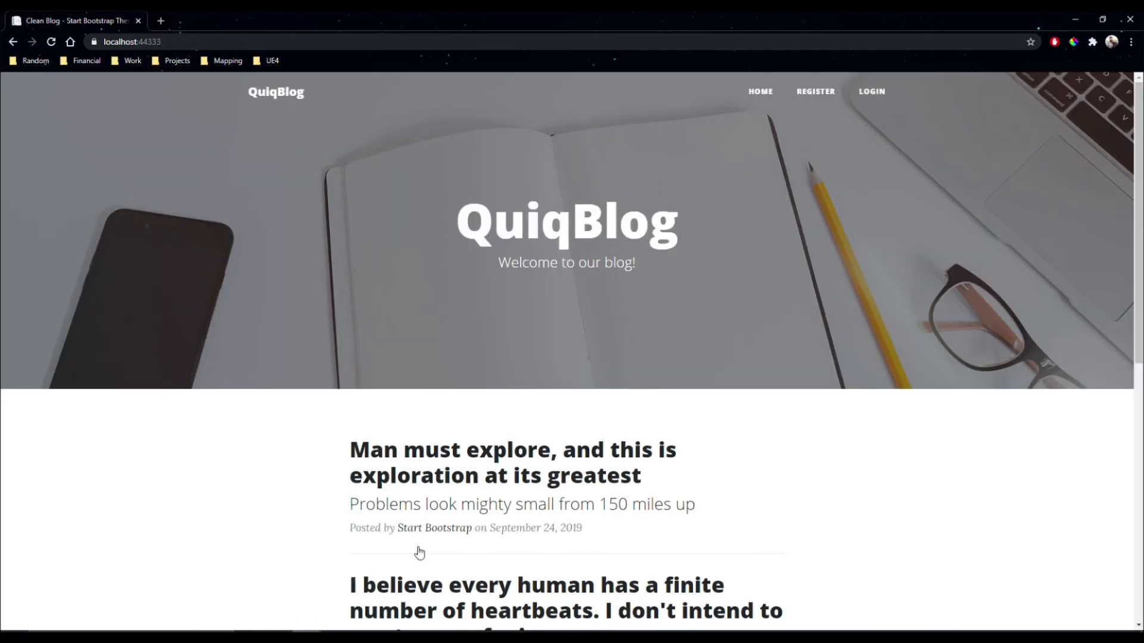
pyautogui.click(870, 91)
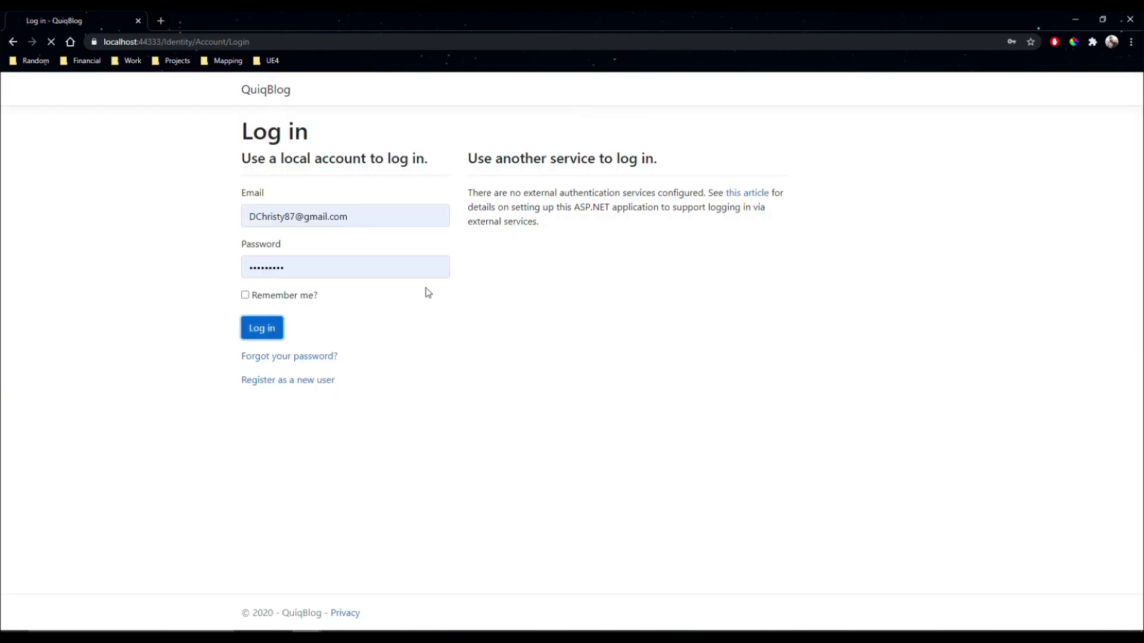
pyautogui.click(261, 328)
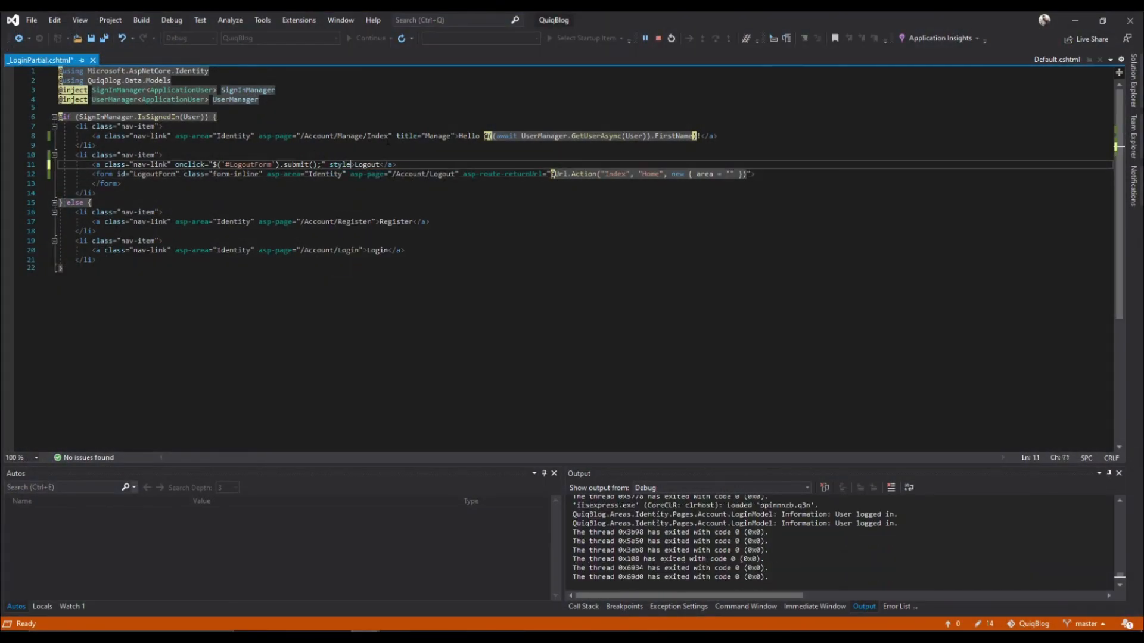
# Step: Add style="cursor: pointer;" to the Logout anchor and save
pyautogui.write('cursor: pointer;"')
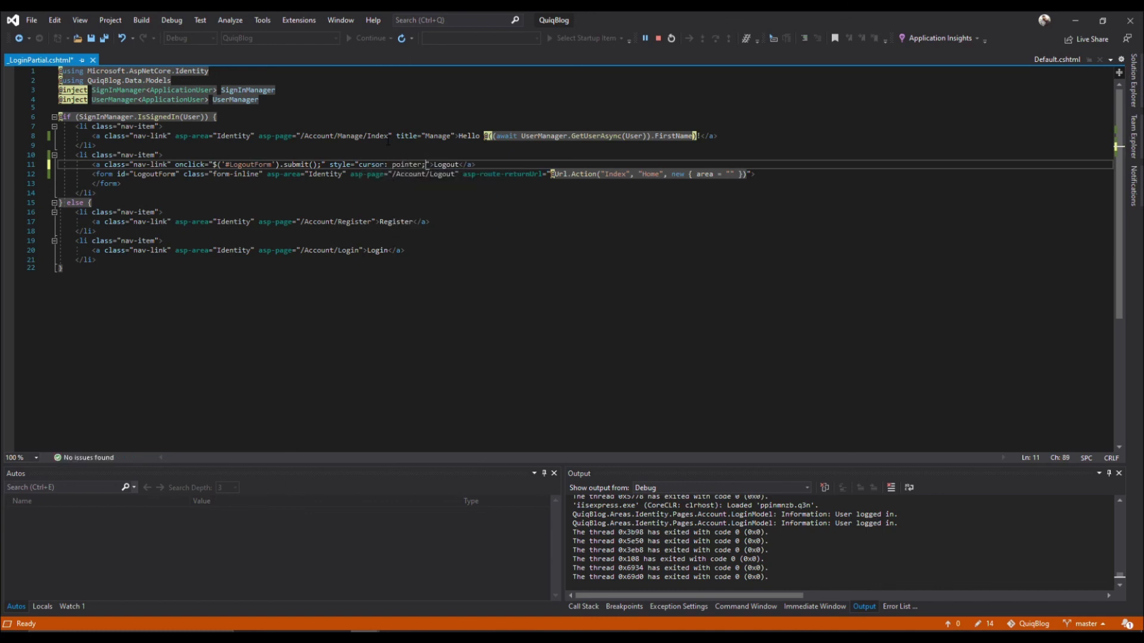
pyautogui.press('ctrl+s')
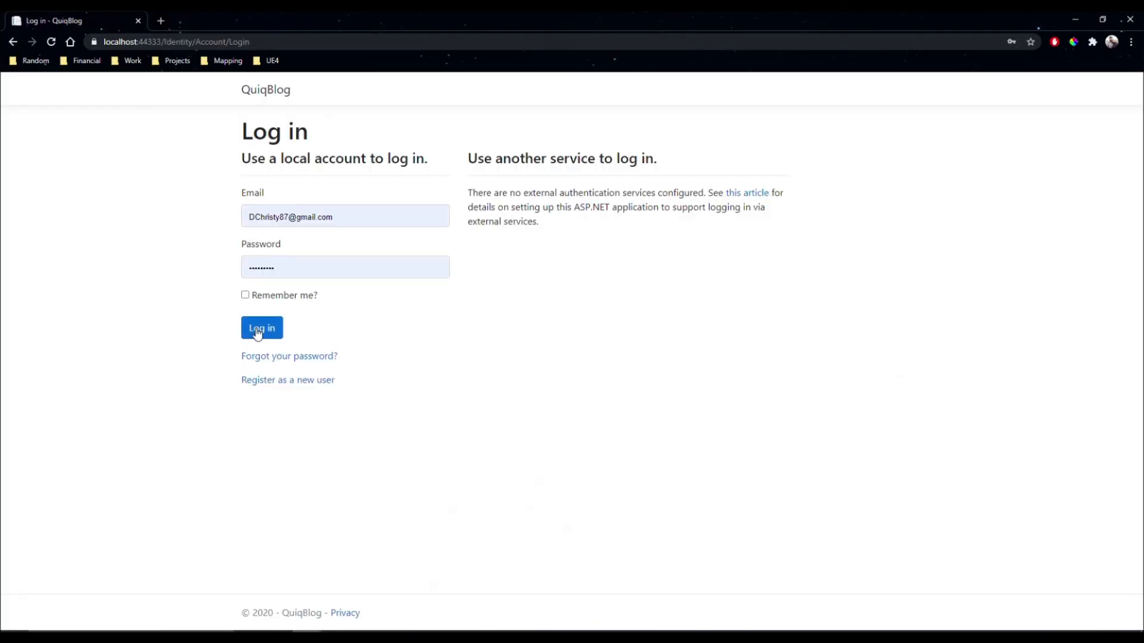
# Step: Sign in with the filled-in account, log out via the restyled link, and reopen Log in
pyautogui.click(261, 328)
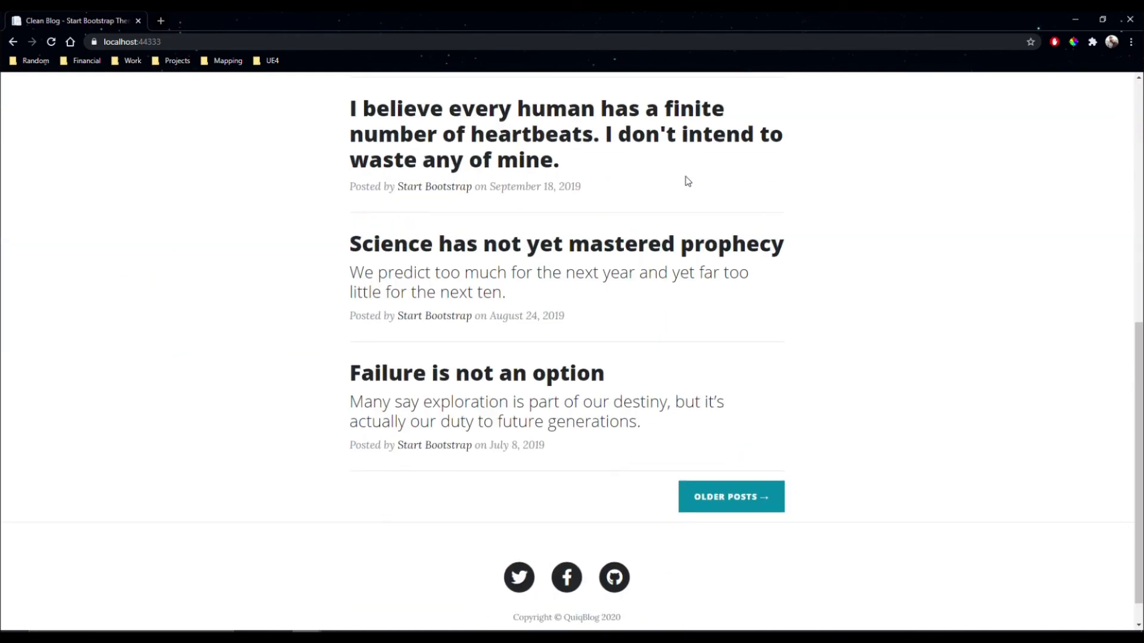
pyautogui.scroll(3)
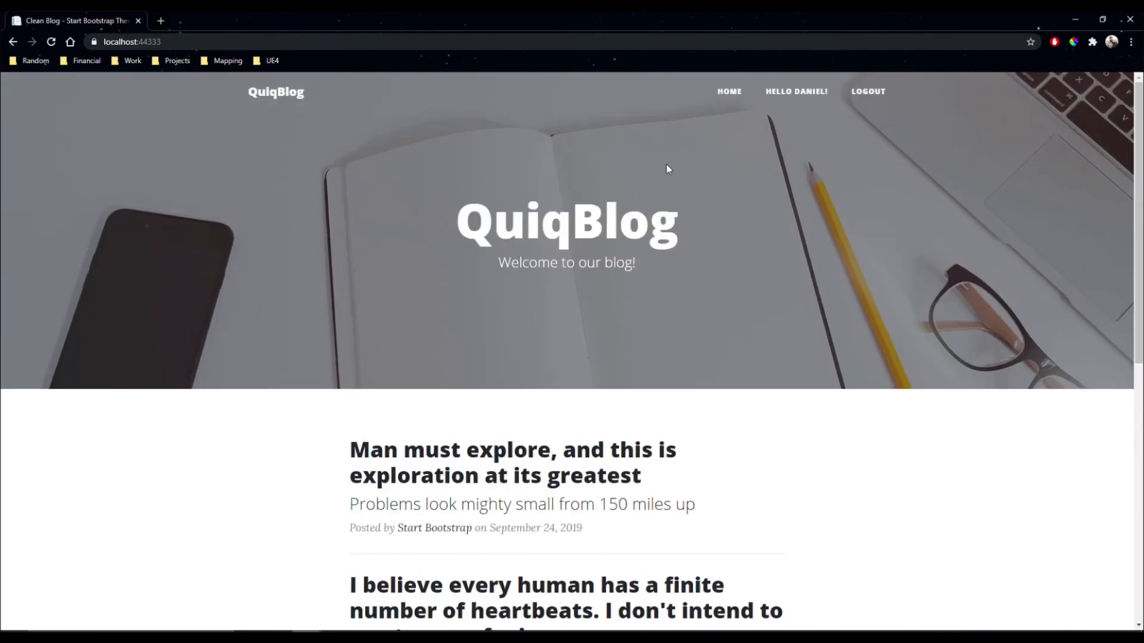
pyautogui.moveTo(793, 75)
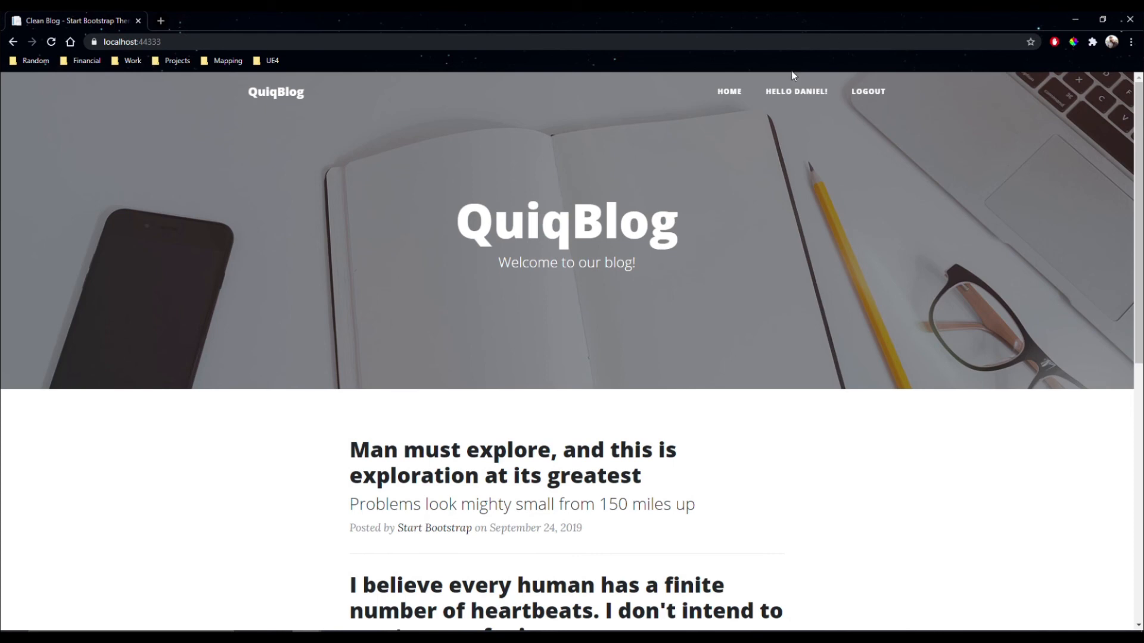
pyautogui.click(867, 91)
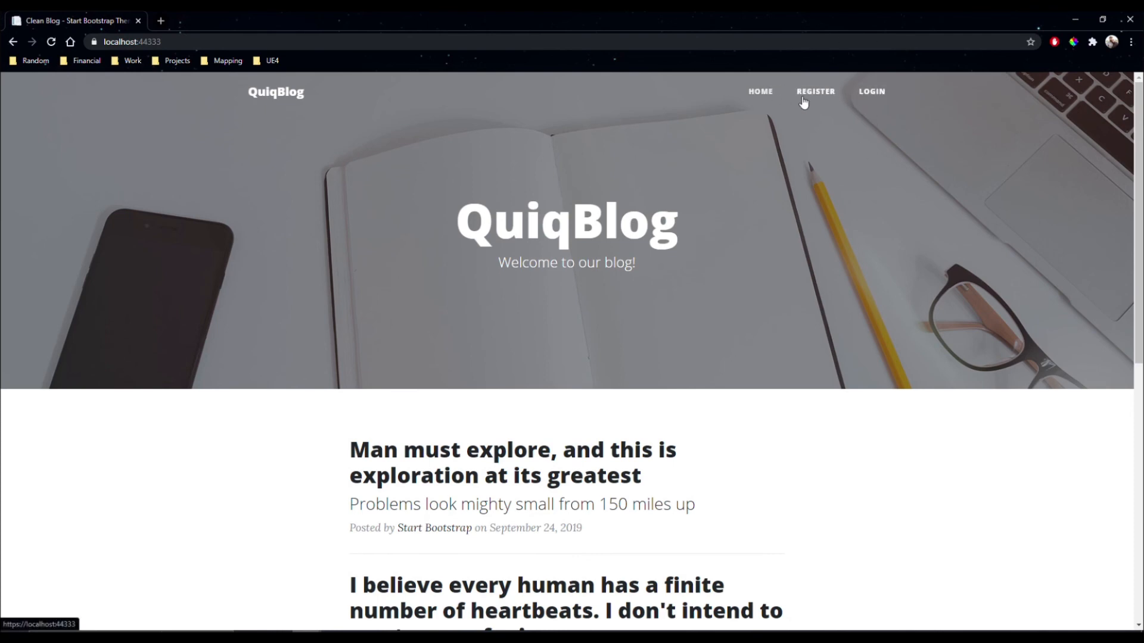
pyautogui.click(871, 91)
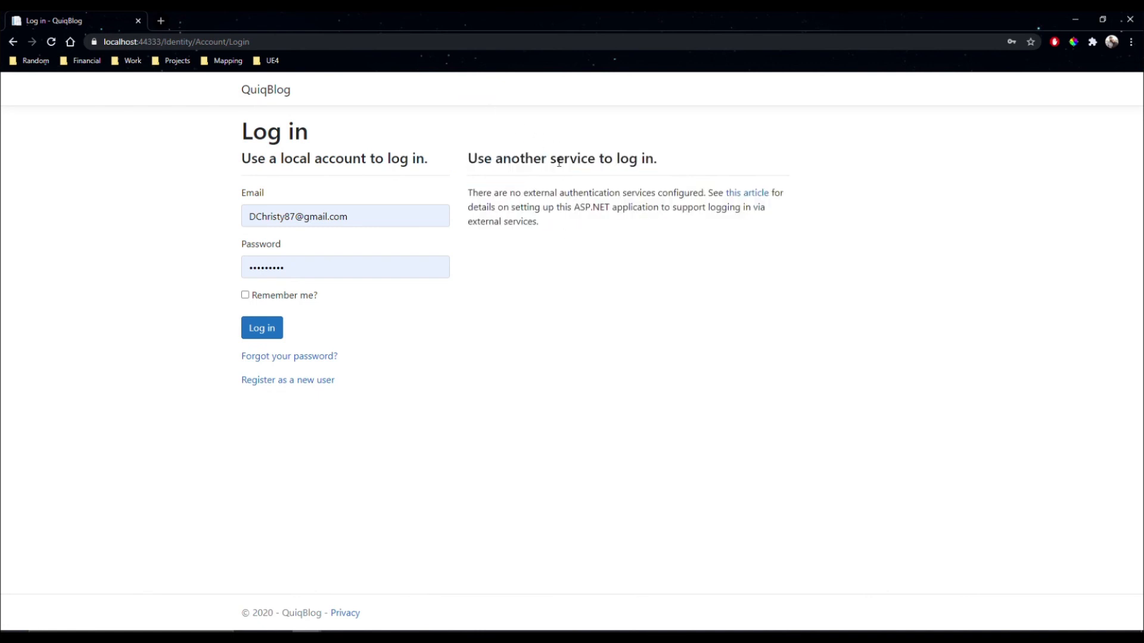
pyautogui.moveTo(549, 229)
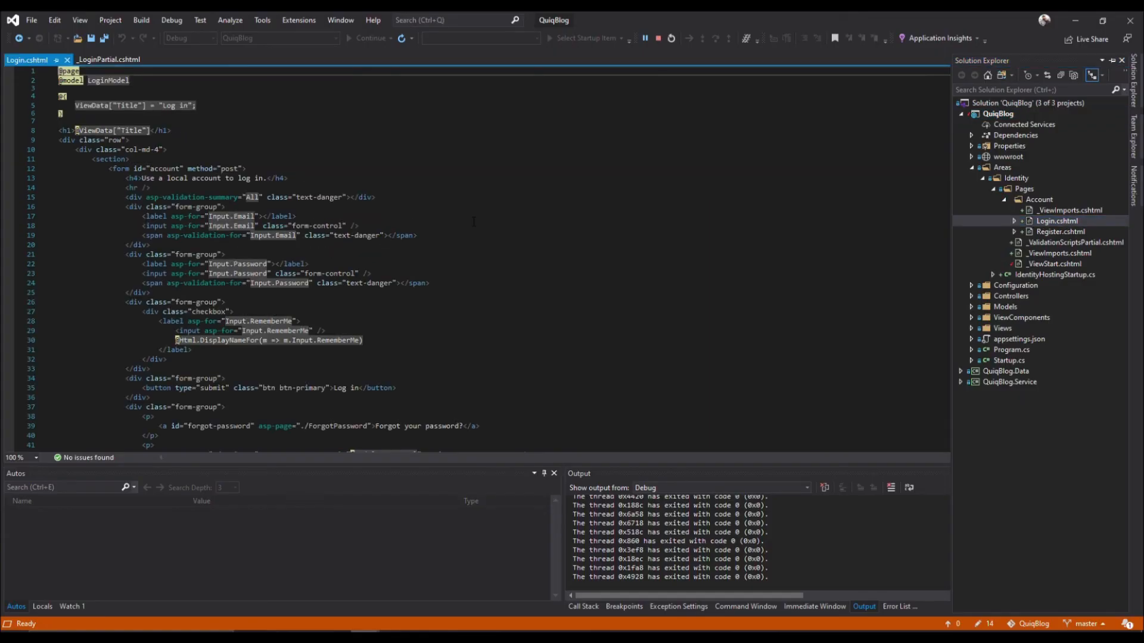
# Step: Delete the col-md-6 external login div from Login.cshtml and refresh the login page
pyautogui.scroll(-3)
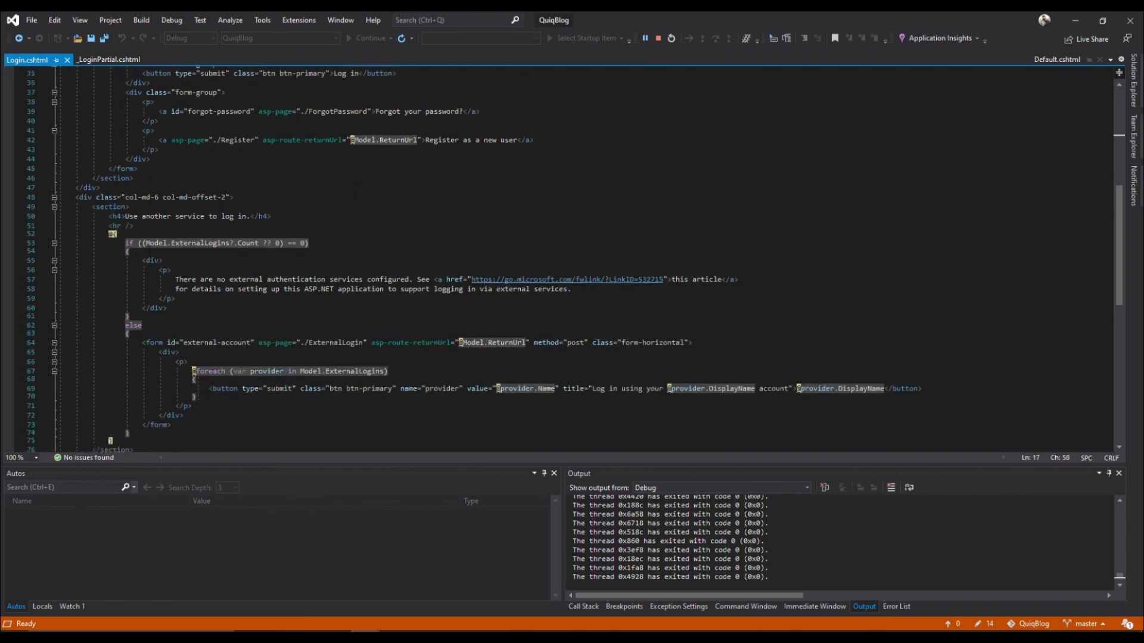
pyautogui.scroll(-3)
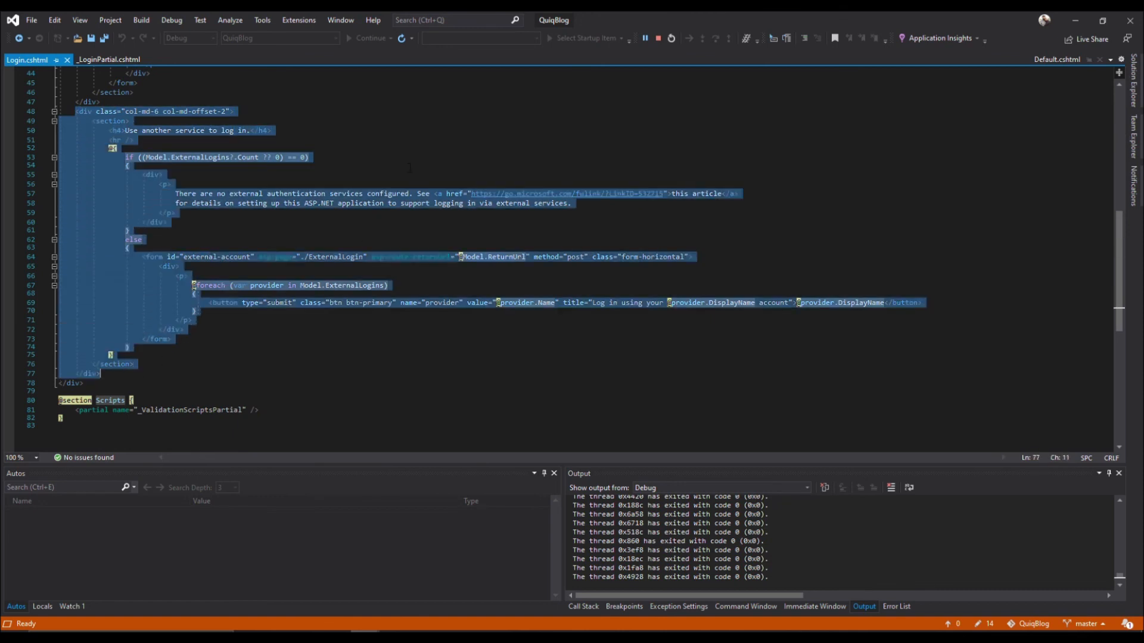
pyautogui.press('Delete')
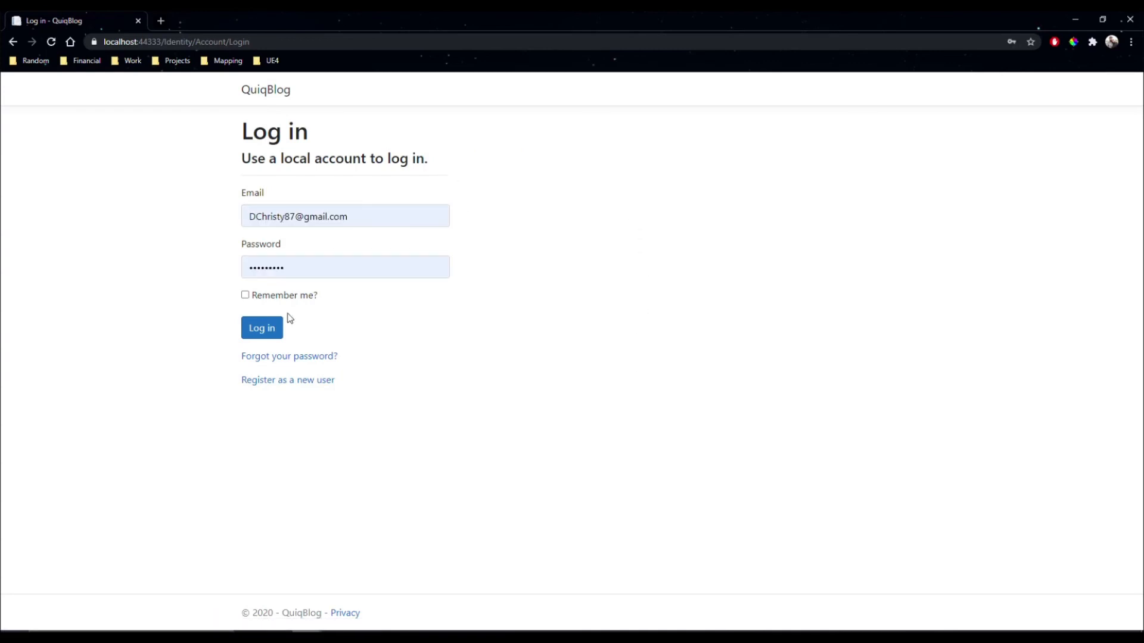
pyautogui.click(261, 328)
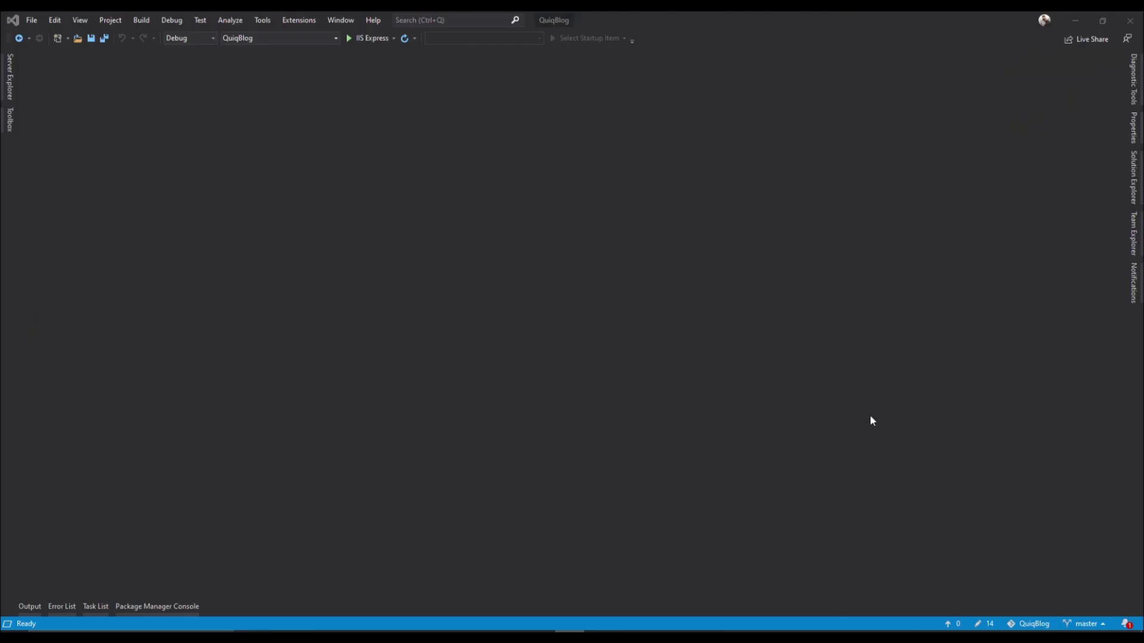
pyautogui.moveTo(1001, 575)
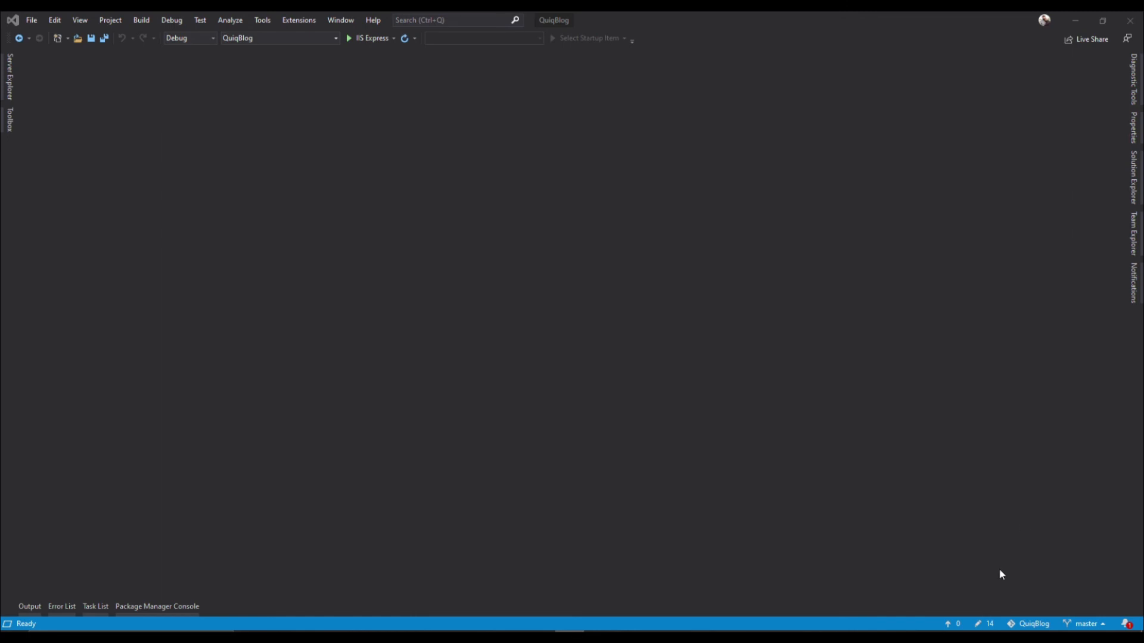
pyautogui.moveTo(987, 624)
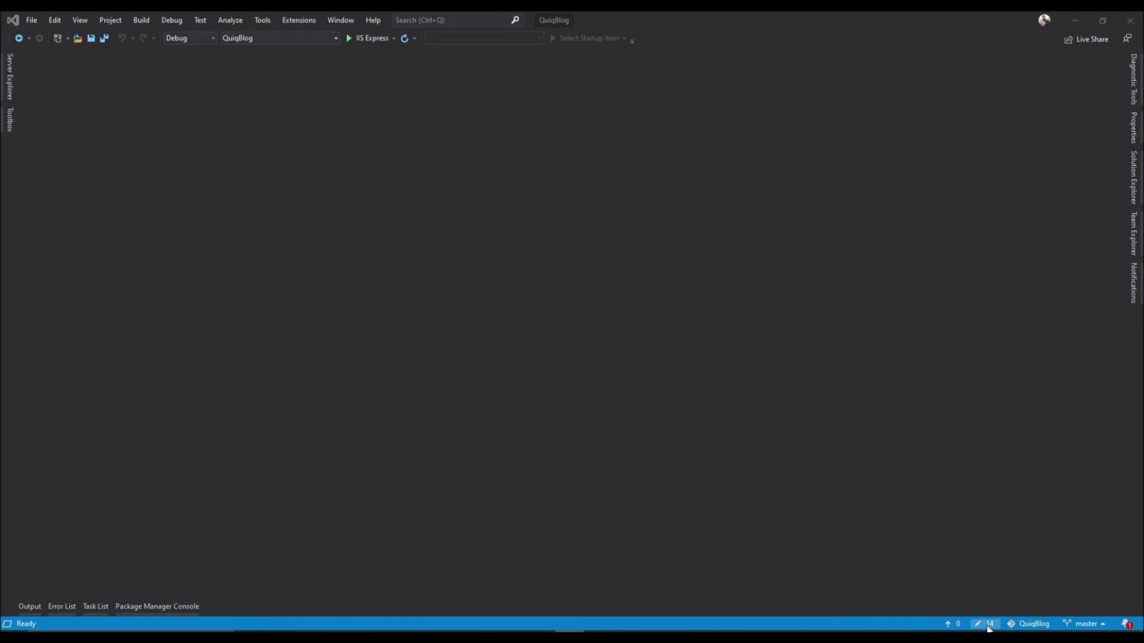
# Step: Open Team Explorer from the pending changes count in the status bar
pyautogui.click(977, 624)
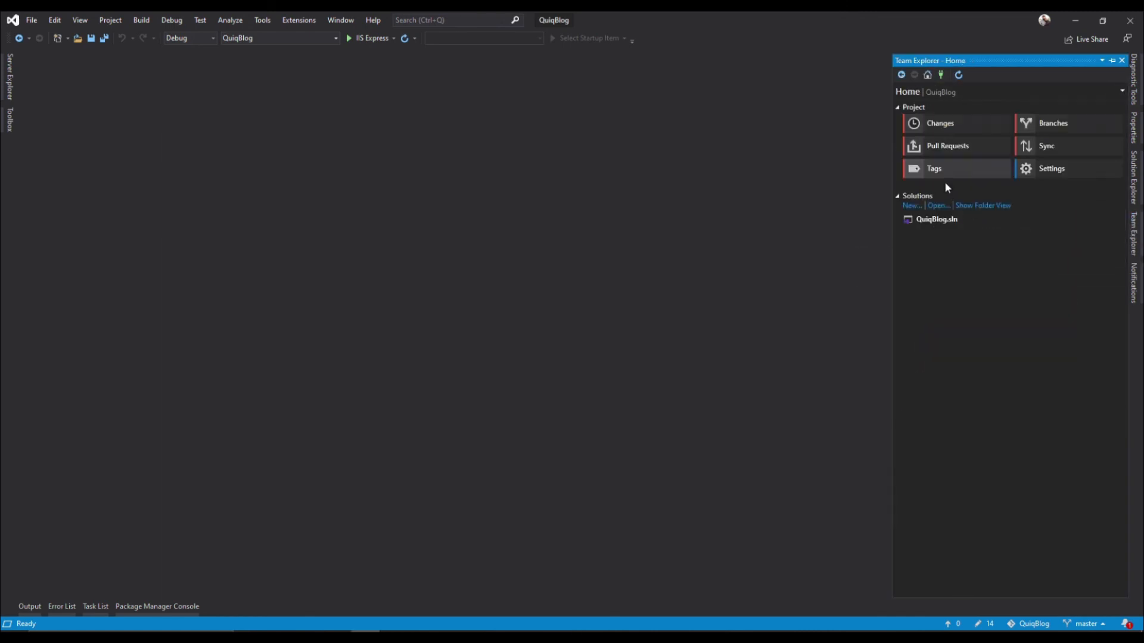
# Step: Commit all changes as 'Scaffolded Identity and customized login and registration pages' and push
pyautogui.click(940, 124)
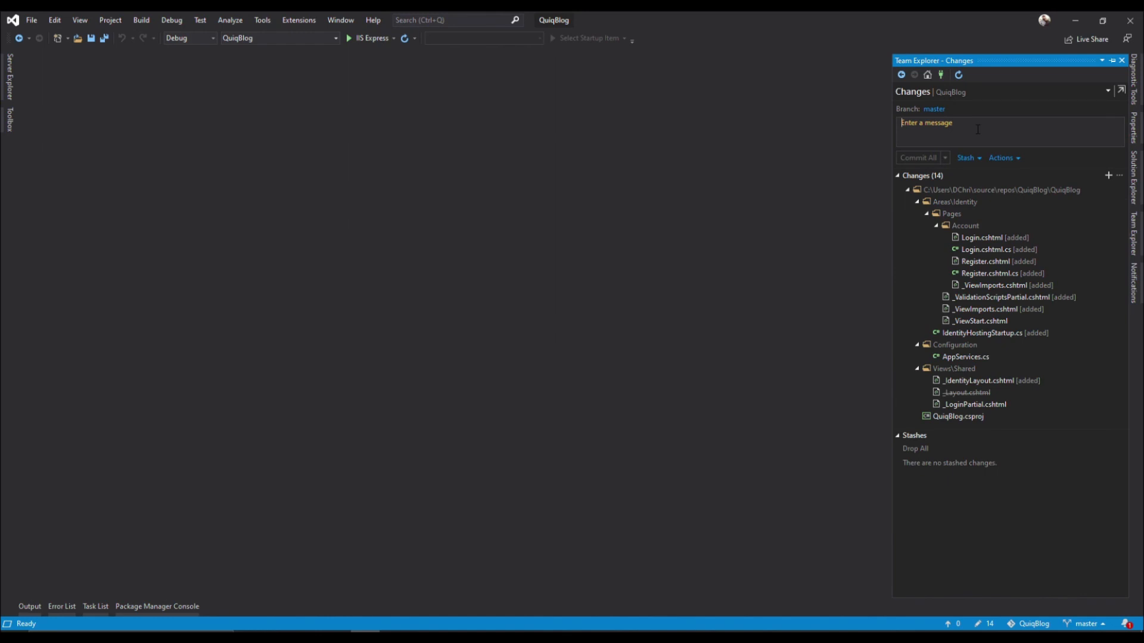
pyautogui.write('Sa')
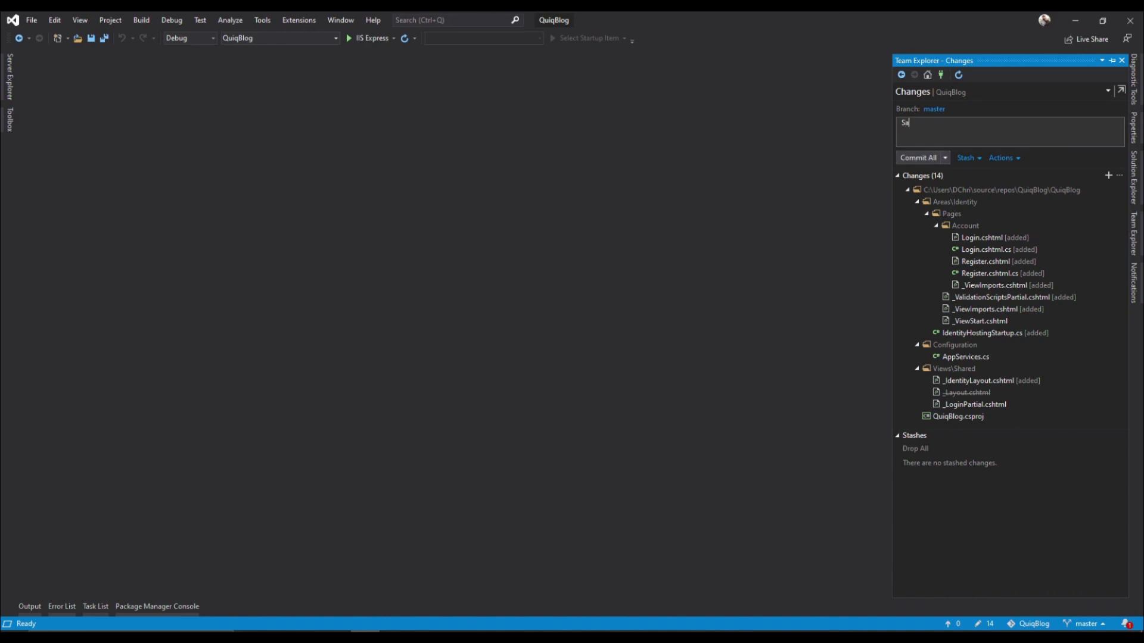
pyautogui.write('Scaffolded Identity and customized')
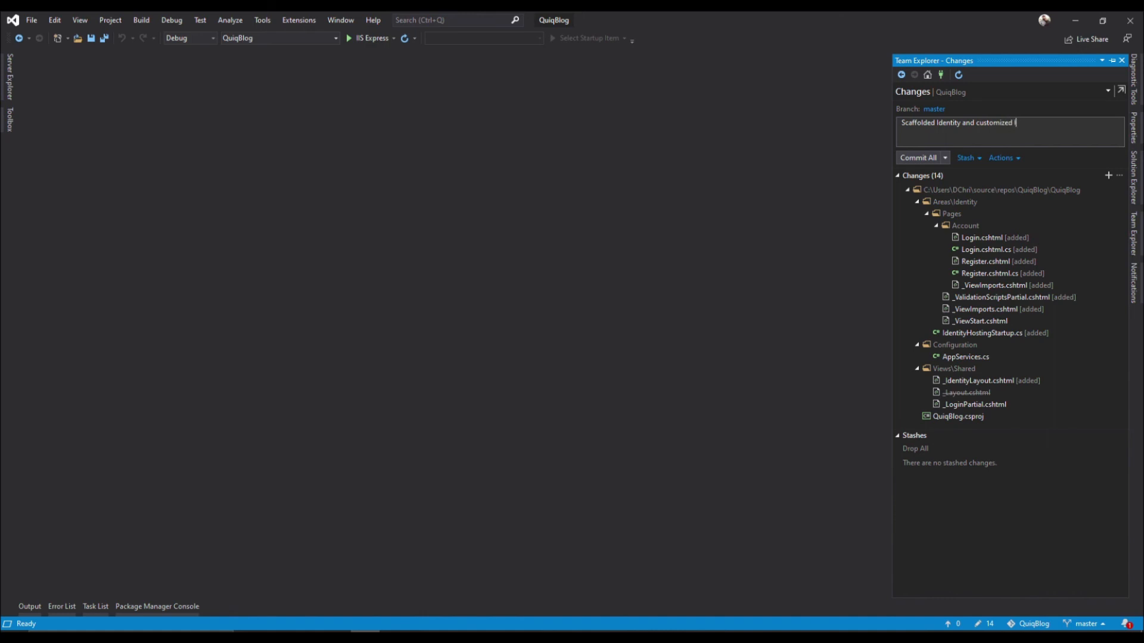
pyautogui.write('login and regist')
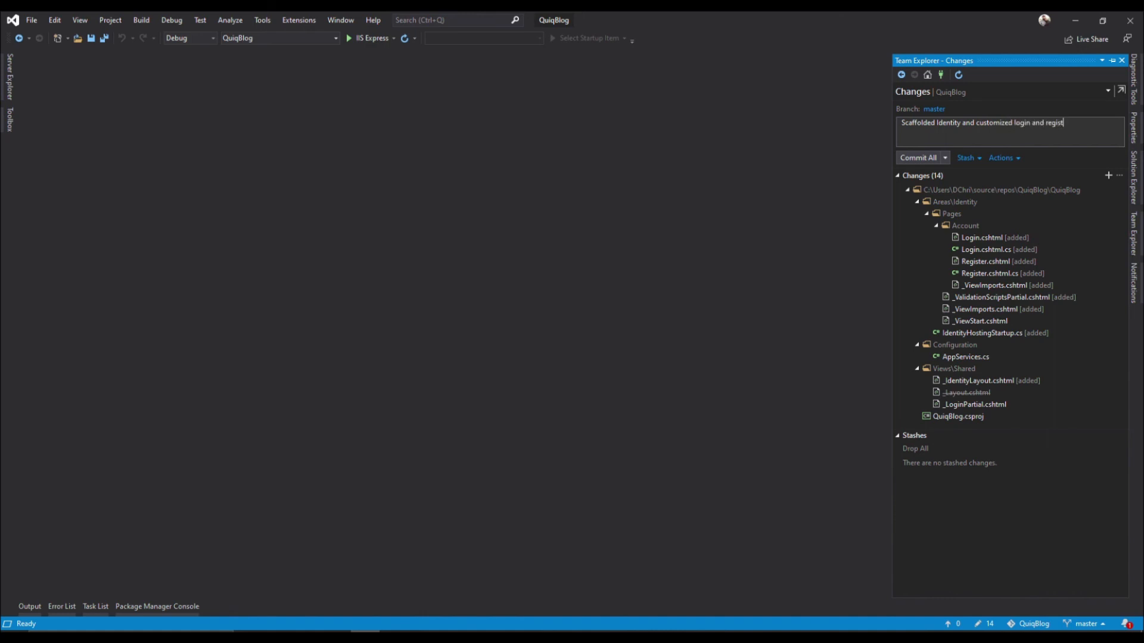
pyautogui.write('ration pages')
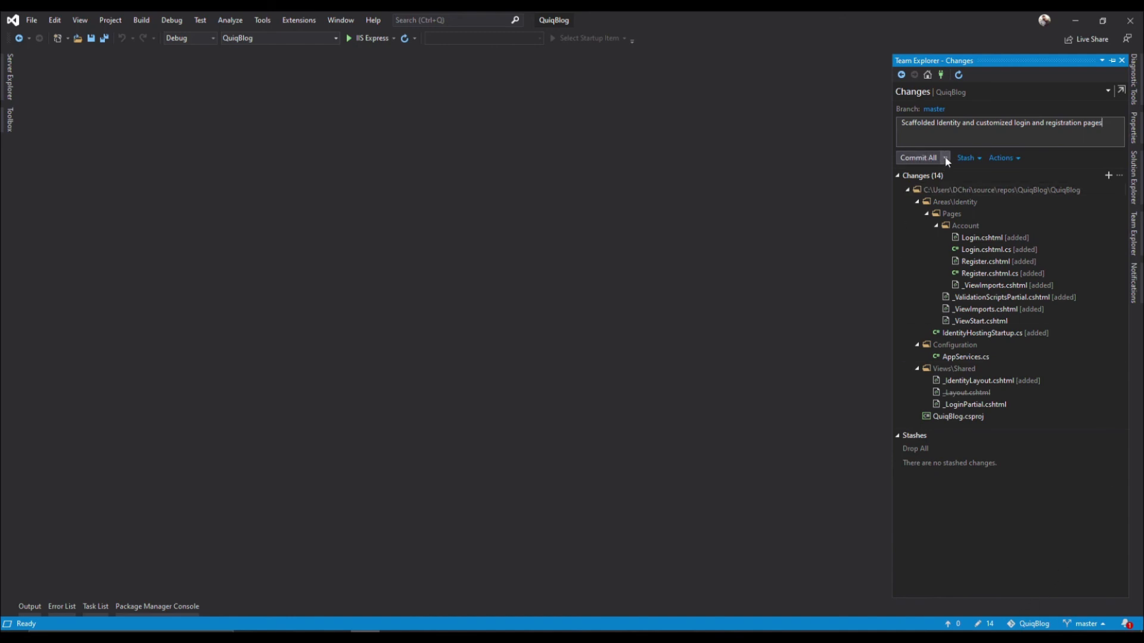
pyautogui.click(944, 157)
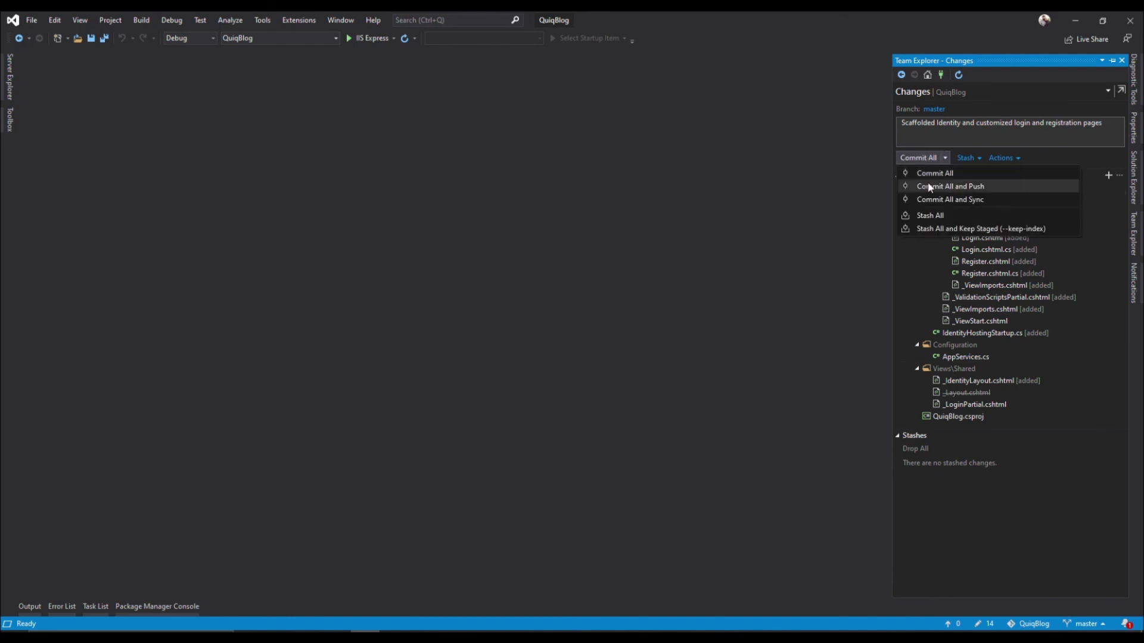
pyautogui.moveTo(995, 189)
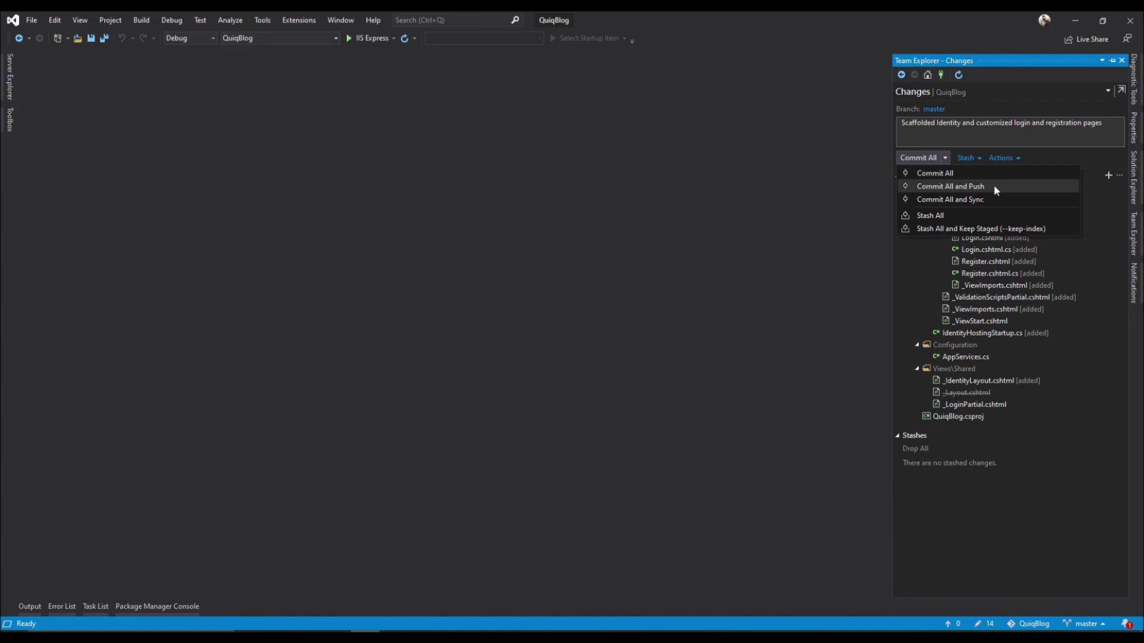
pyautogui.click(950, 186)
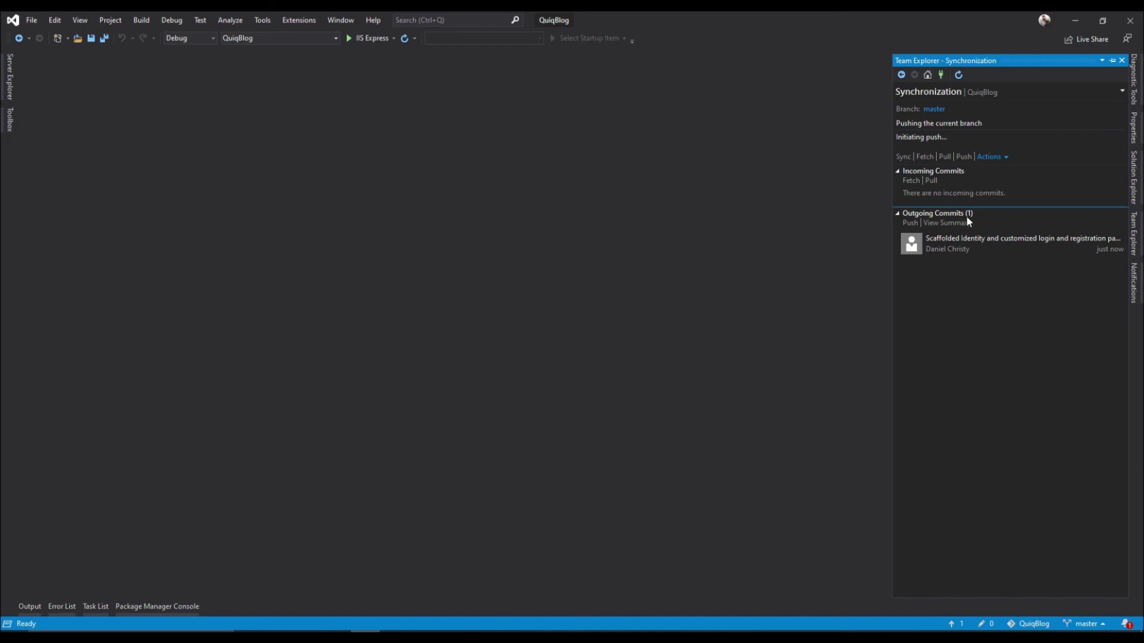
pyautogui.moveTo(830, 219)
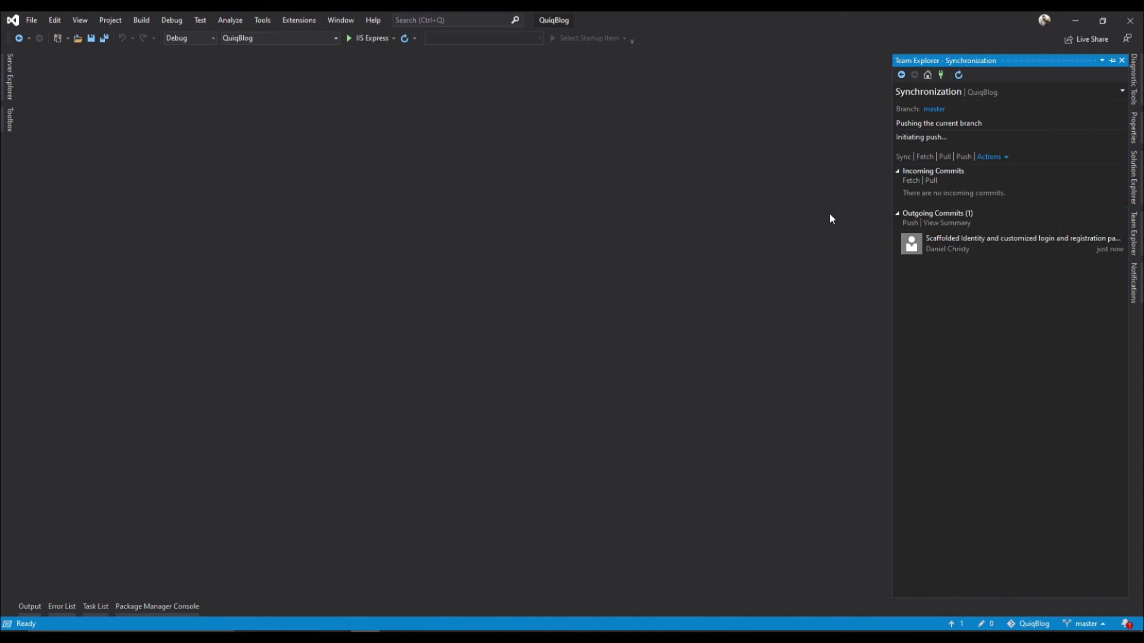